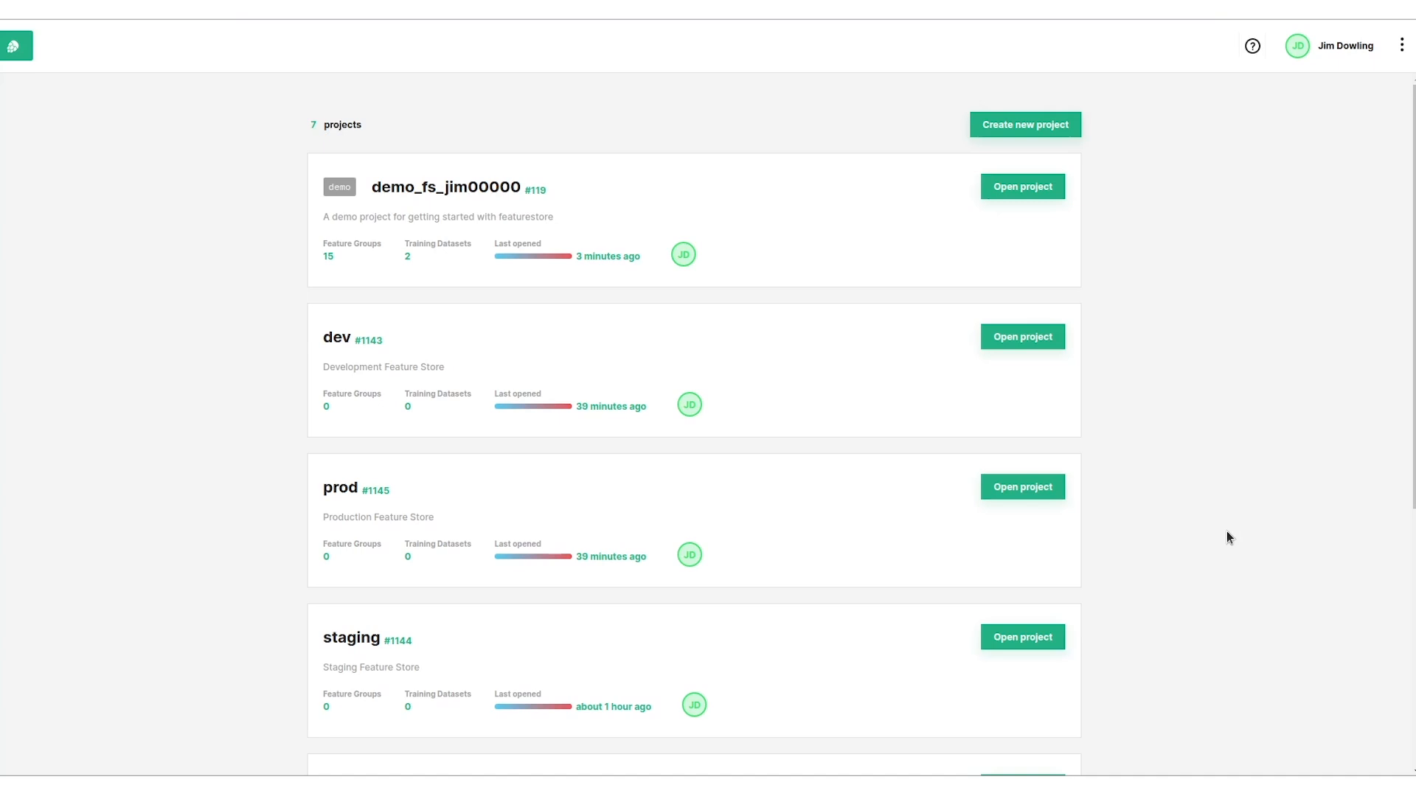
pyautogui.moveTo(885, 447)
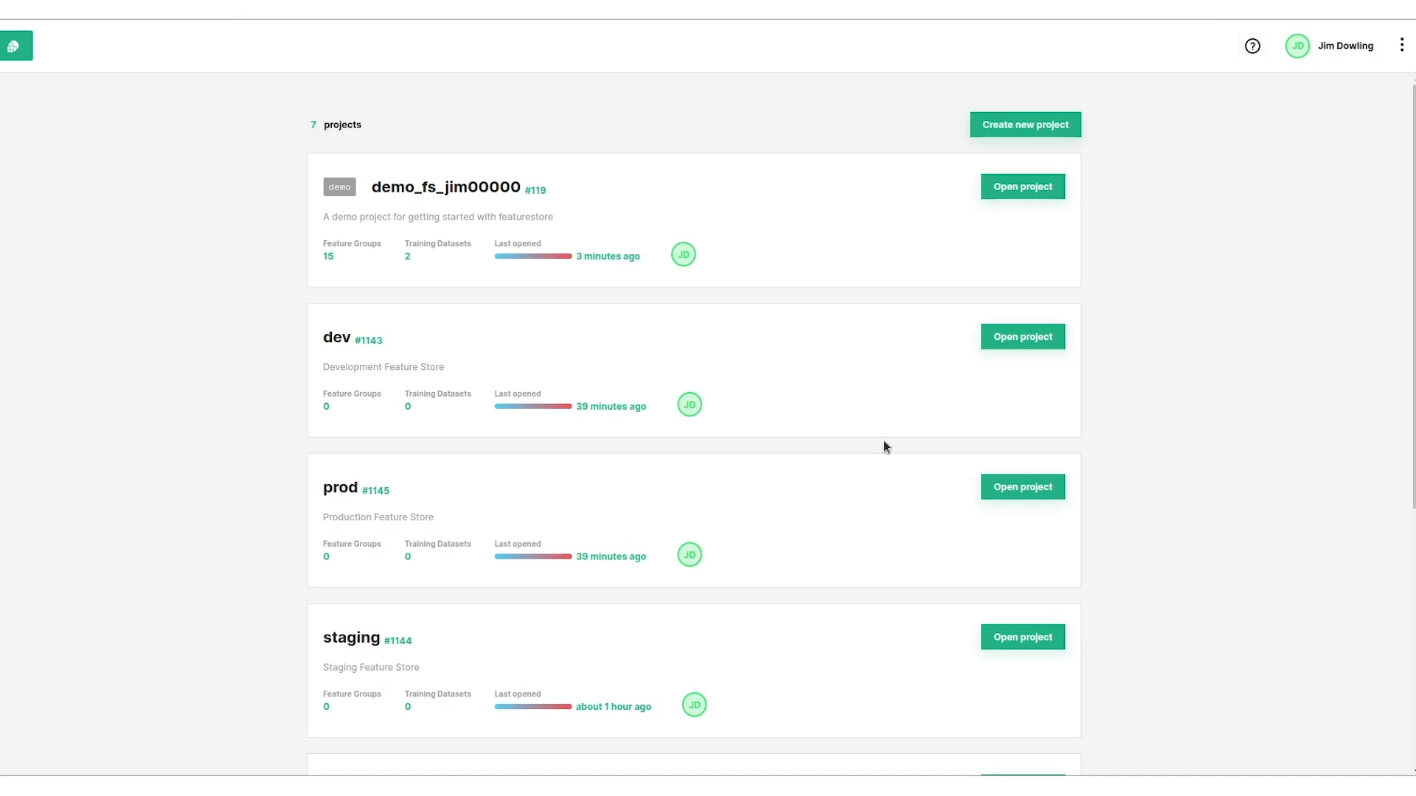
pyautogui.moveTo(383, 355)
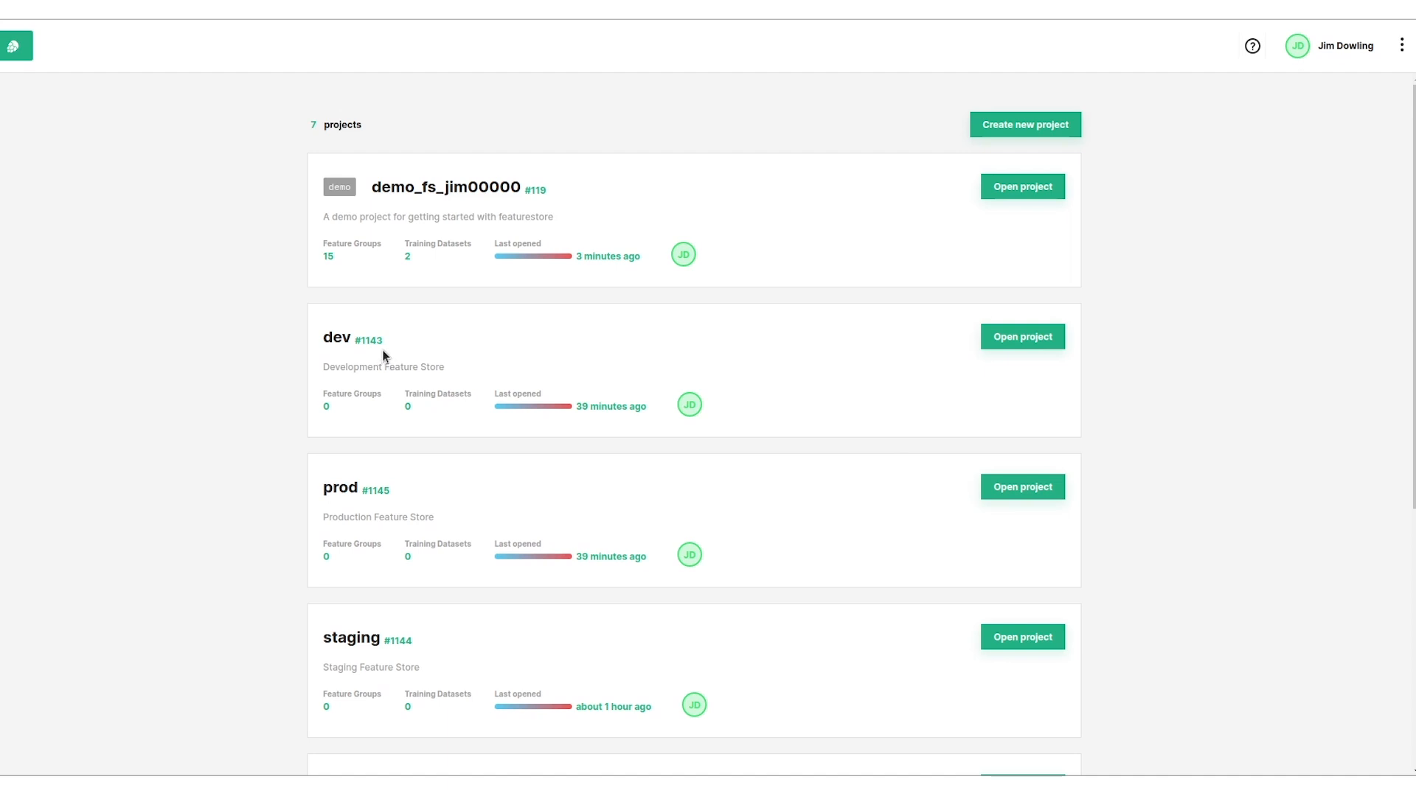
pyautogui.moveTo(323, 385)
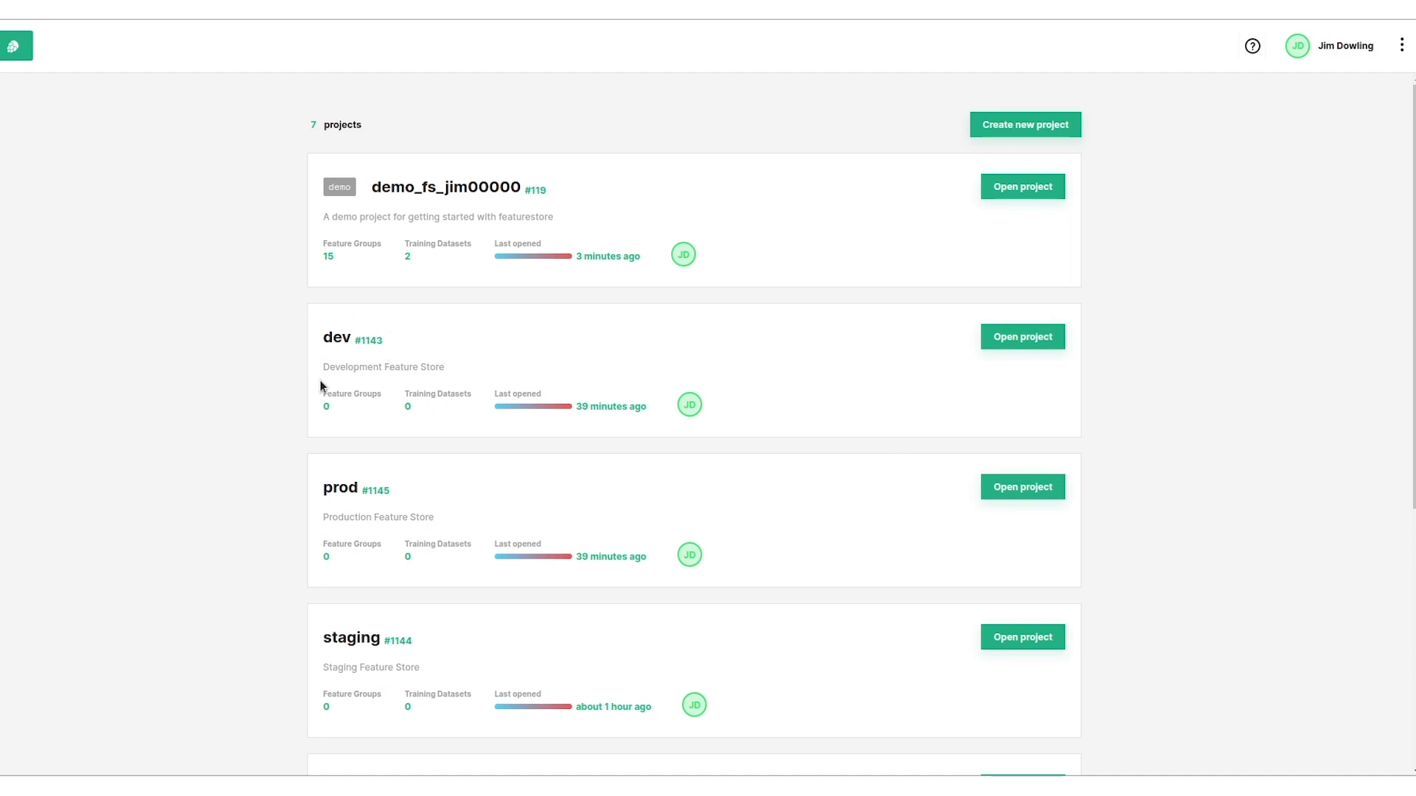
pyautogui.moveTo(437, 212)
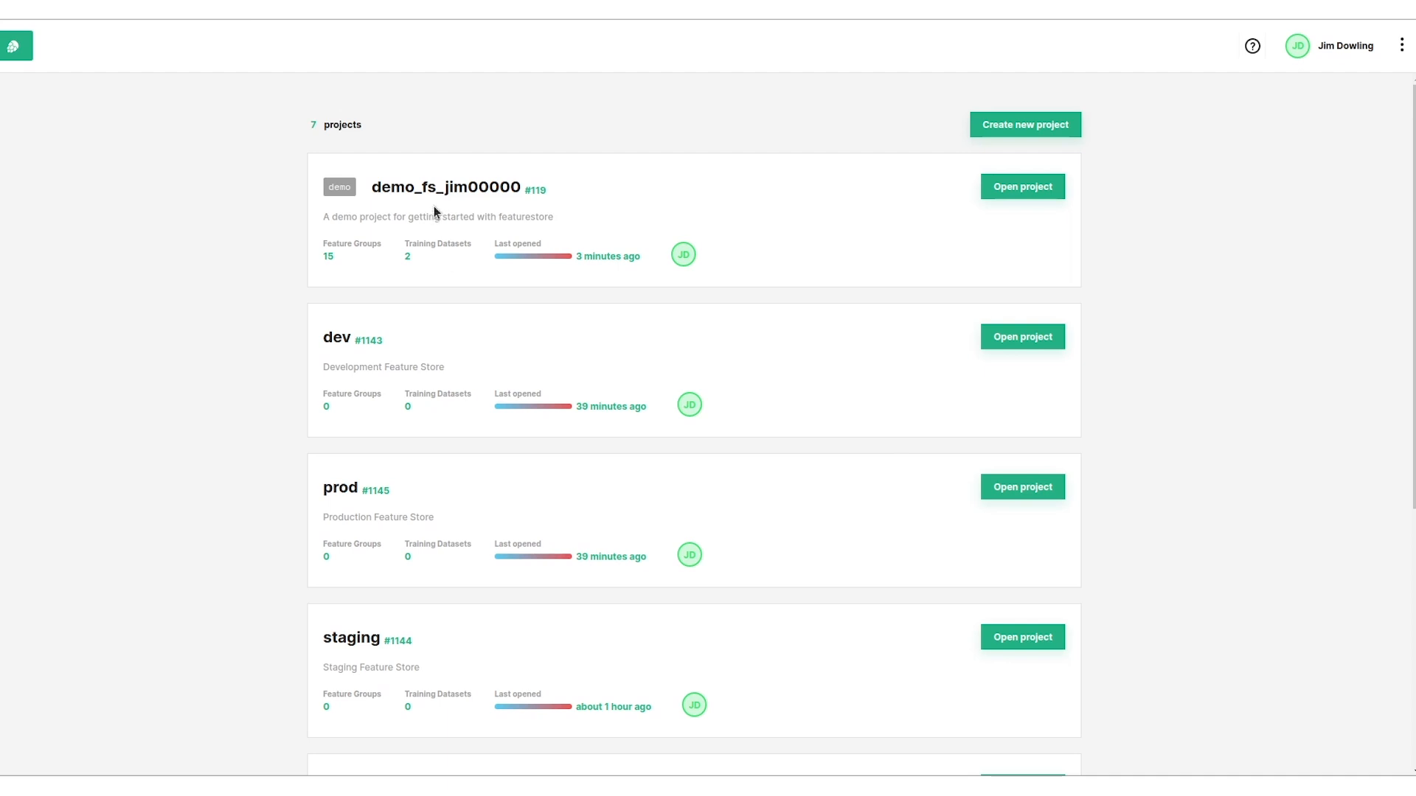
pyautogui.moveTo(445, 188)
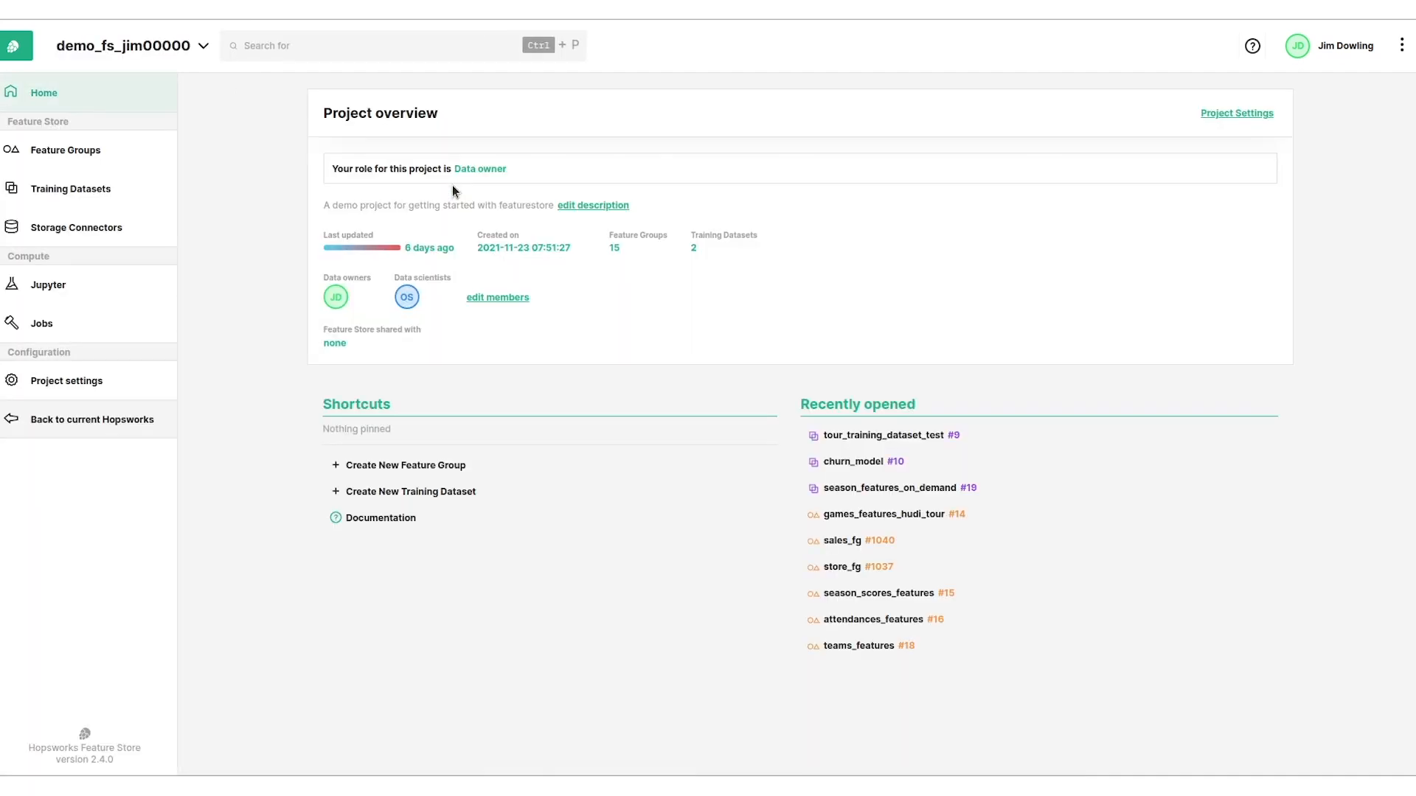
pyautogui.moveTo(673, 236)
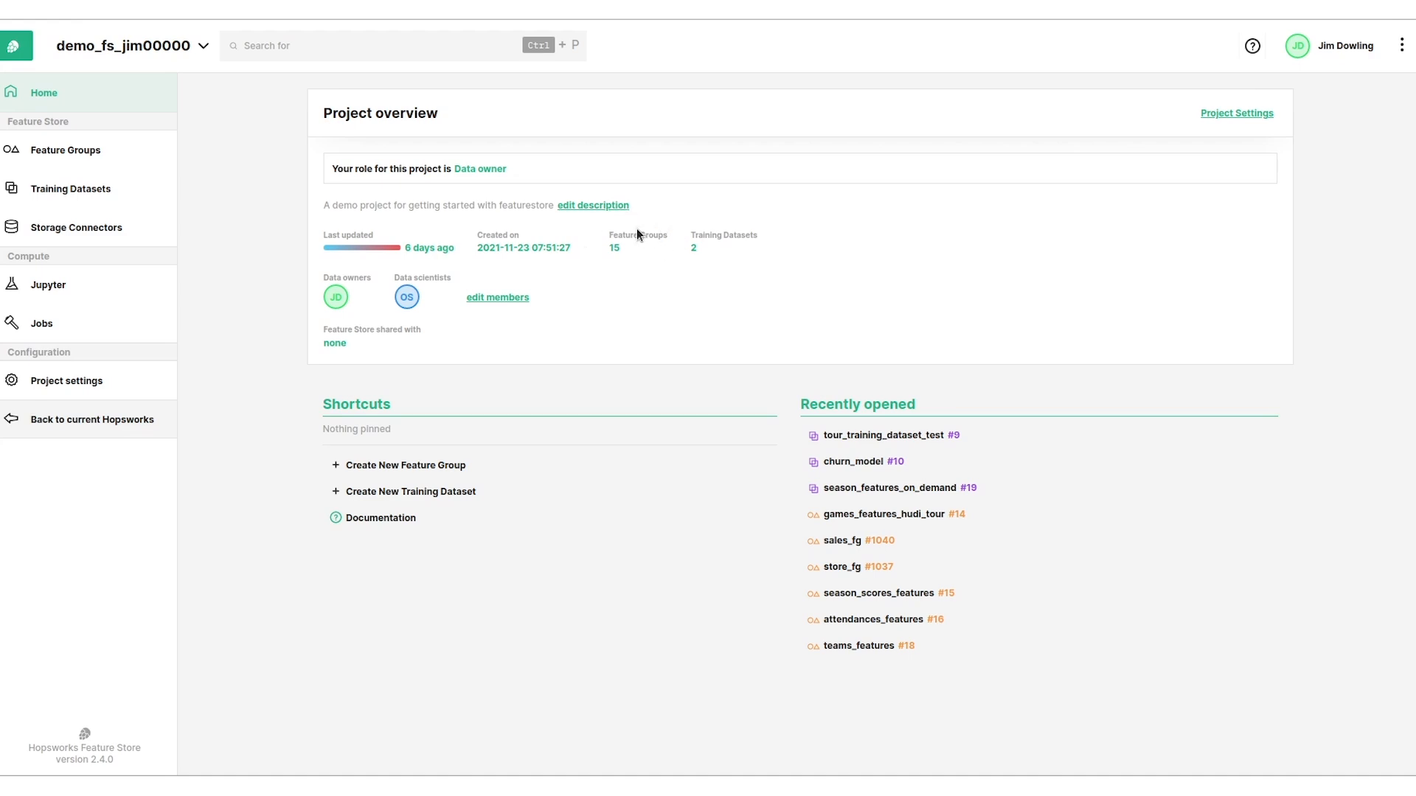
pyautogui.moveTo(689, 227)
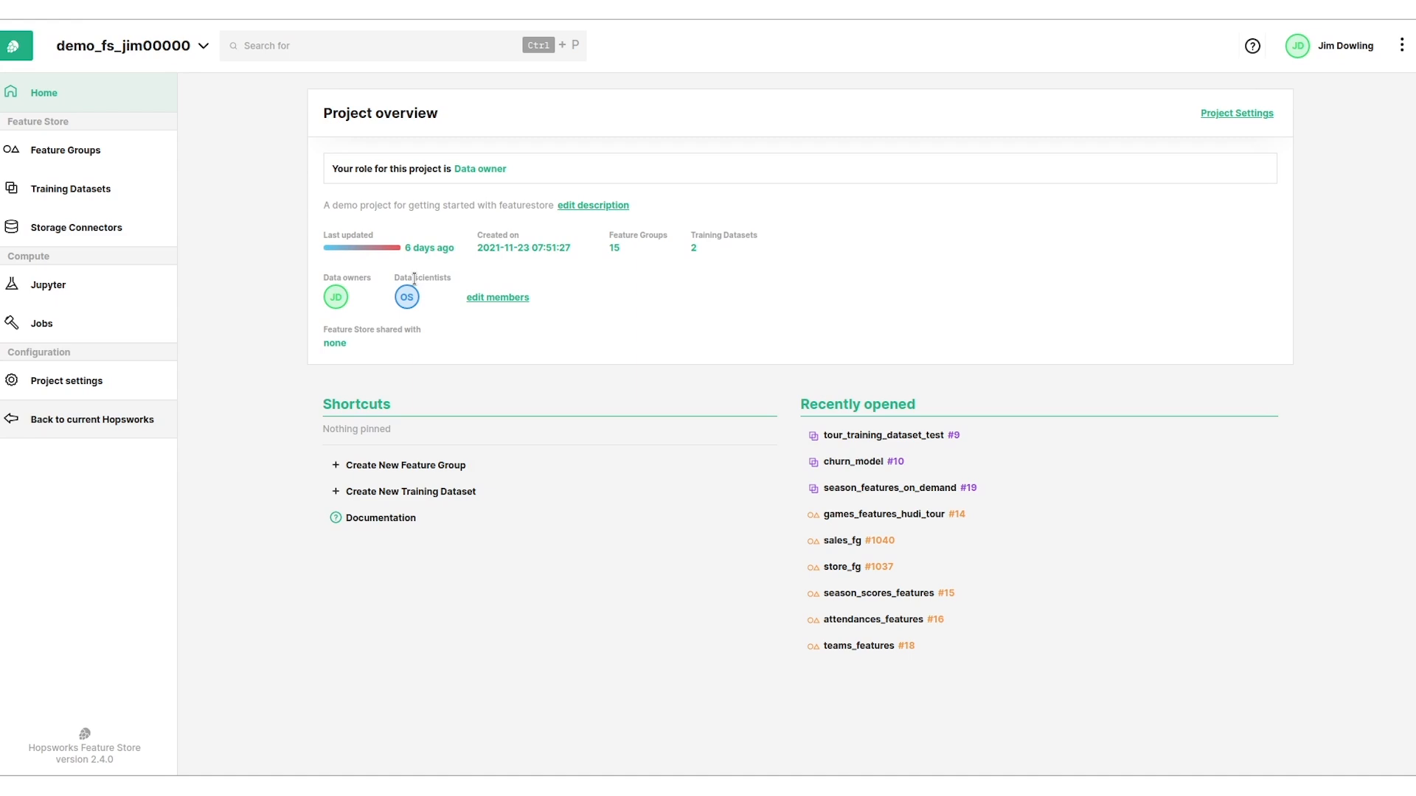
# Show the feature groups list down to season_scores_features, games_features_hudi_tour and games_features.
pyautogui.click(65, 150)
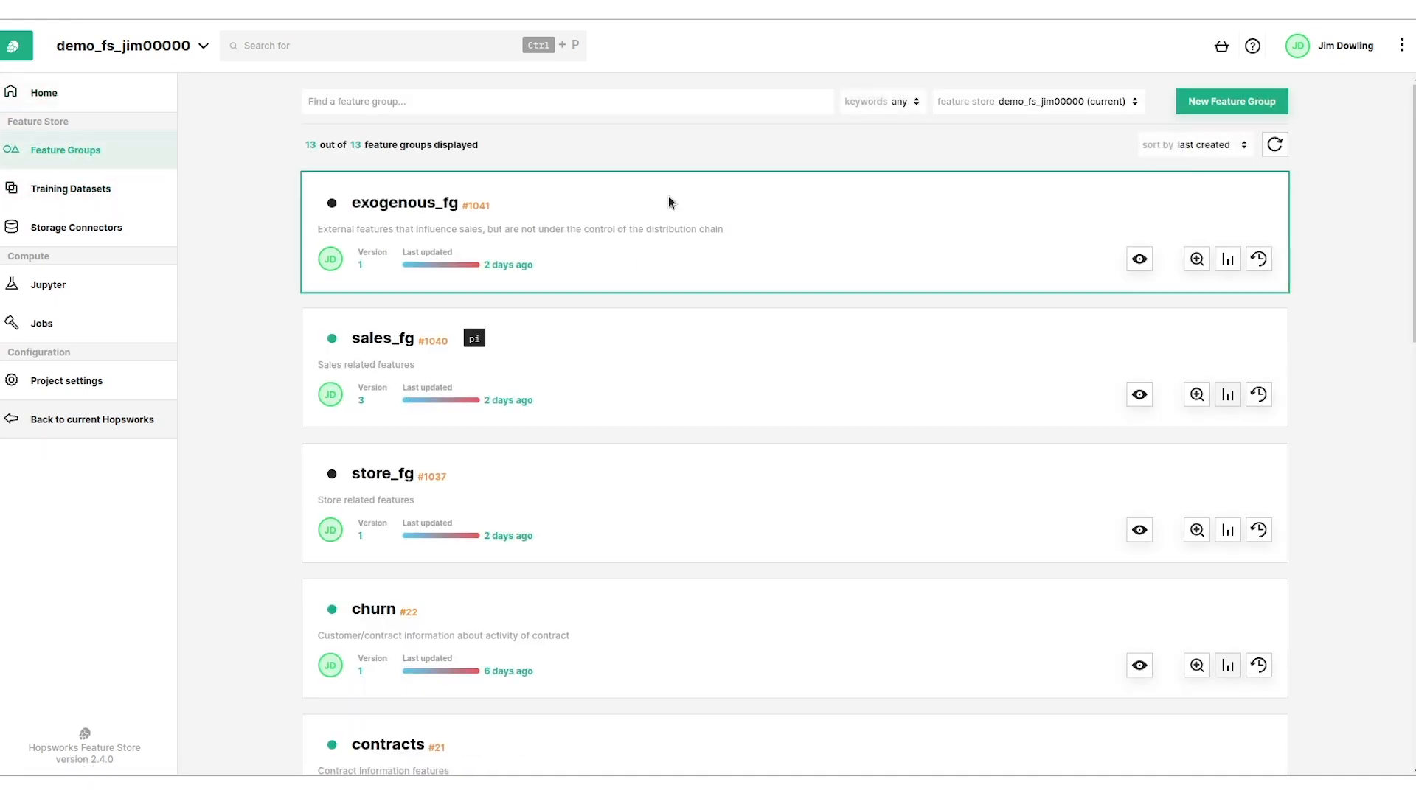
pyautogui.moveTo(517, 279)
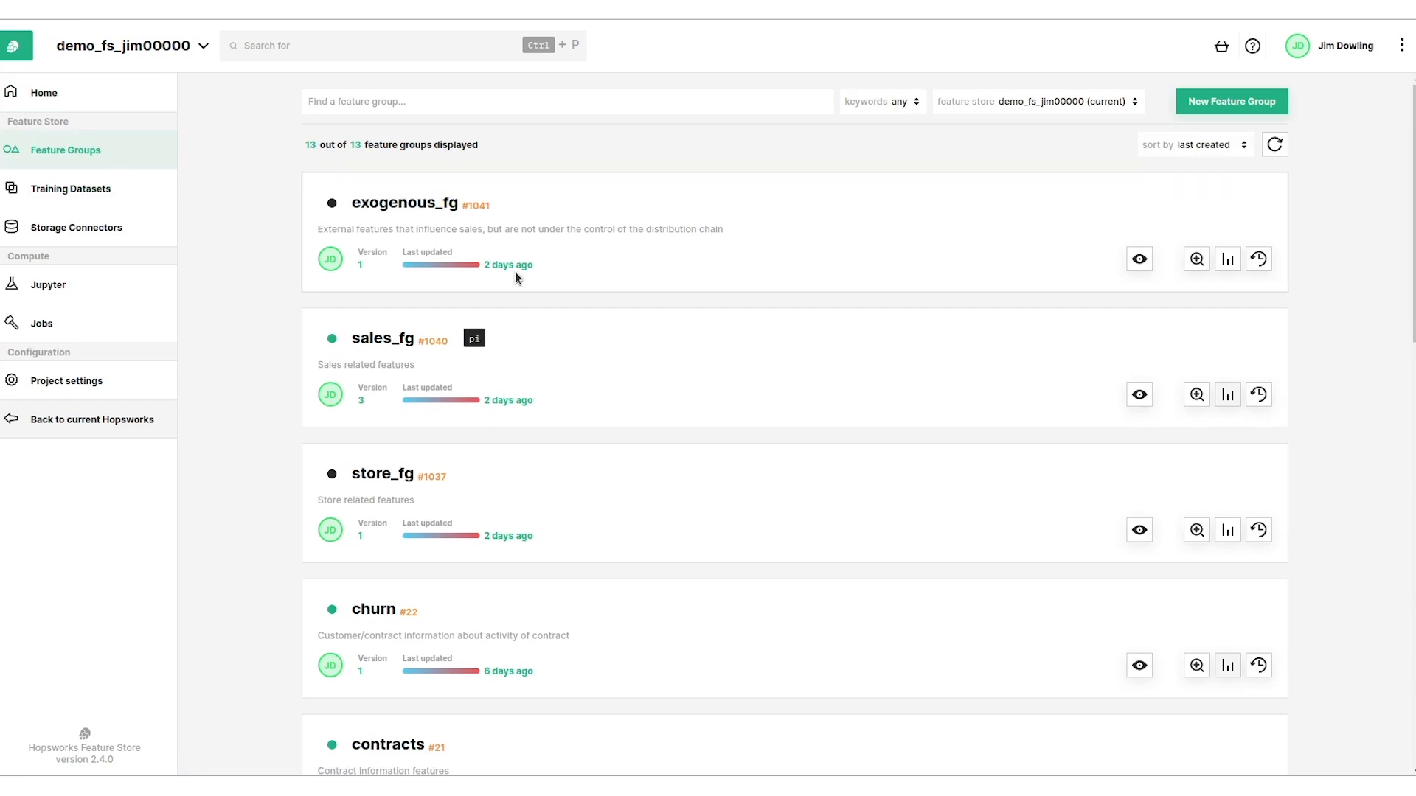
pyautogui.scroll(-3)
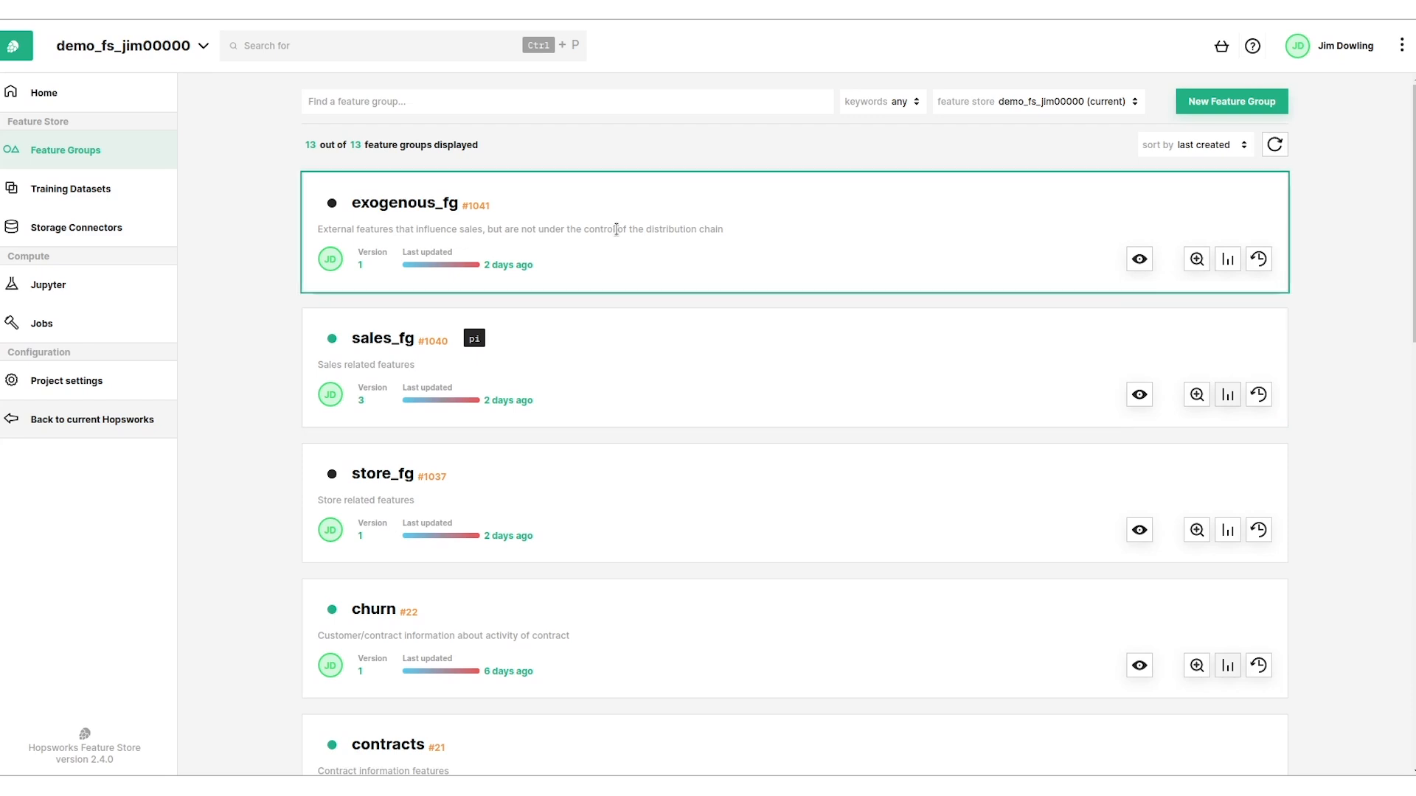
pyautogui.scroll(-3)
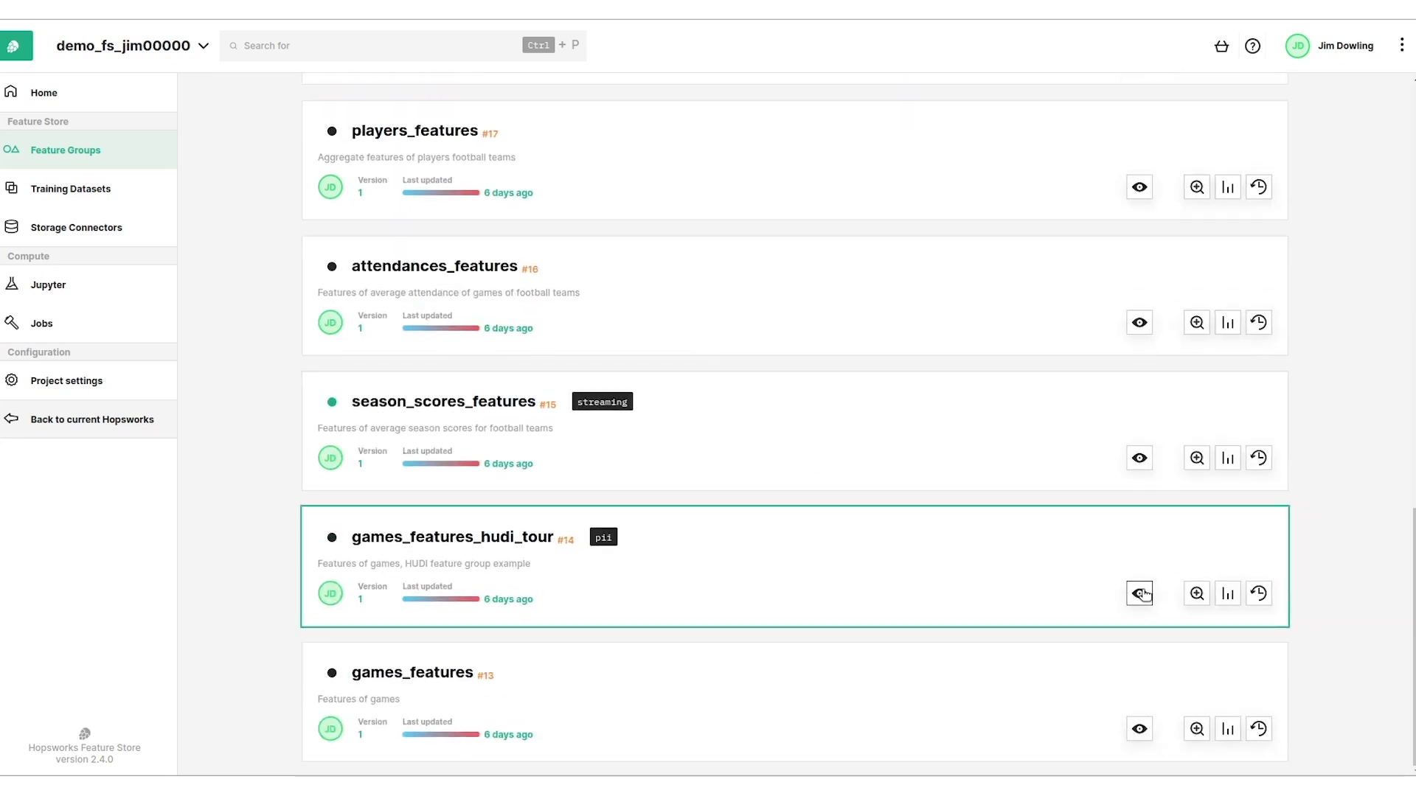
# Preview games_features_hudi_tour's commit activity, ingestion job and tags in the side panel.
pyautogui.click(1140, 593)
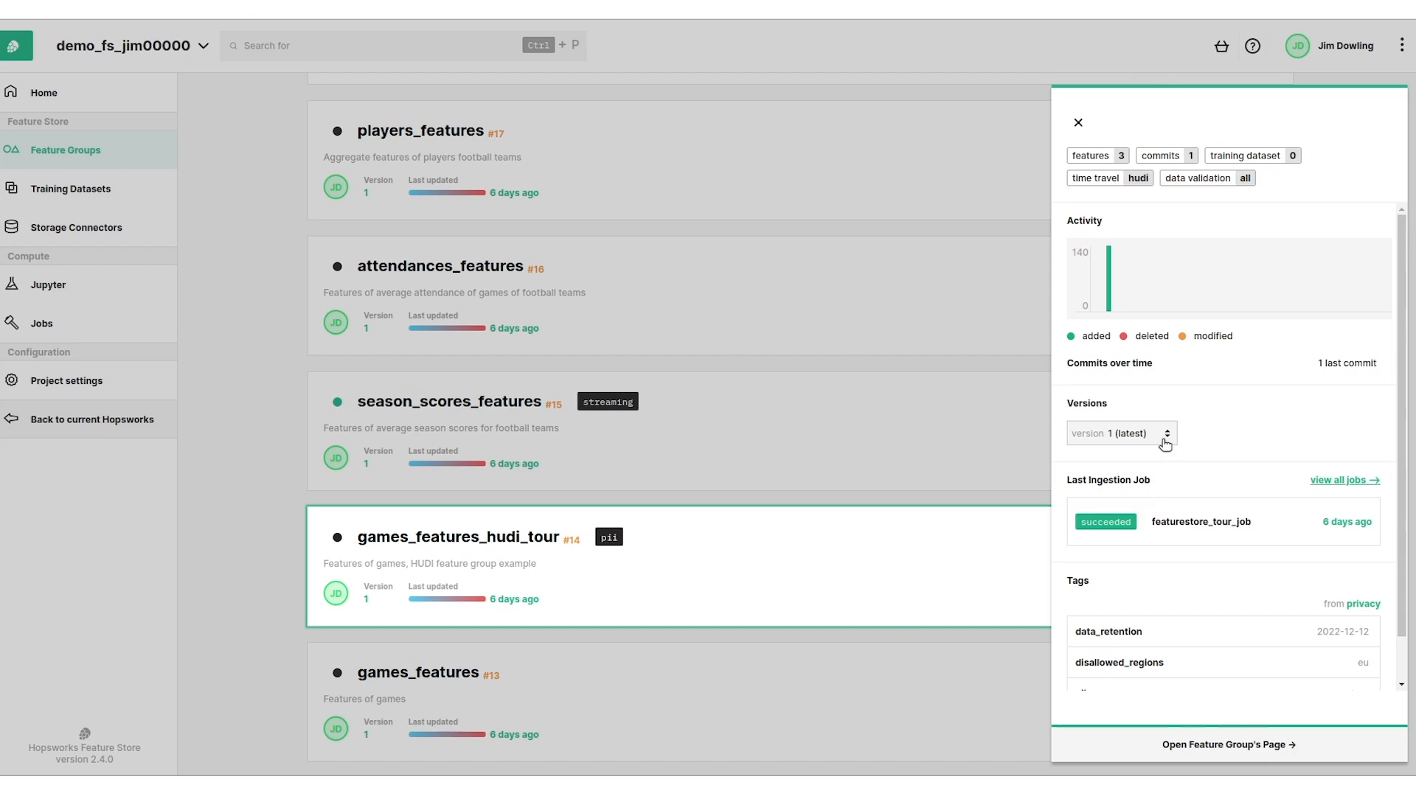
pyautogui.moveTo(1211, 501)
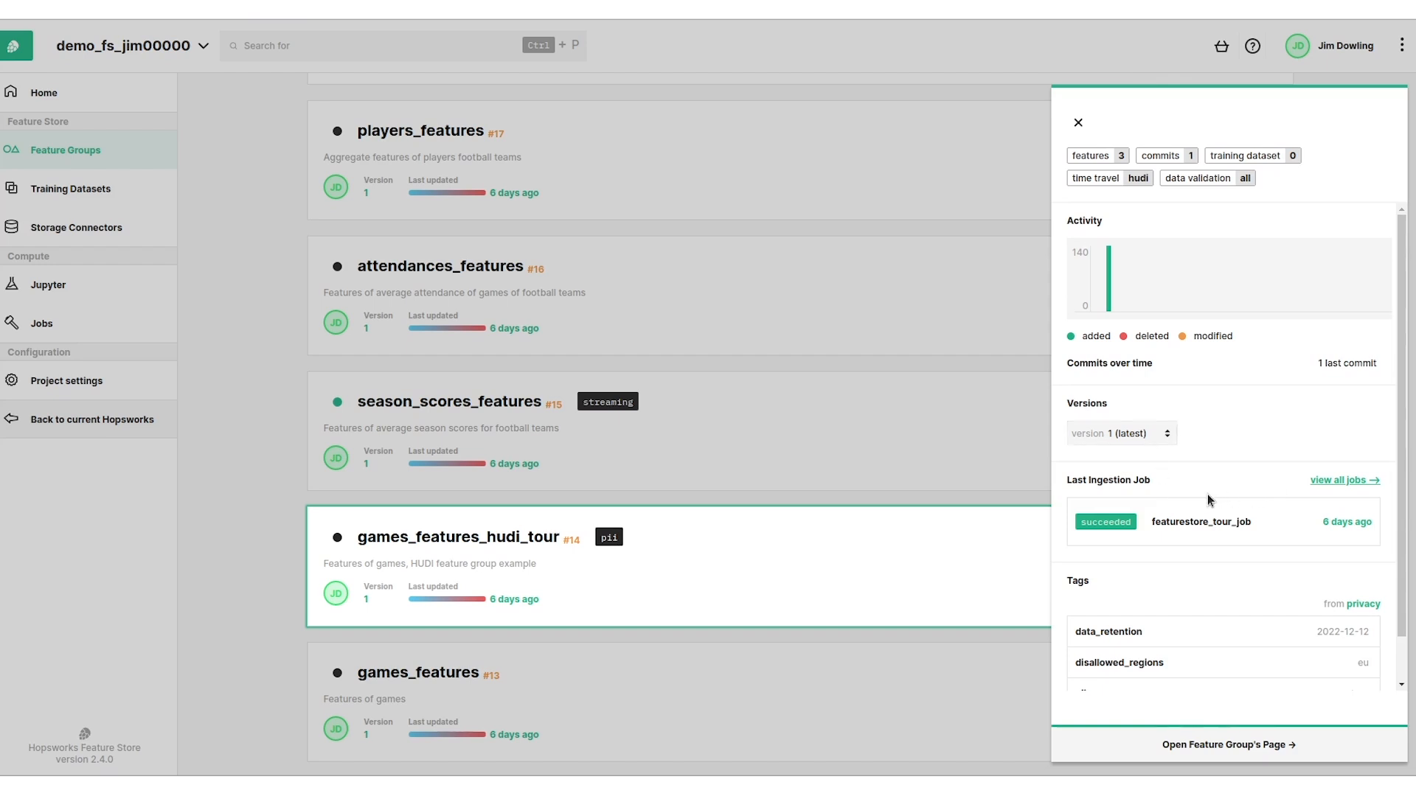
pyautogui.moveTo(1268, 540)
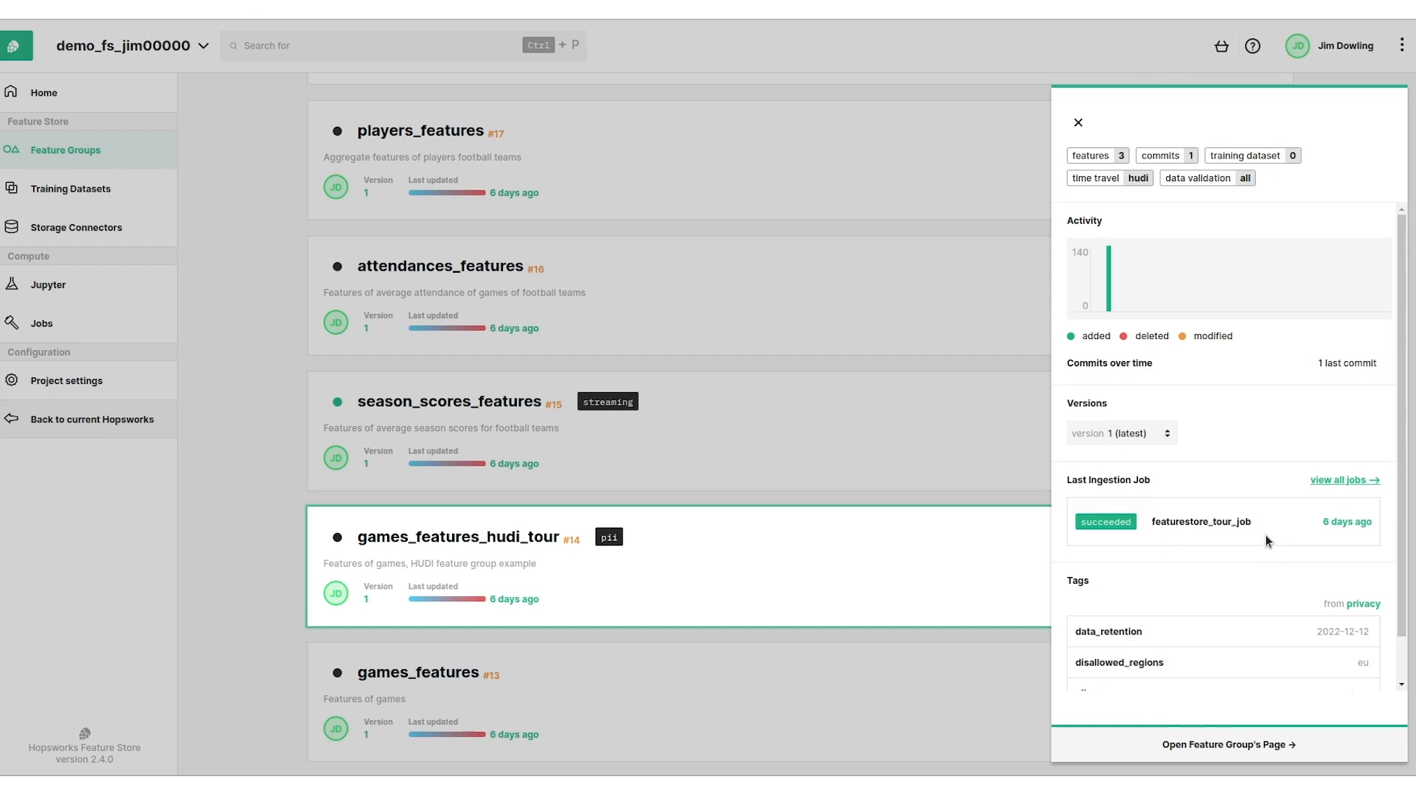
pyautogui.scroll(-3)
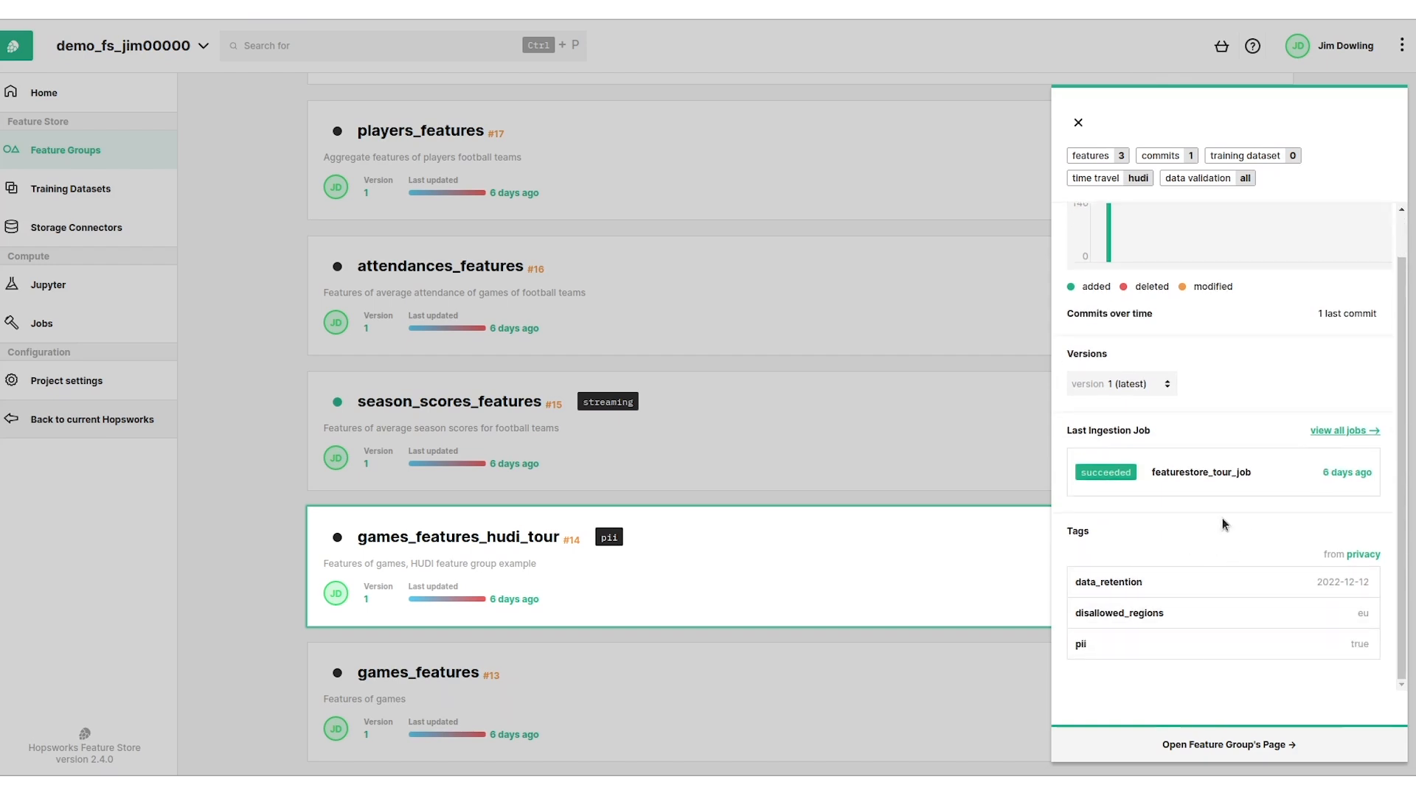
pyautogui.scroll(3)
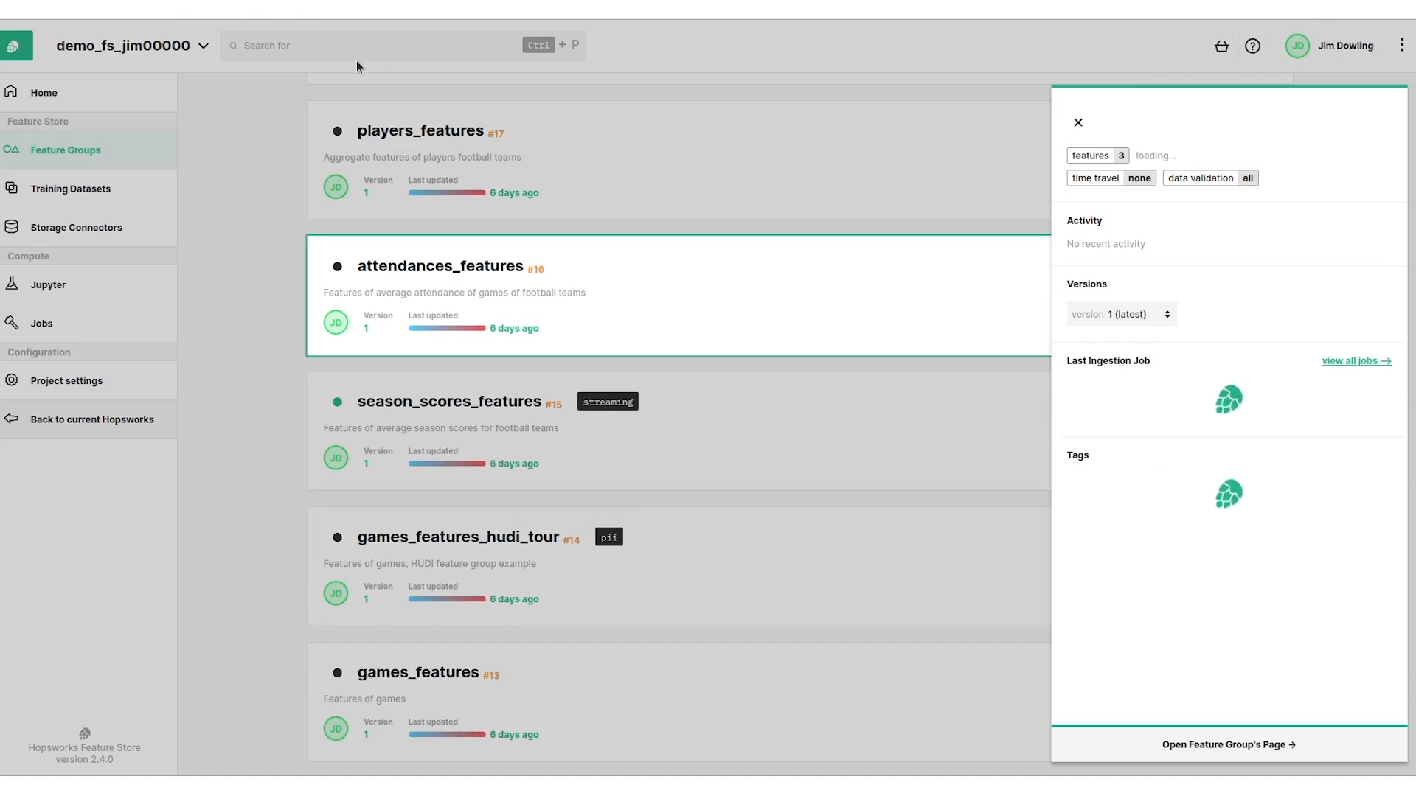
# Search the feature store for 'pii' then 'scor', list matching features, and return to demo_fs_jim00000.
pyautogui.click(1077, 123)
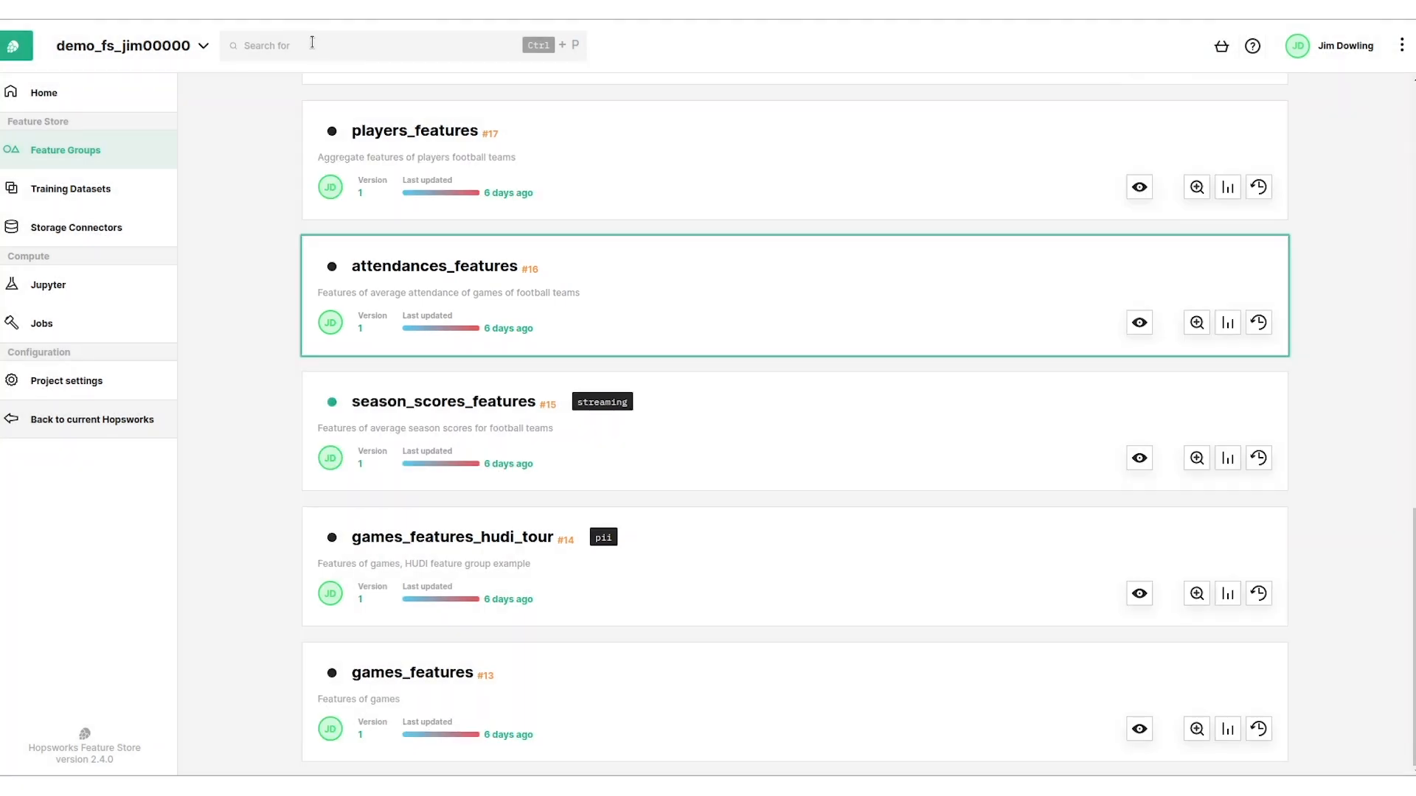
pyautogui.write('pii')
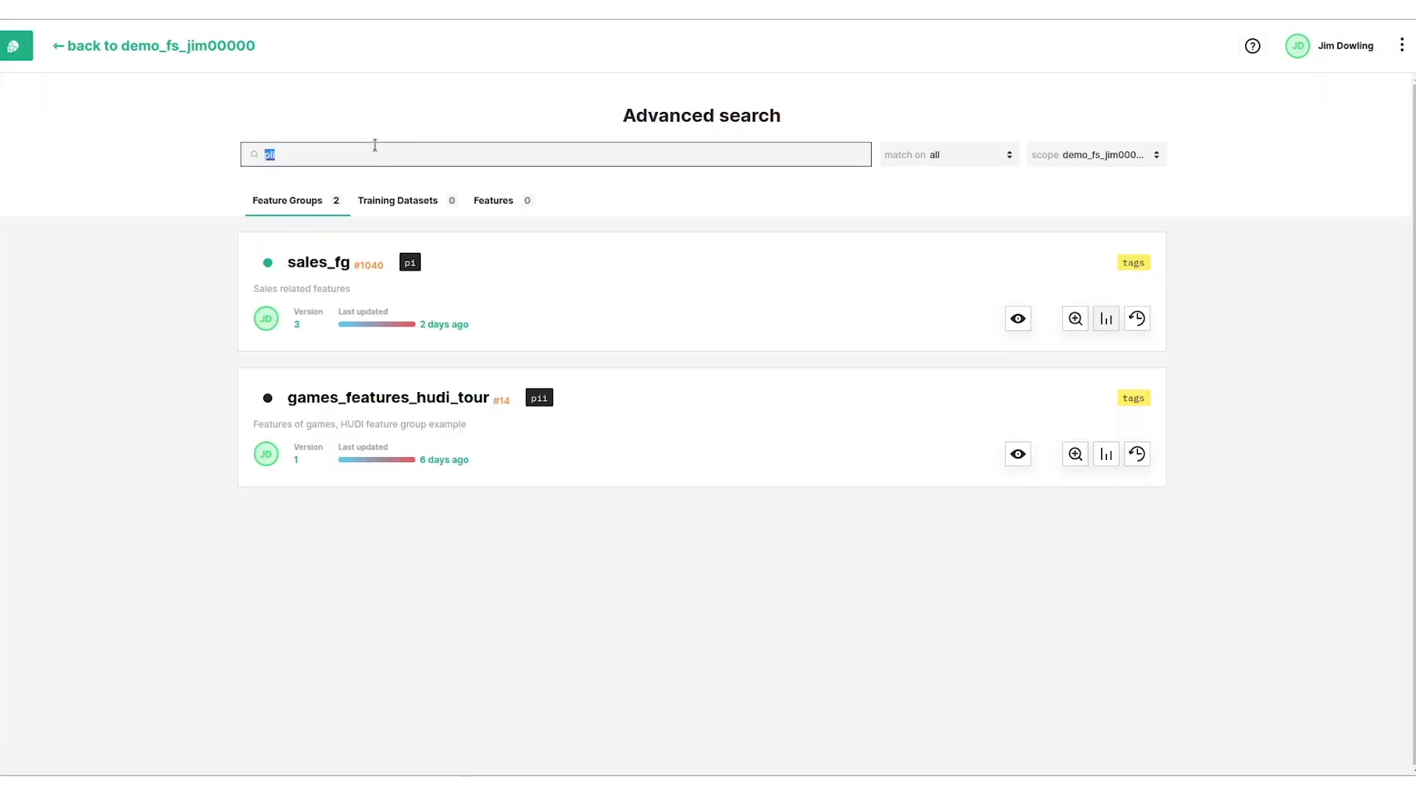
pyautogui.write('scor')
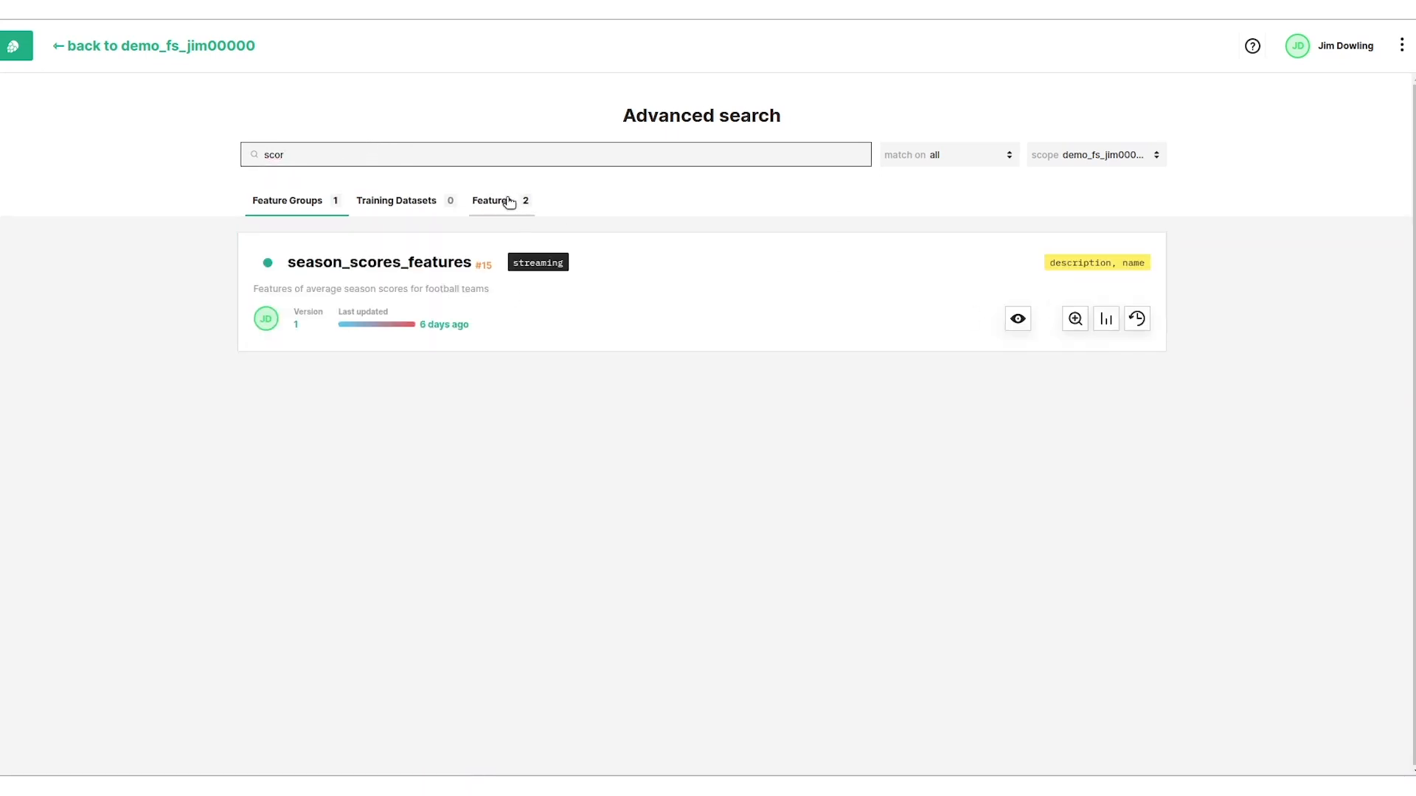
pyautogui.click(493, 201)
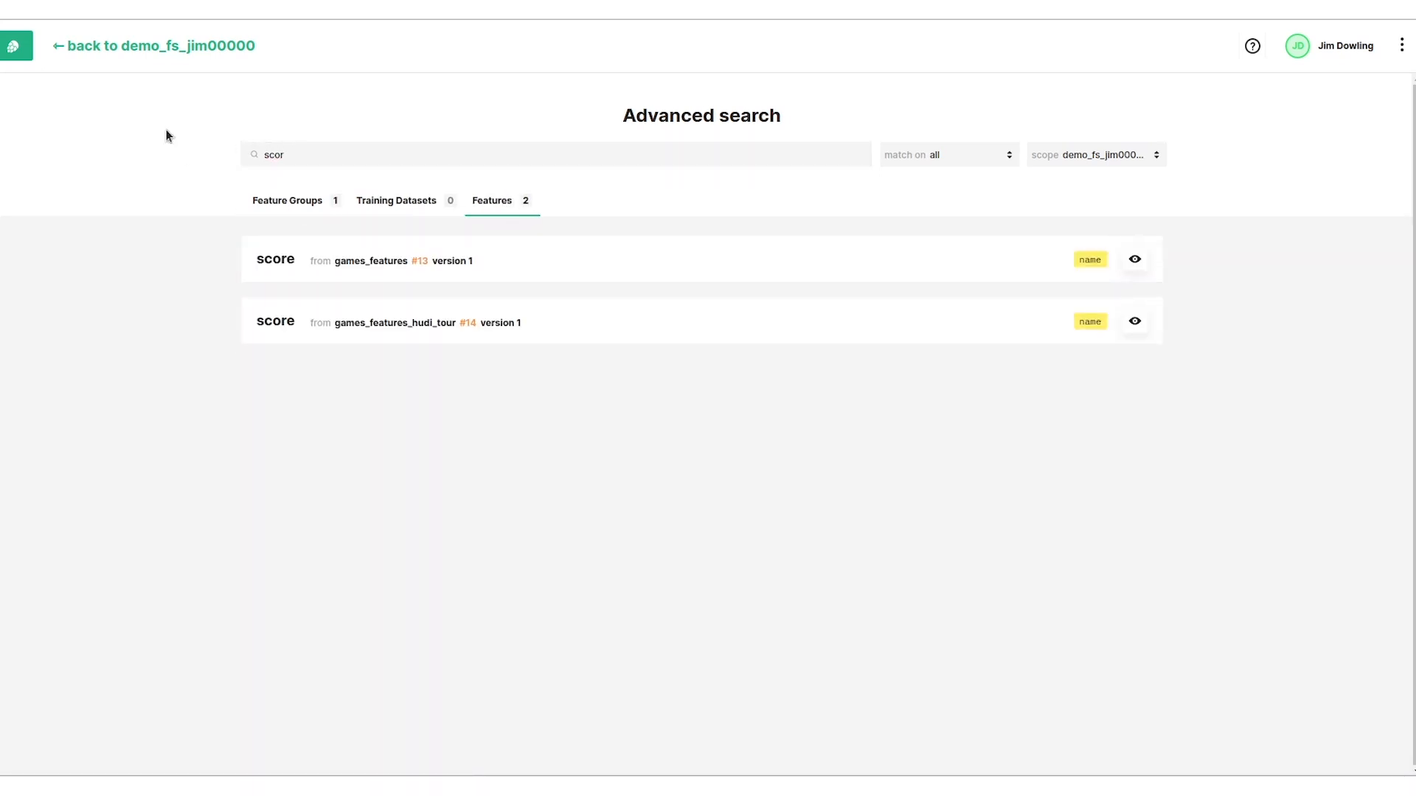
pyautogui.click(160, 46)
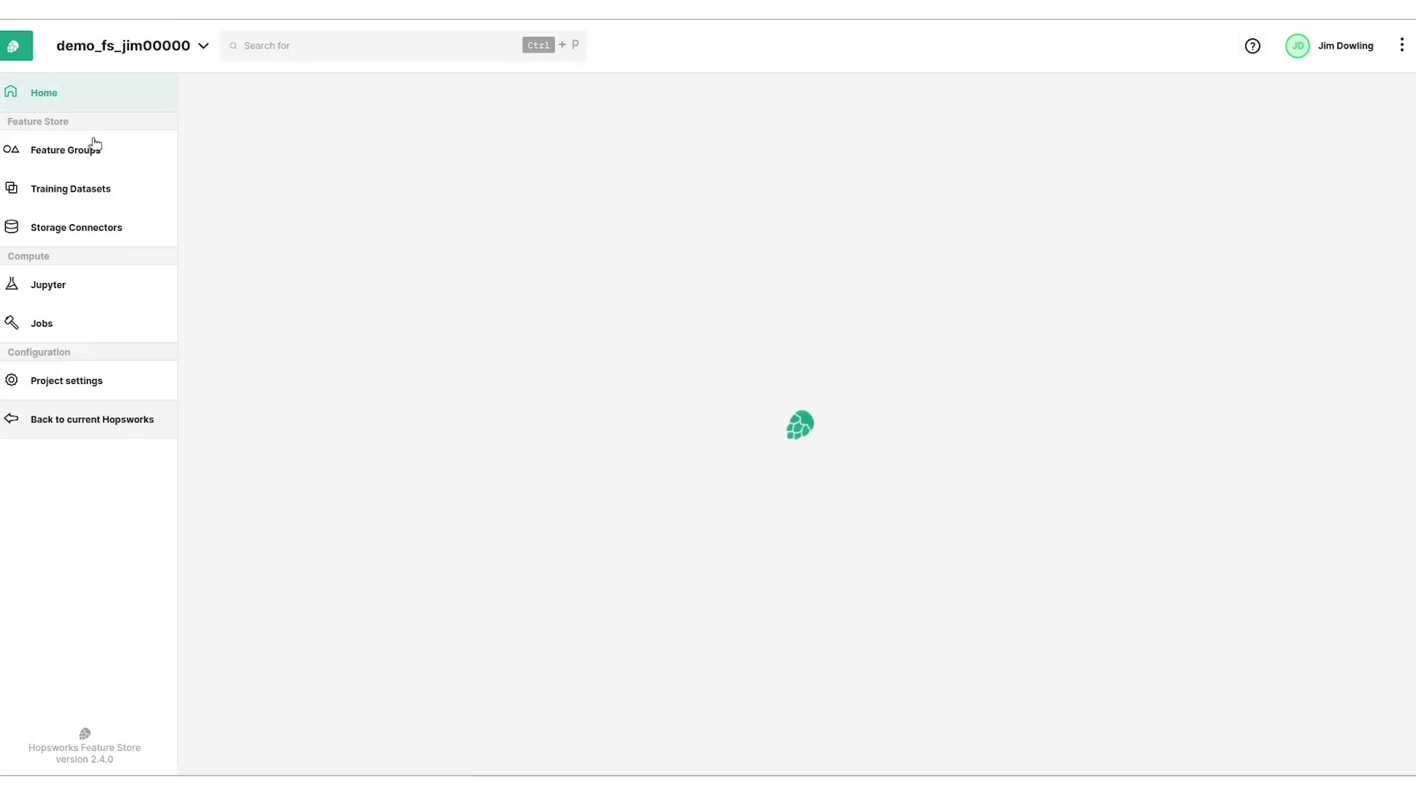
# Open games_features_hudi_tour's page listing score, away_team_id and home_team_id.
pyautogui.click(65, 151)
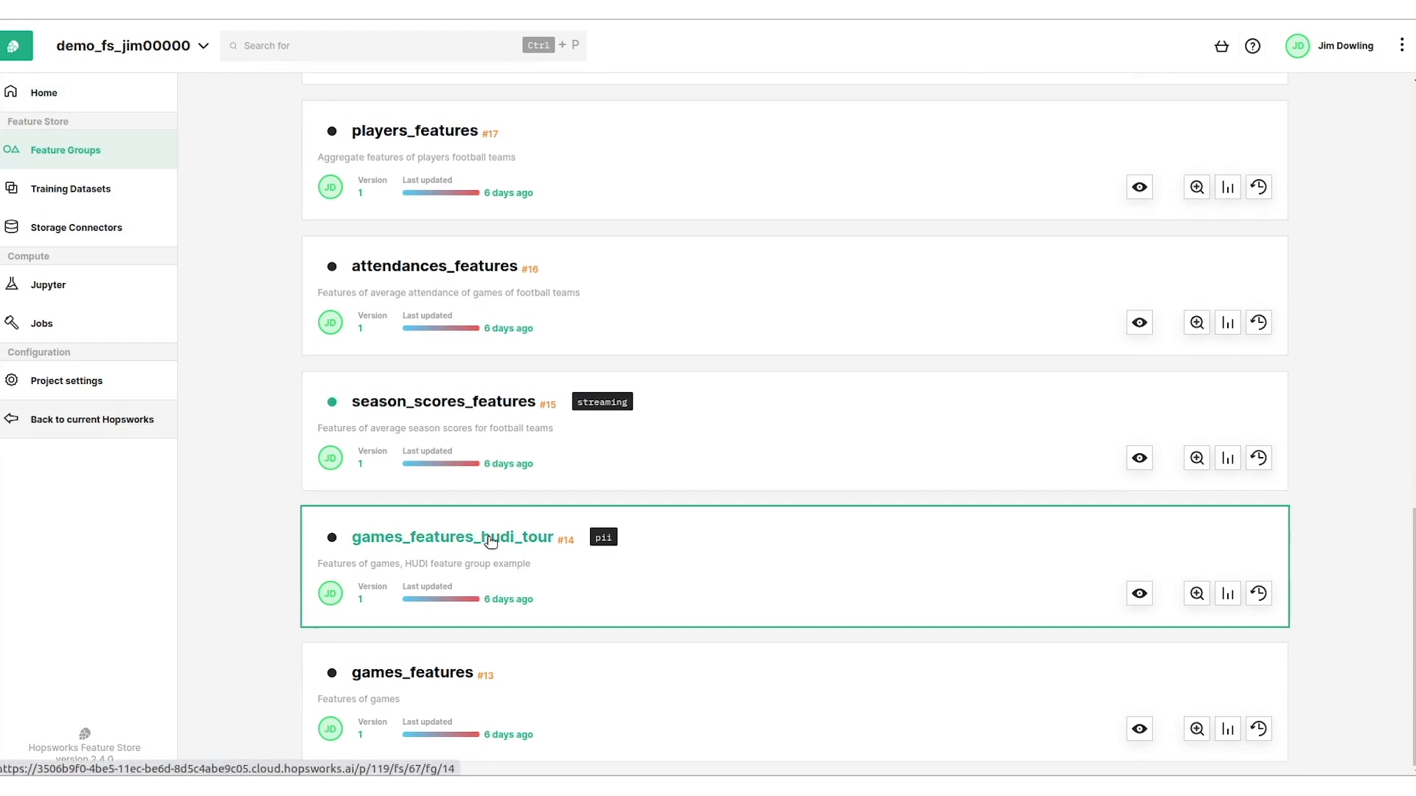
pyautogui.click(454, 537)
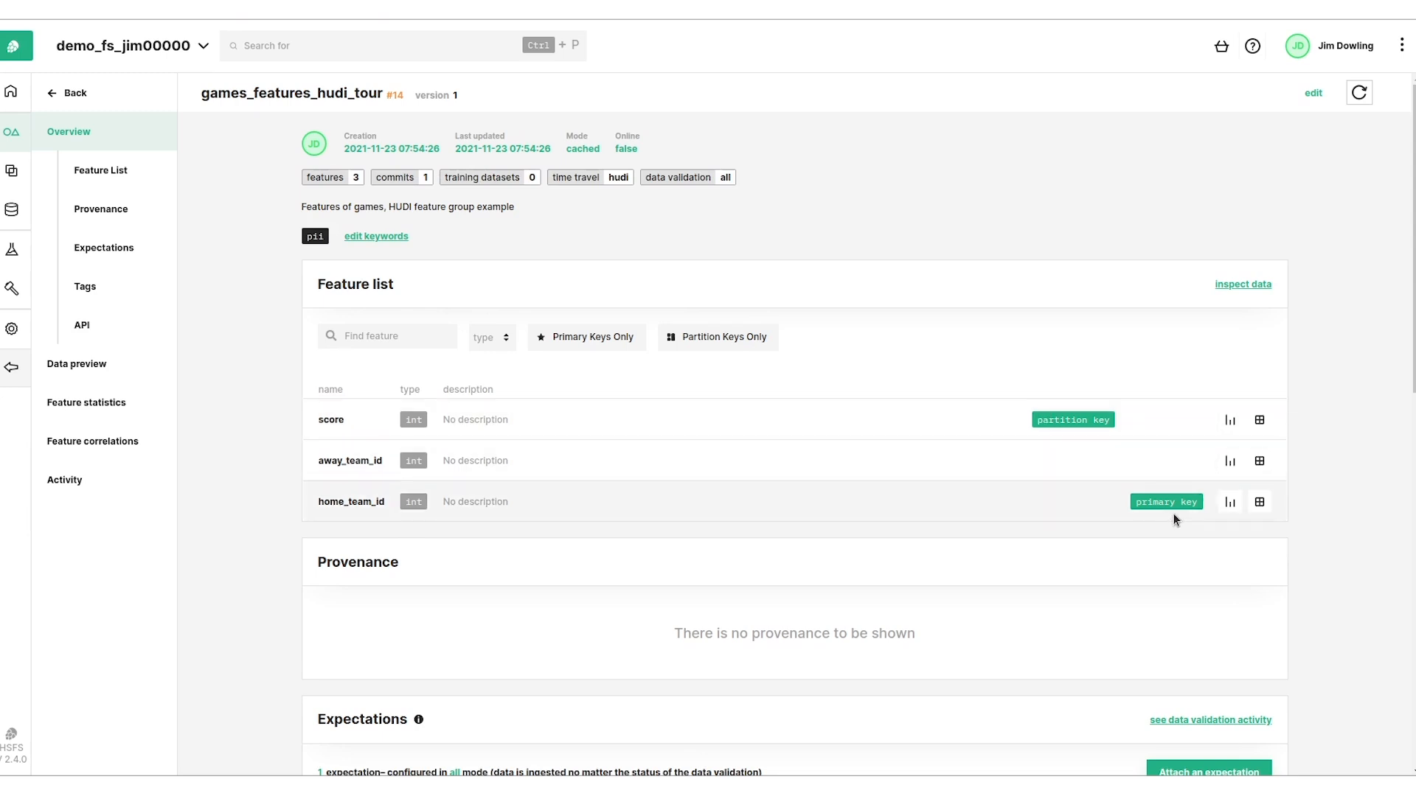
pyautogui.moveTo(763, 352)
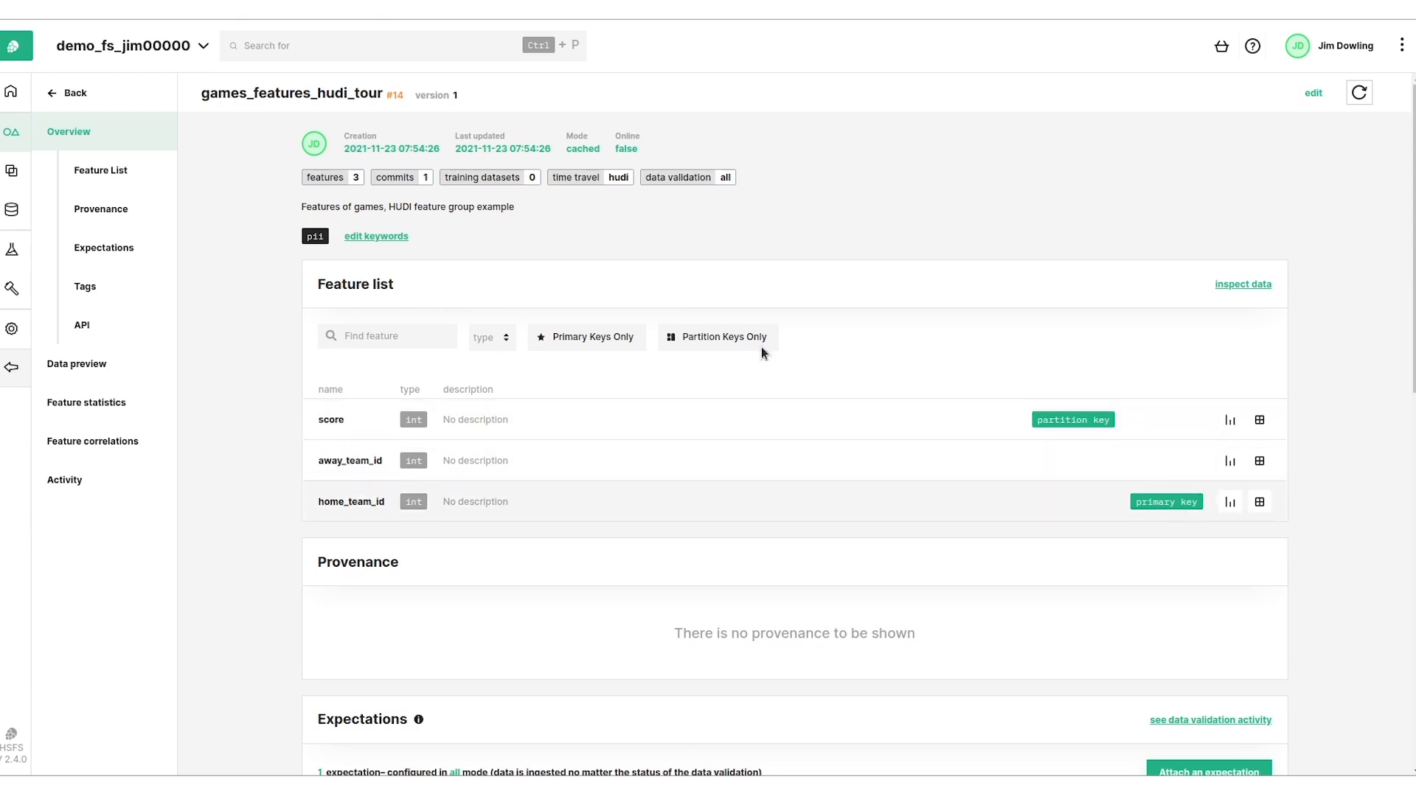
pyautogui.moveTo(545, 232)
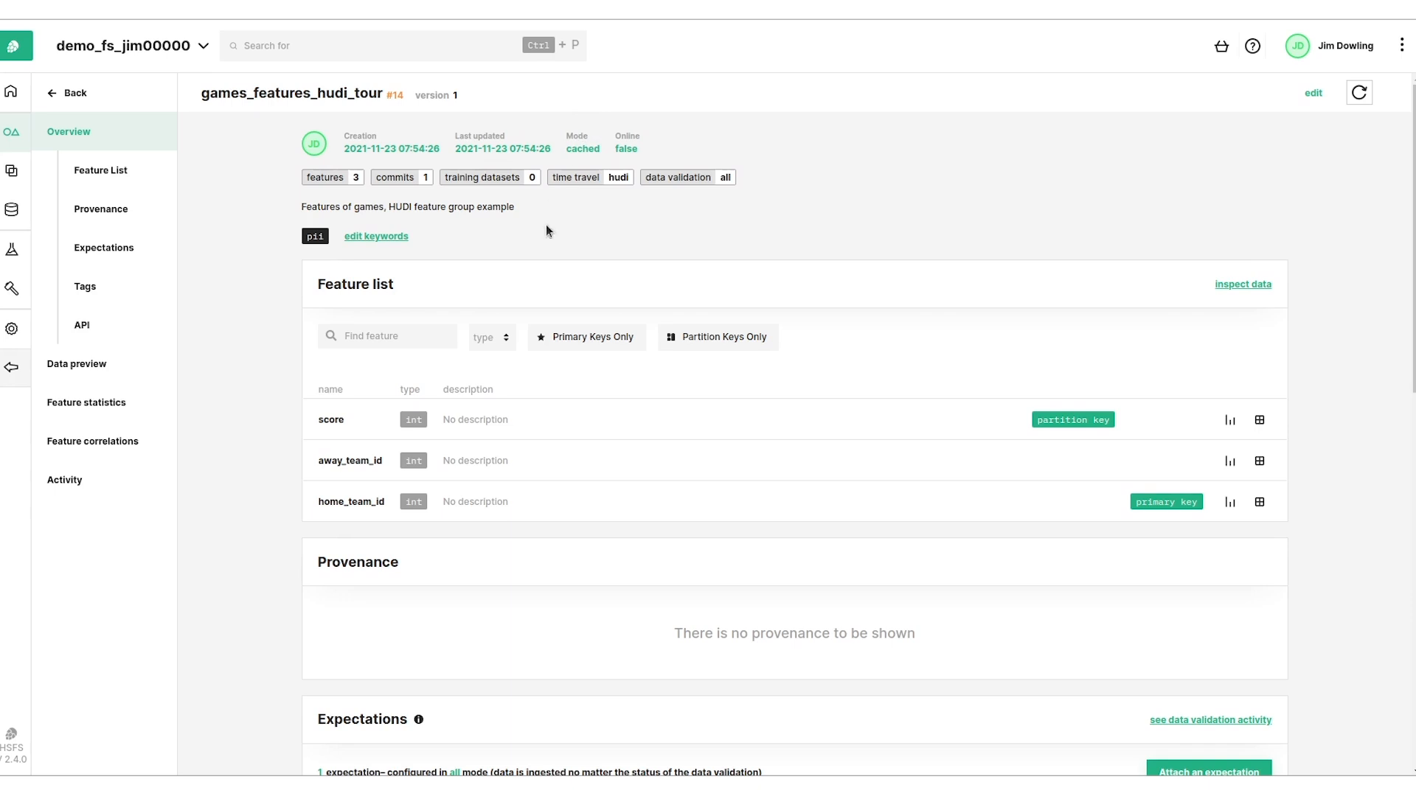
pyautogui.moveTo(616, 171)
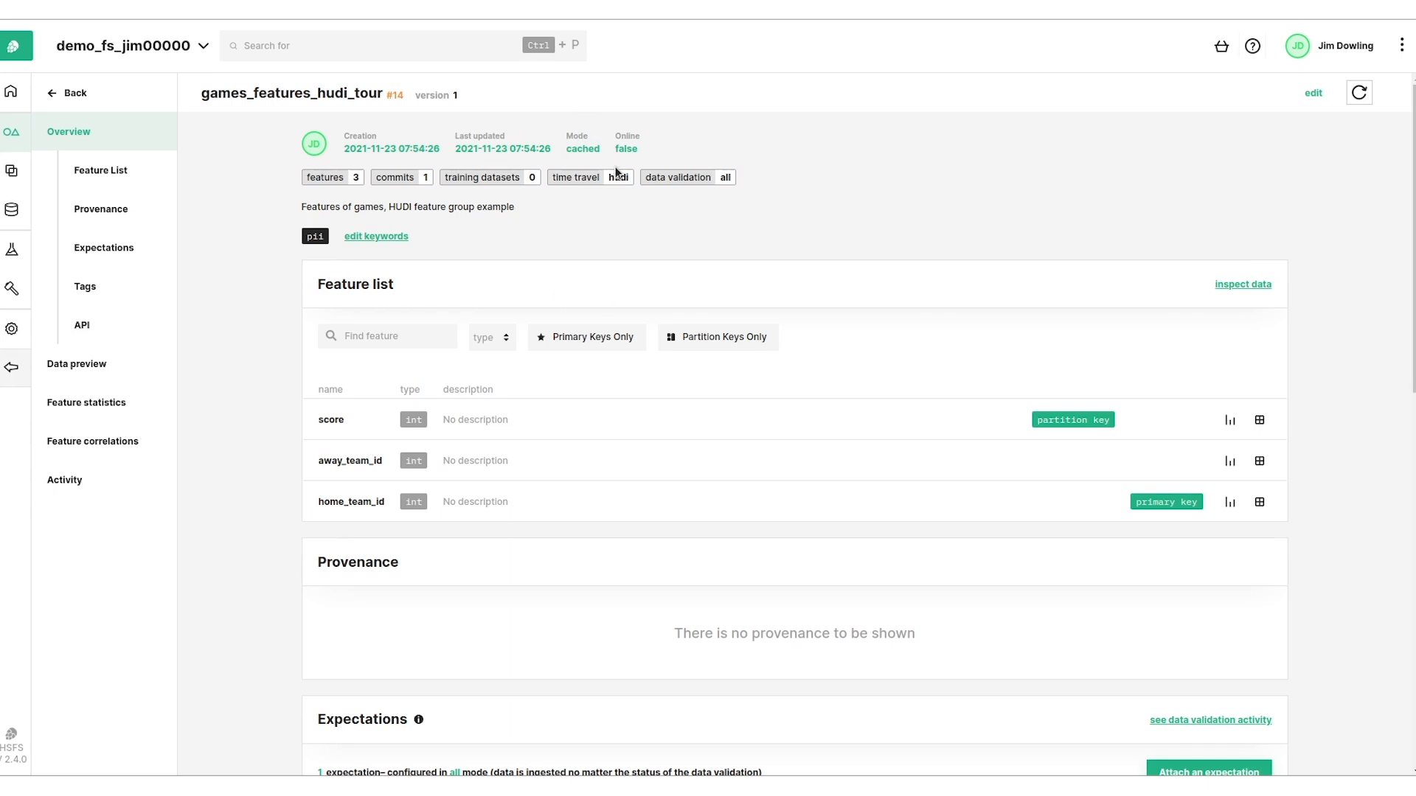
pyautogui.moveTo(623, 298)
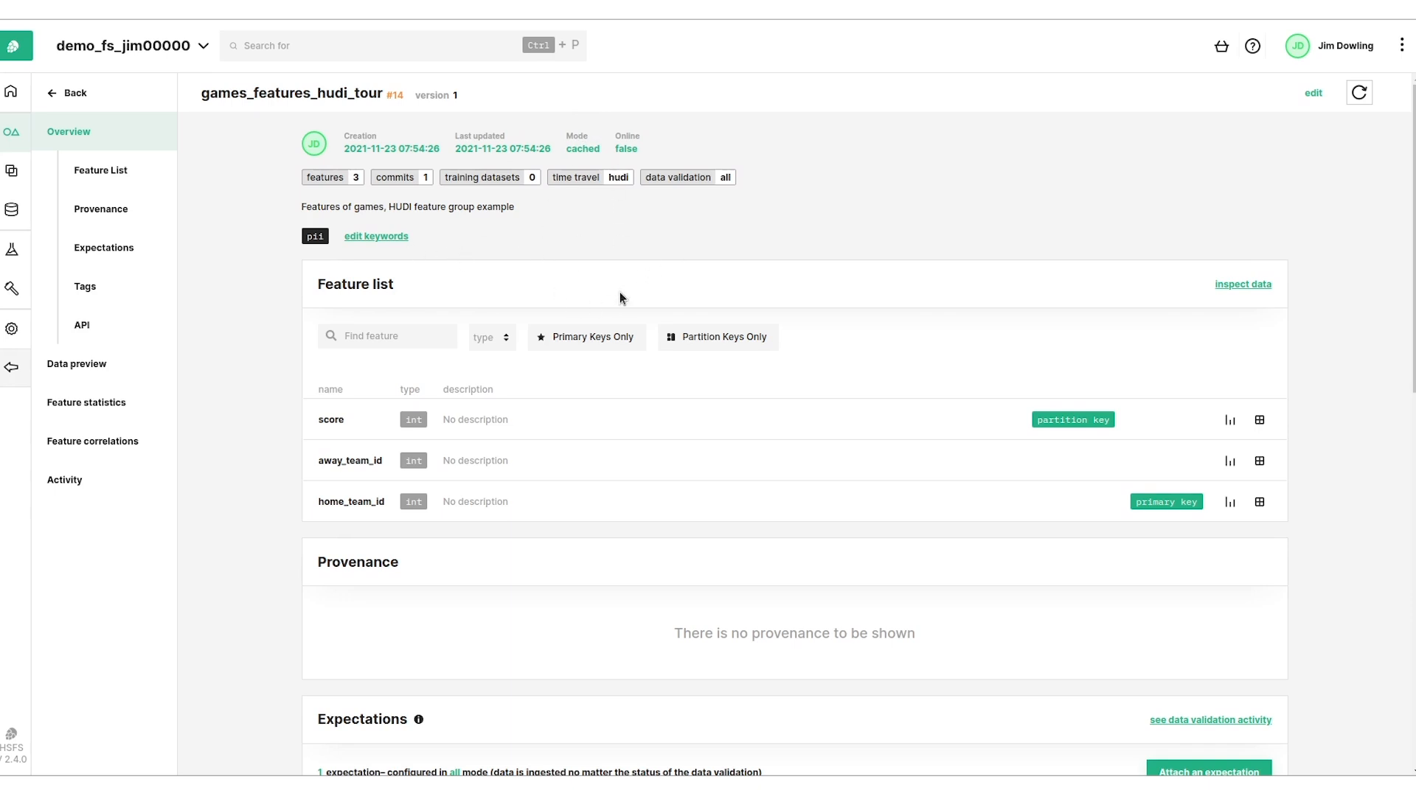
# Review the score expectation, privacy tags and alerts sections of games_features_hudi_tour.
pyautogui.scroll(-3)
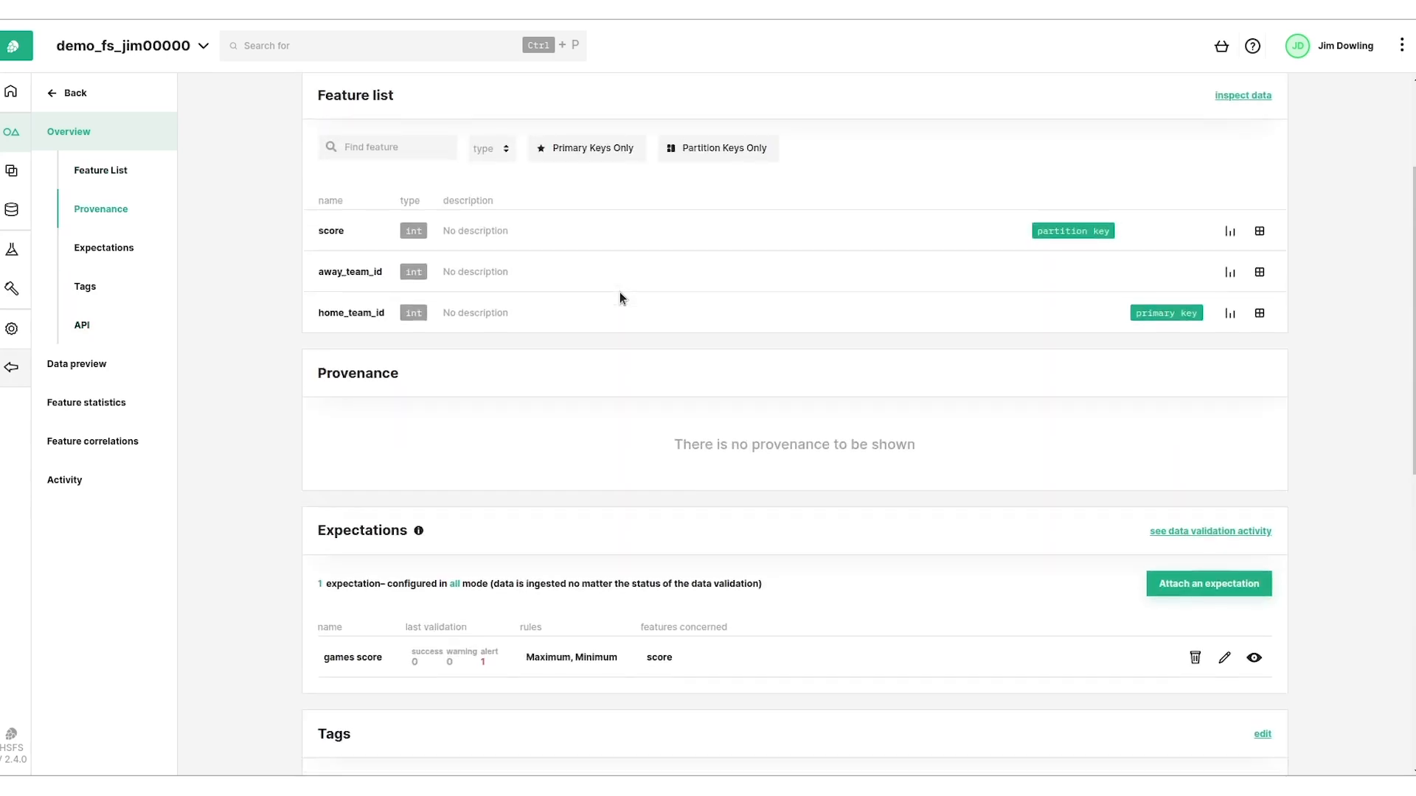
pyautogui.scroll(-3)
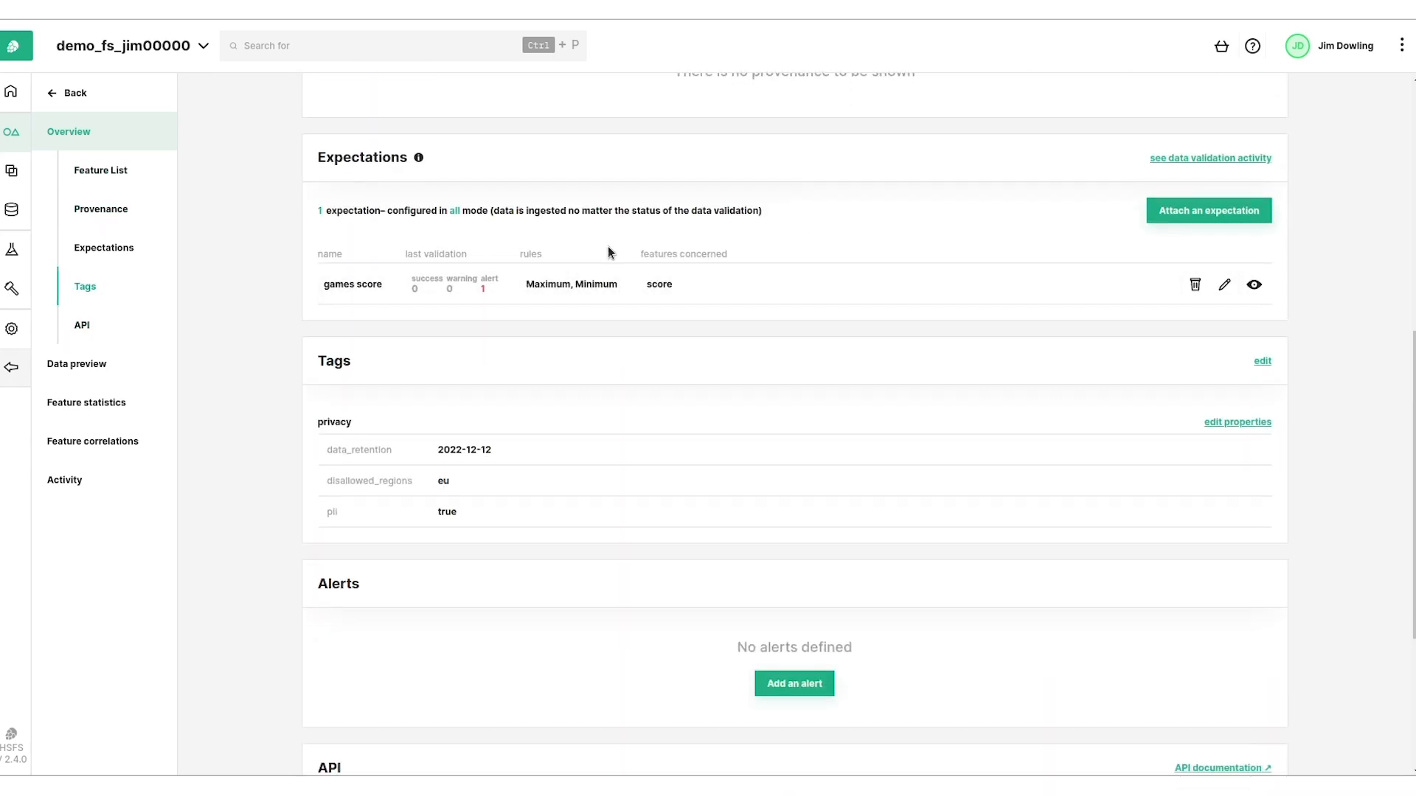
pyautogui.moveTo(680, 229)
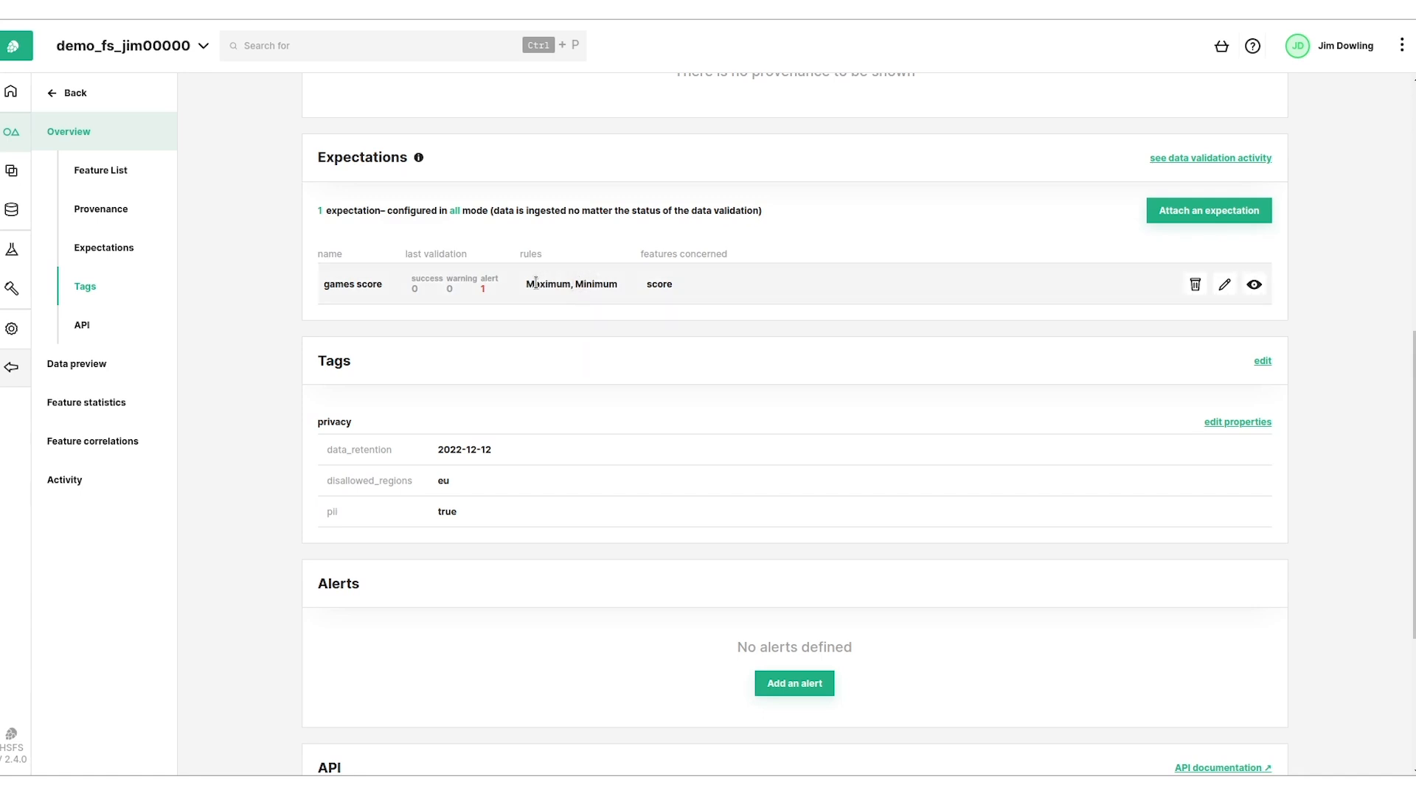
pyautogui.moveTo(673, 298)
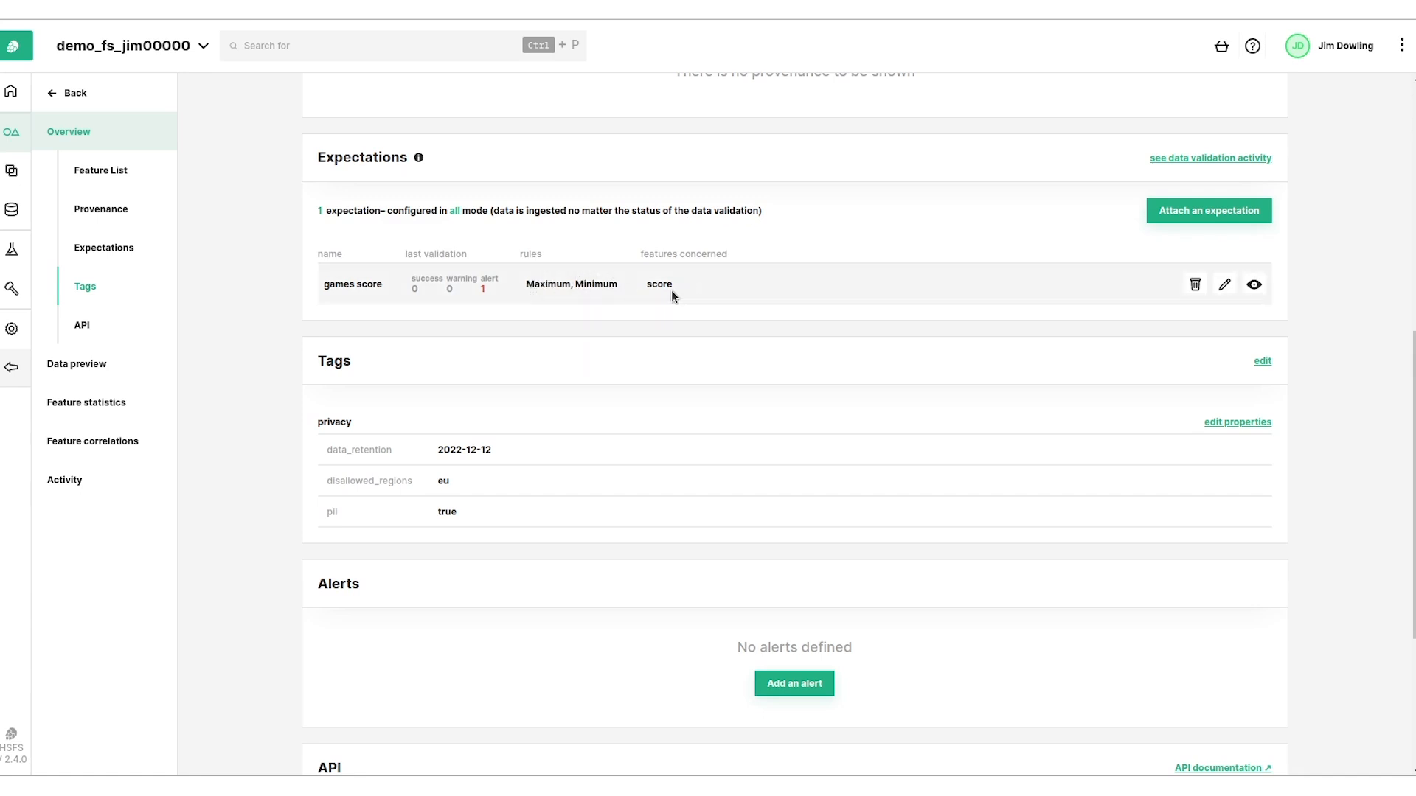
pyautogui.moveTo(442, 426)
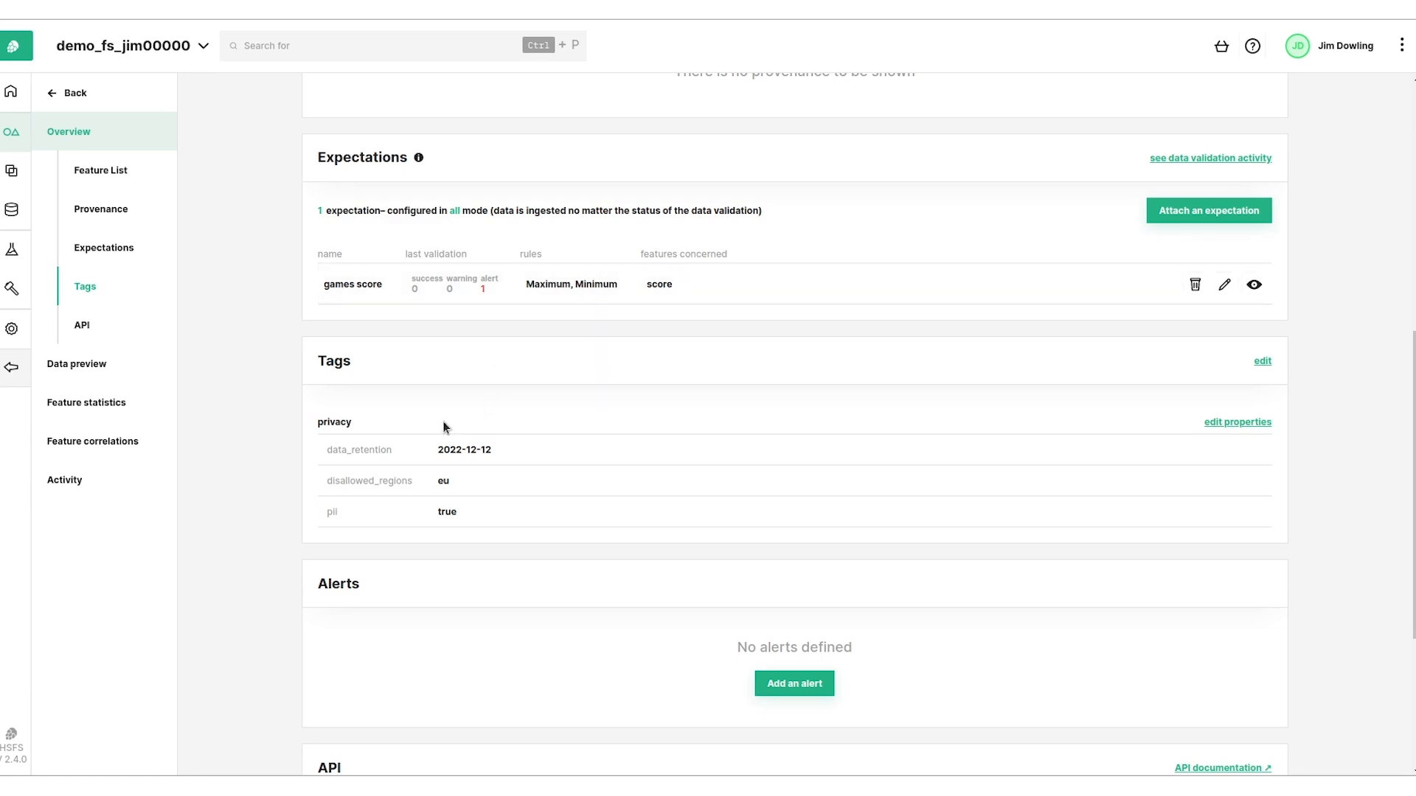
pyautogui.moveTo(155, 434)
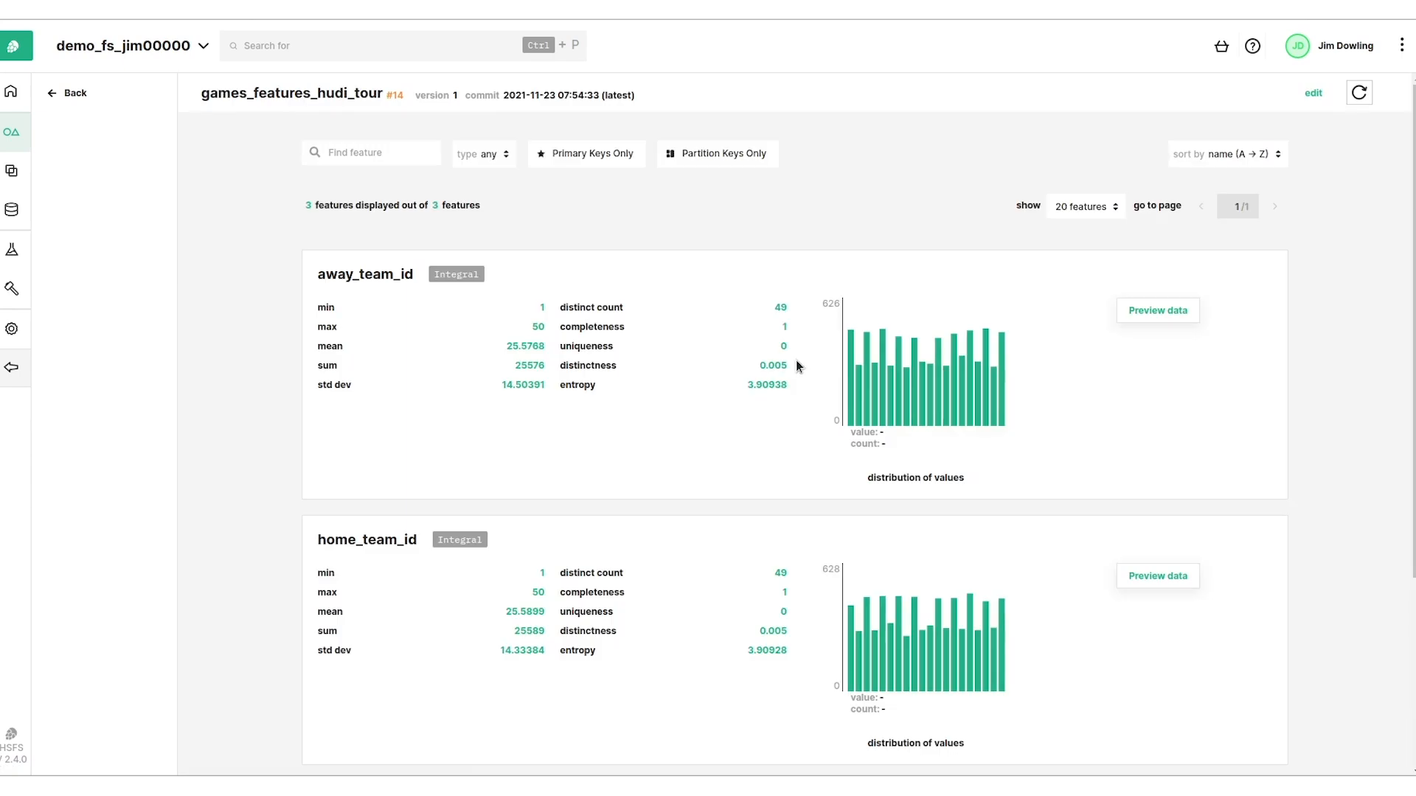
# Look through the score, away_team_id and home_team_id statistics, then return to the feature groups list.
pyautogui.scroll(-3)
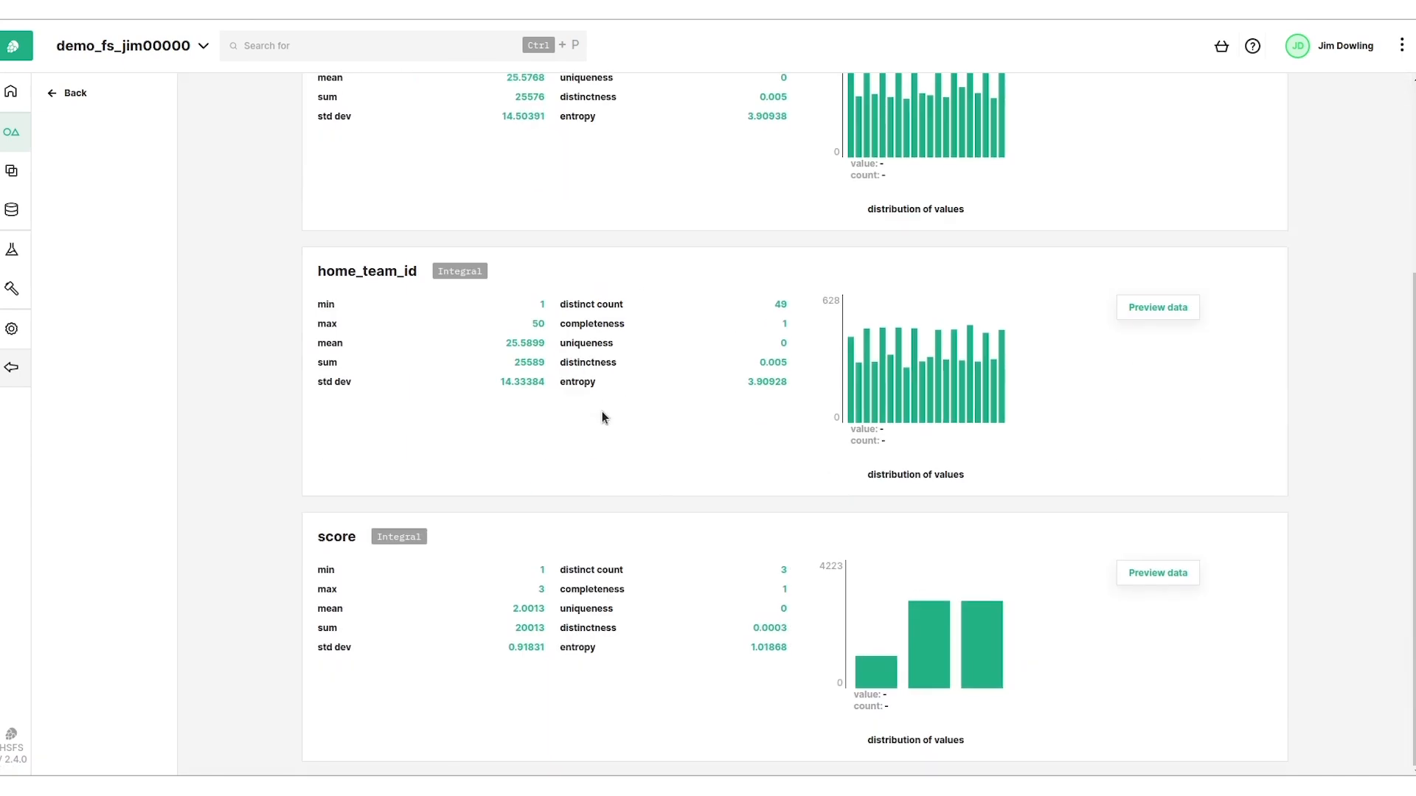
pyautogui.moveTo(709, 598)
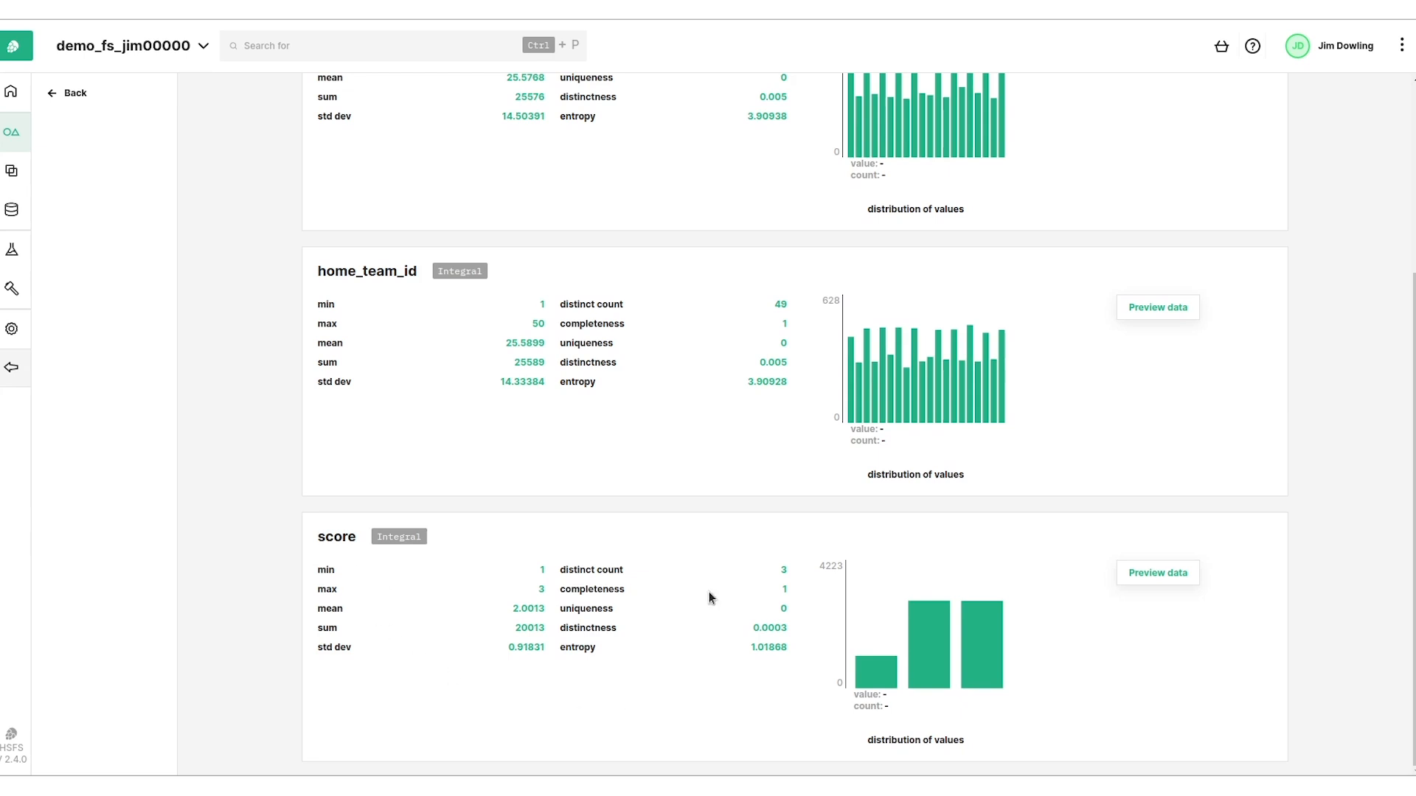
pyautogui.moveTo(982, 645)
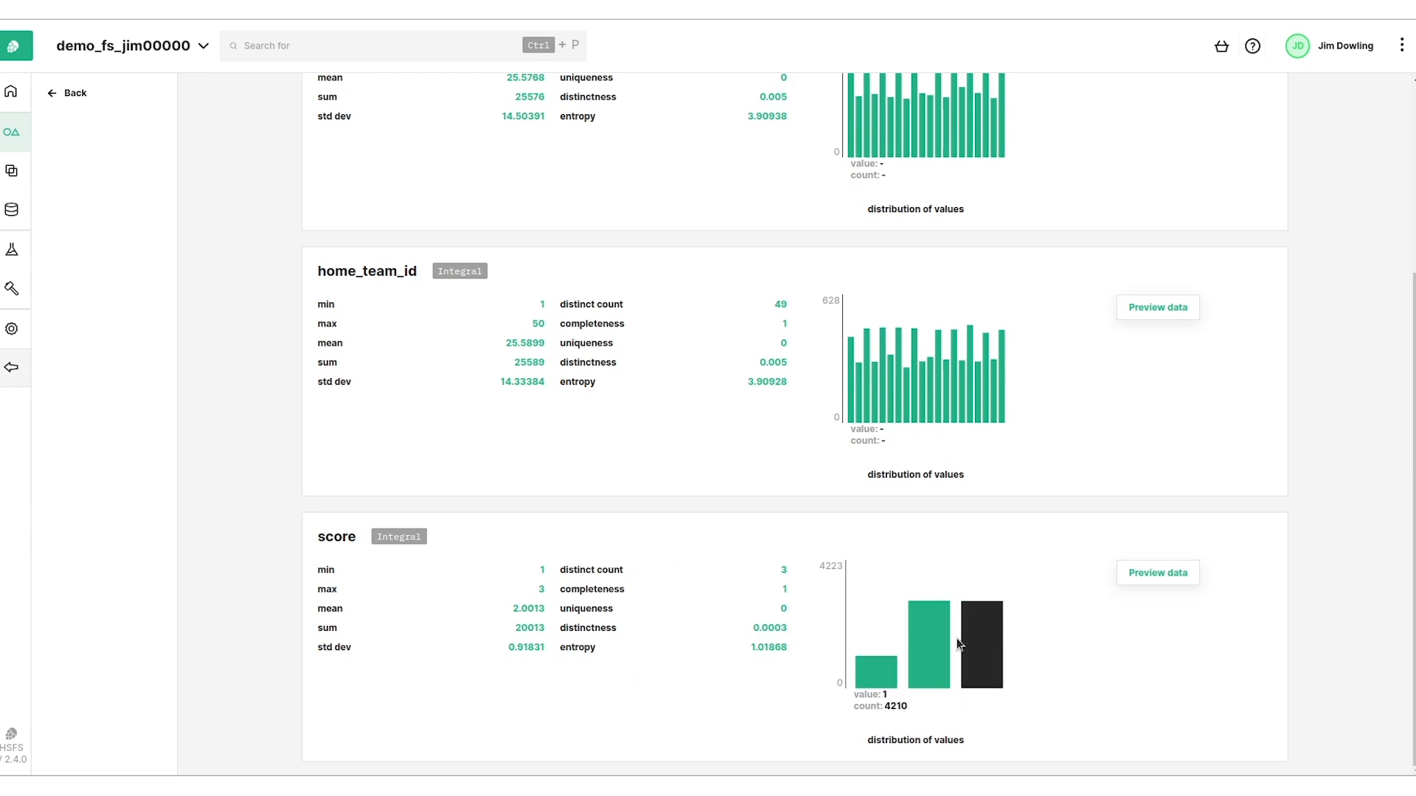
pyautogui.moveTo(106, 90)
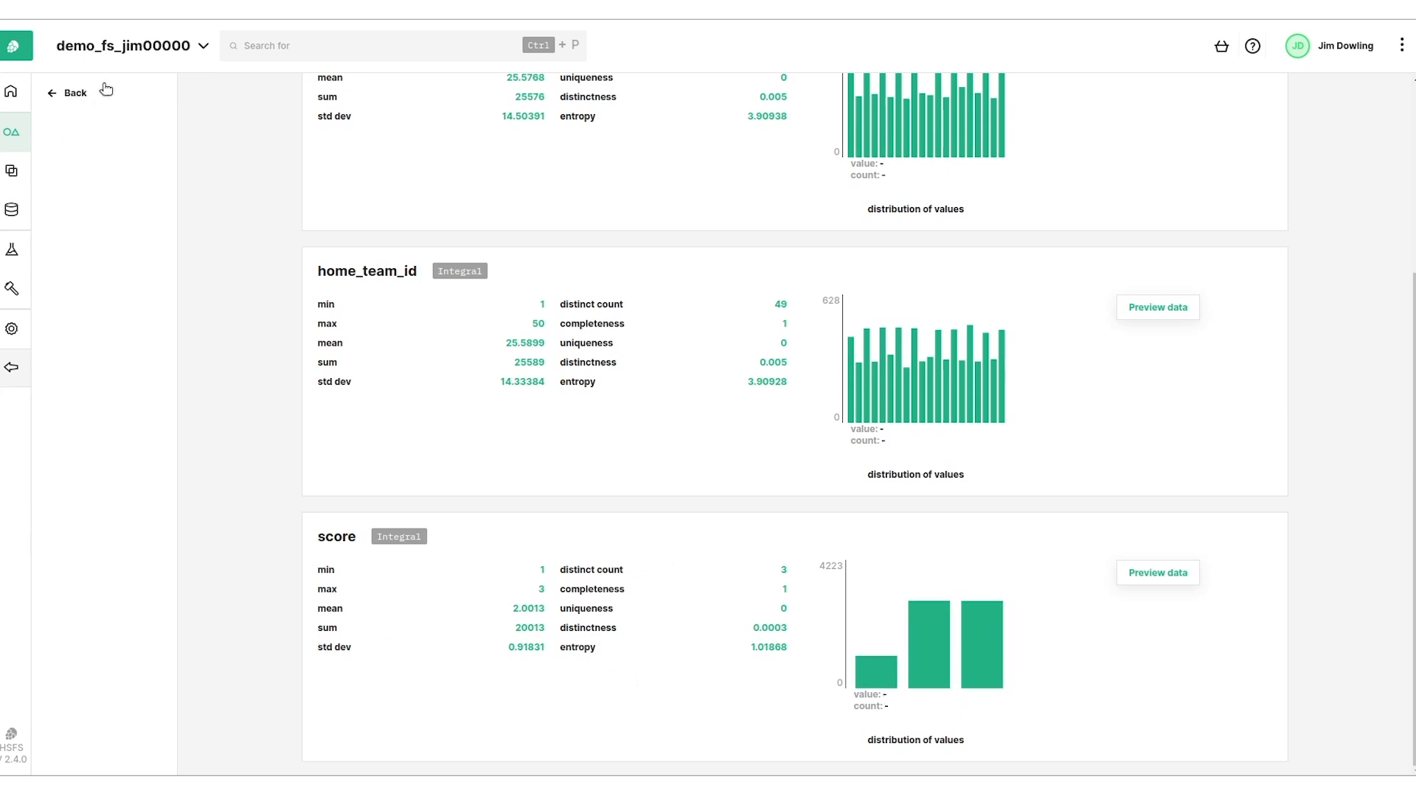
pyautogui.moveTo(237, 57)
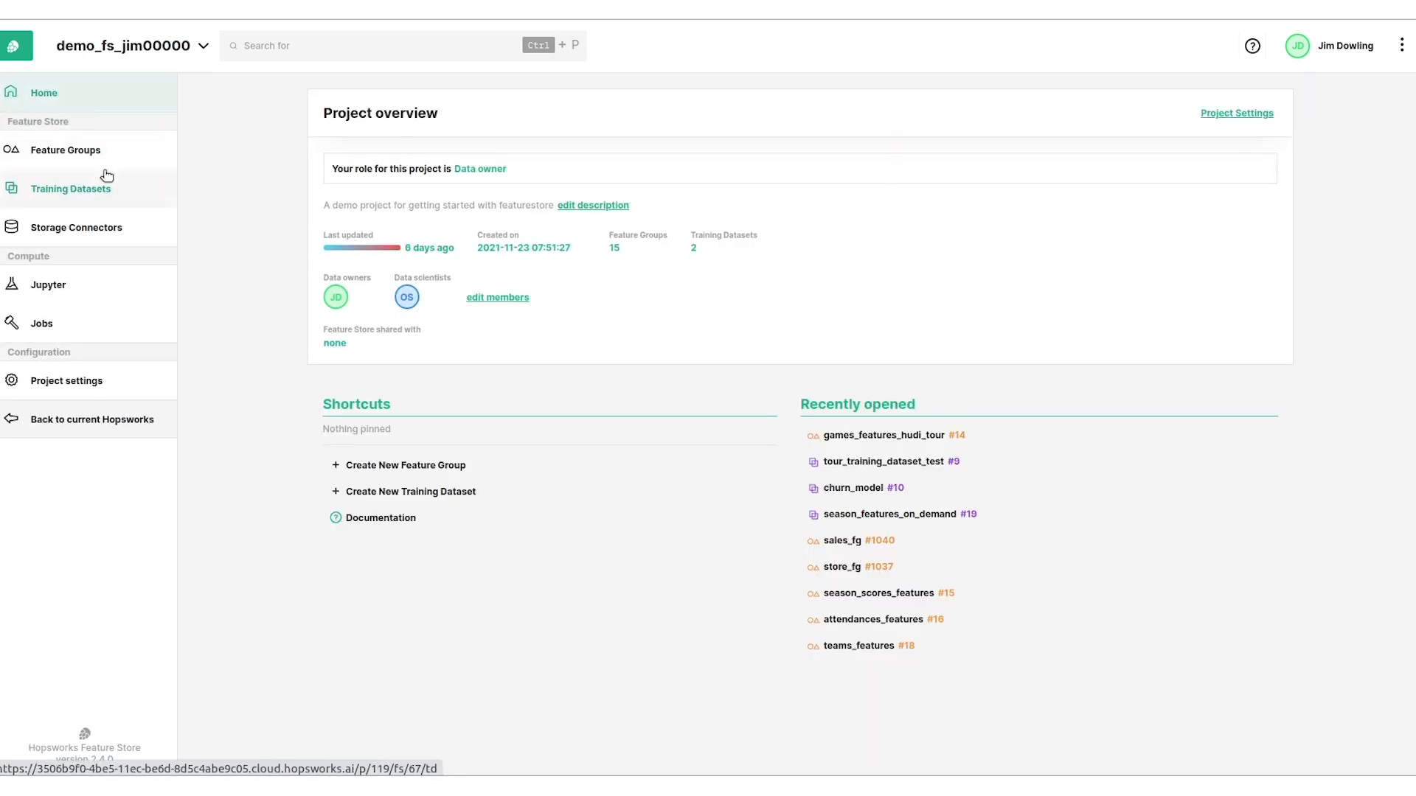
pyautogui.click(65, 151)
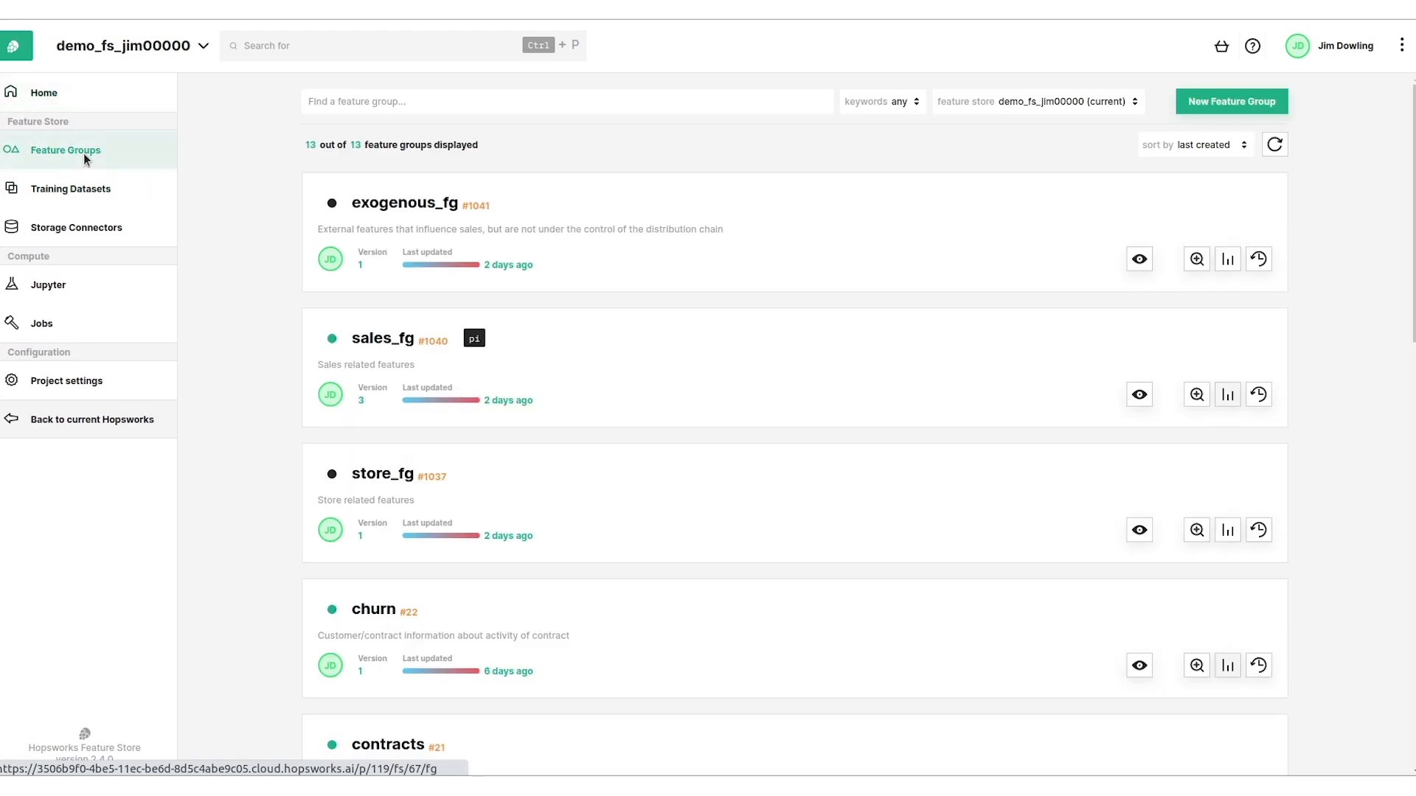
# Open season_features_on_demand, showing three features and a SQL-based storage connector.
pyautogui.scroll(-3)
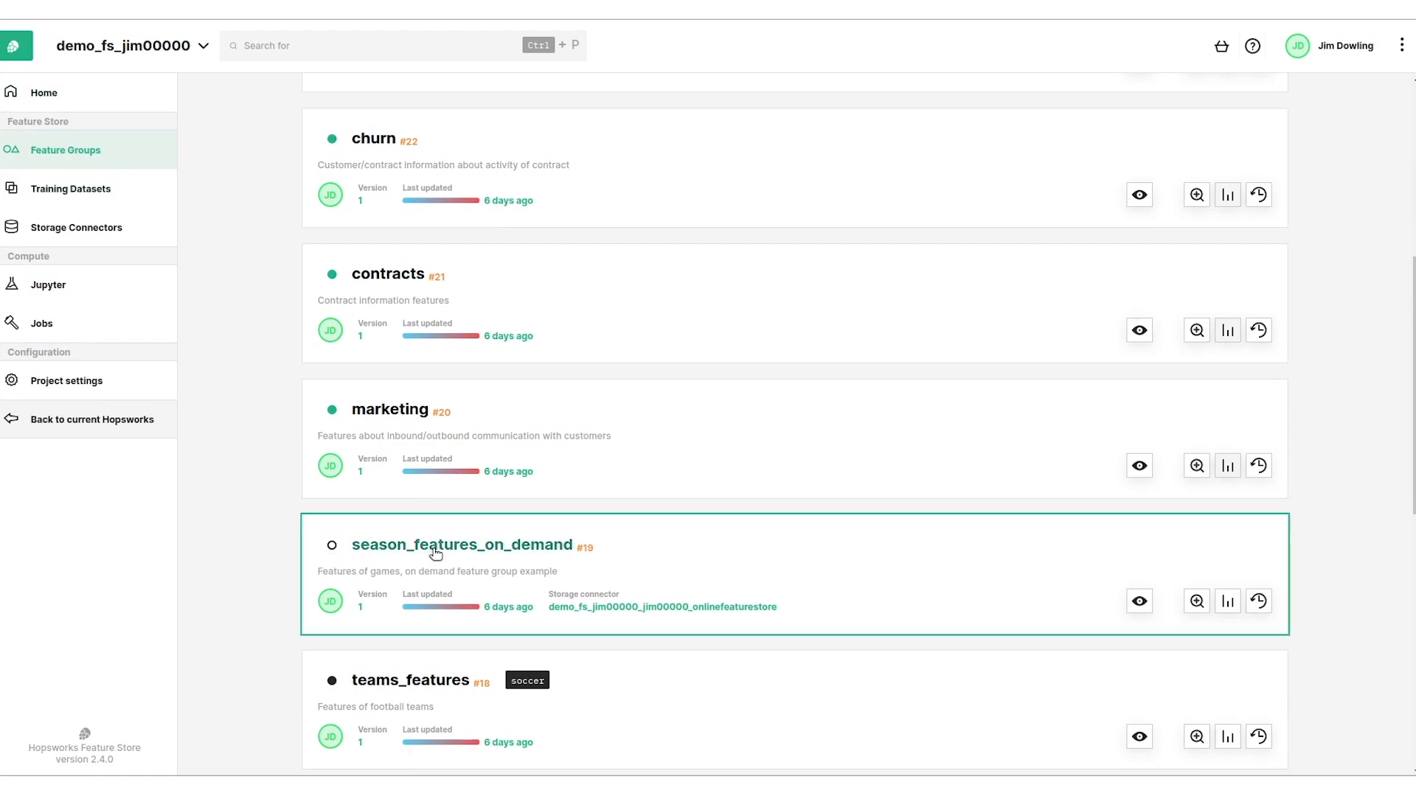
pyautogui.click(463, 545)
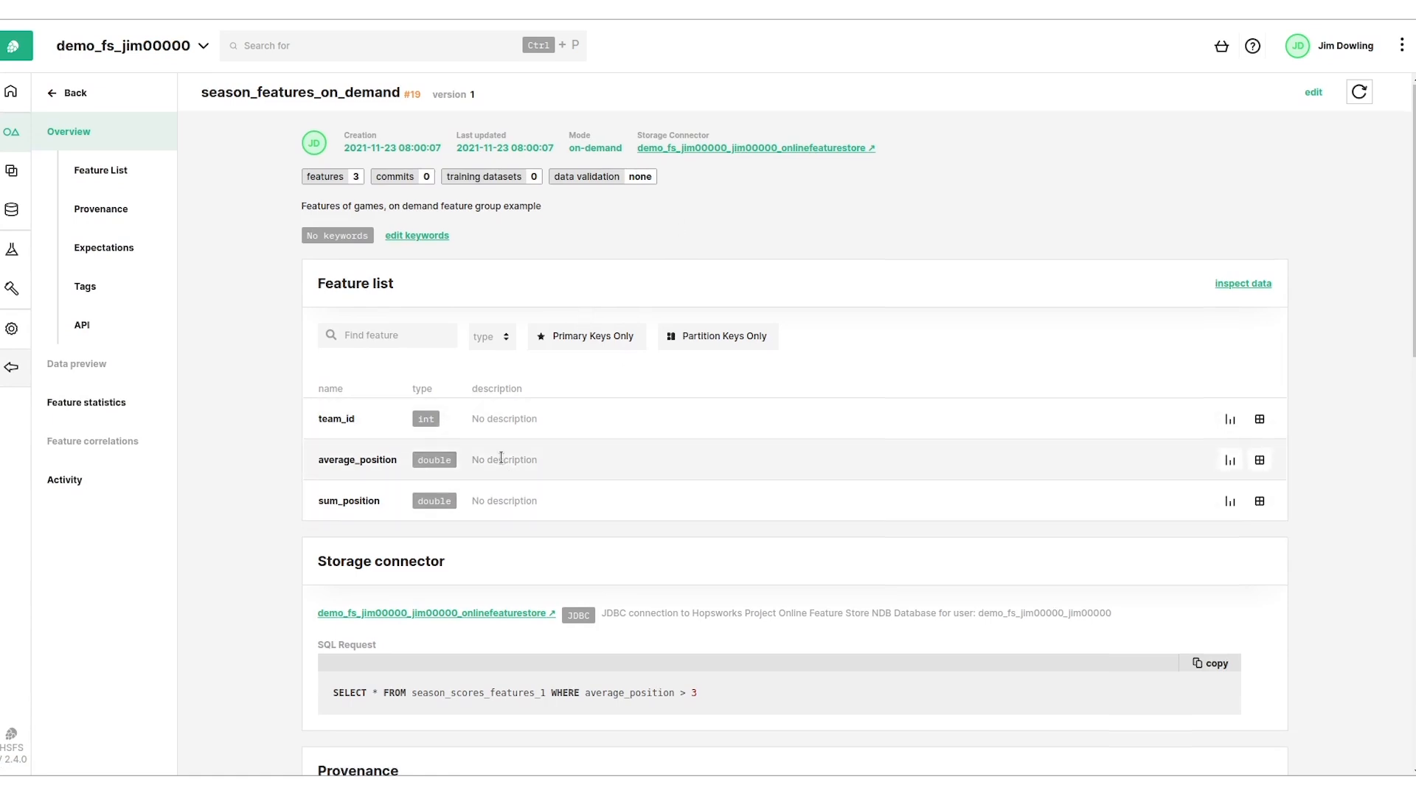
# Select the on-demand group's SQL query, review Provenance and Expectations, and follow its storage connector link.
pyautogui.scroll(-3)
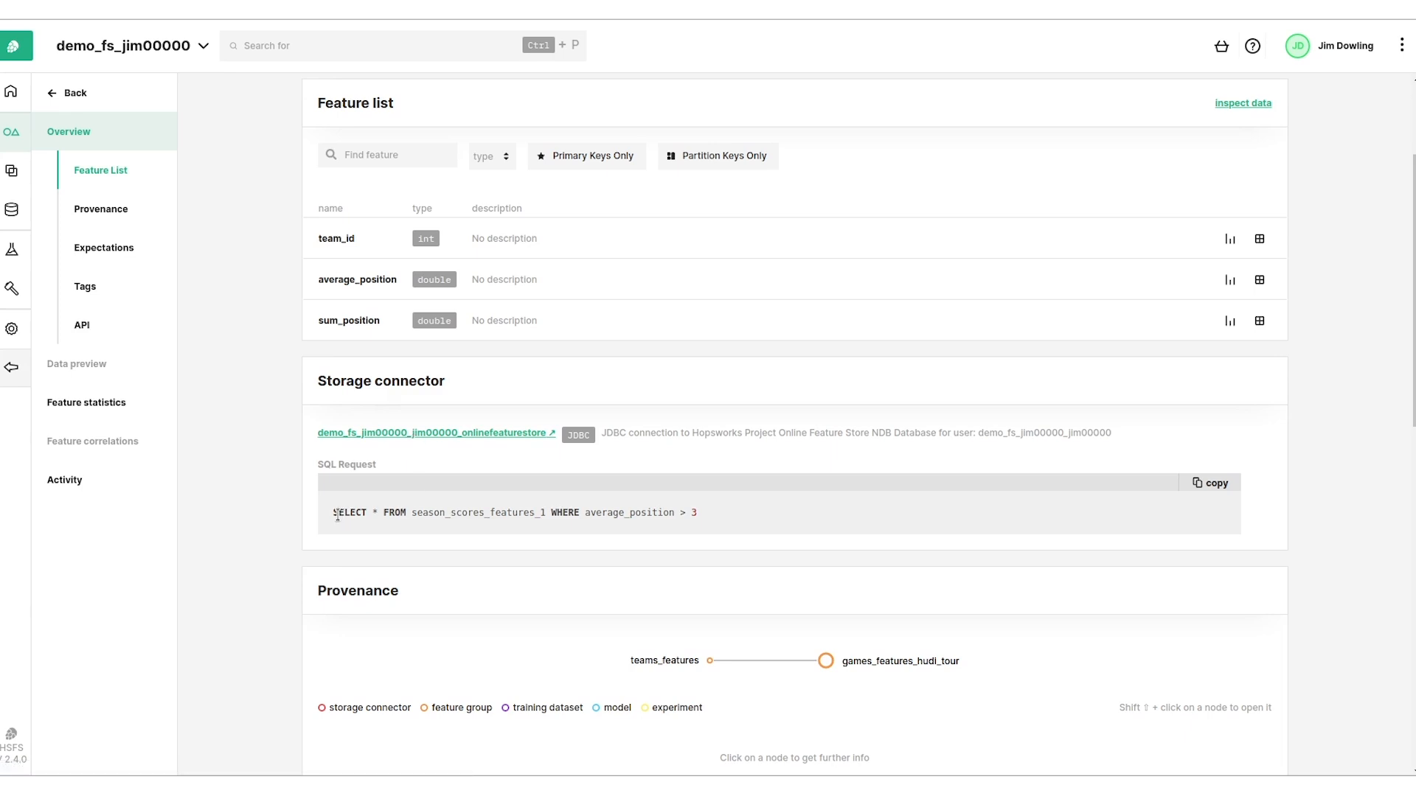
pyautogui.tripleClick(515, 513)
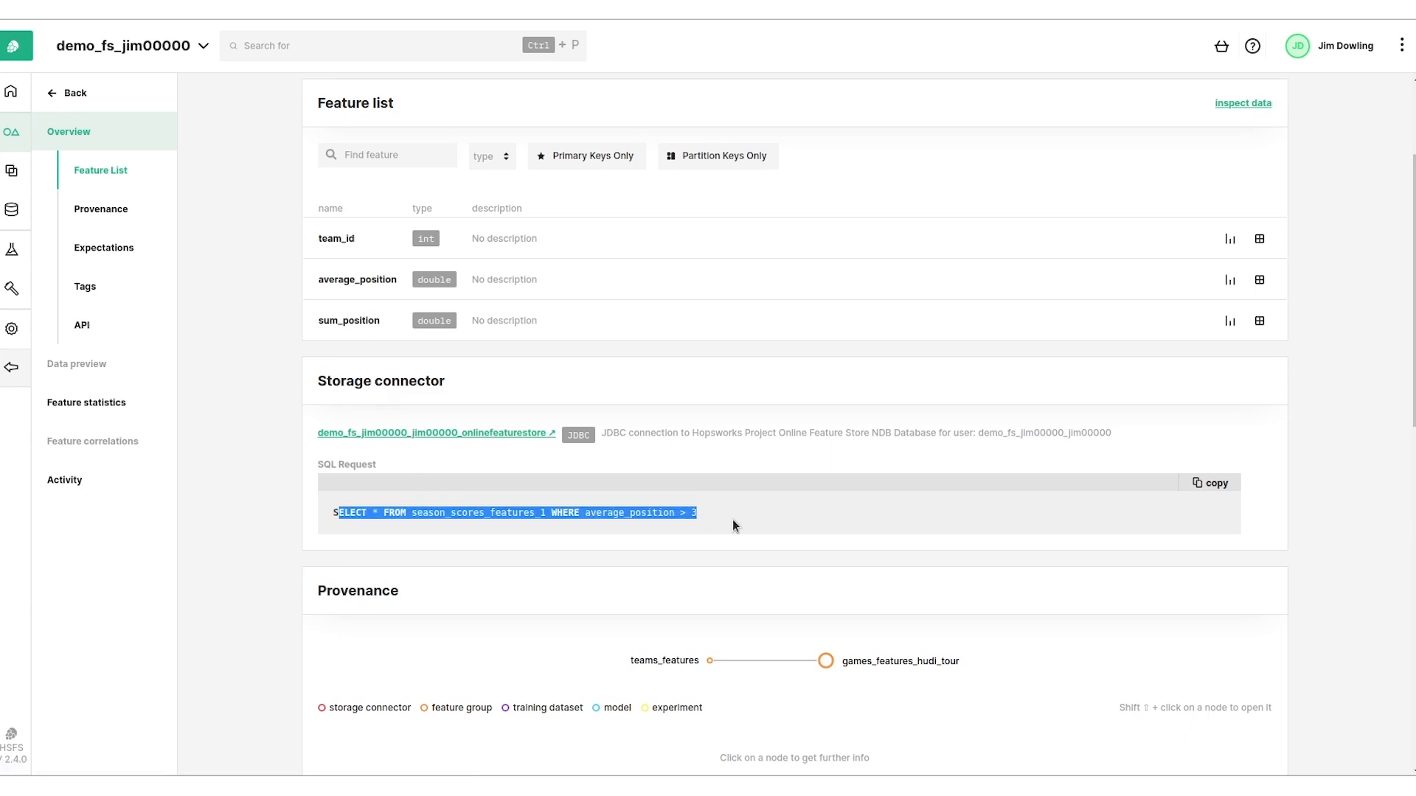
pyautogui.scroll(-3)
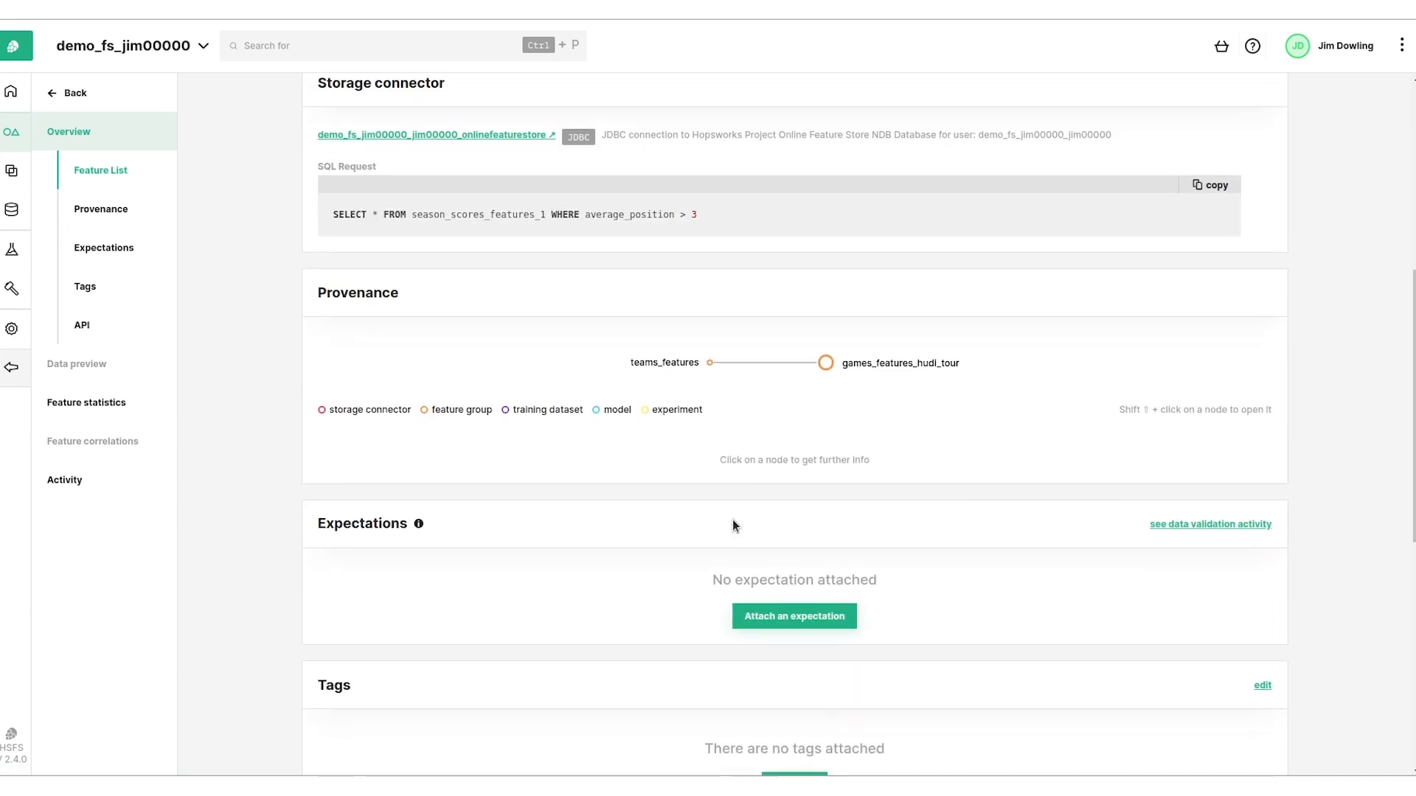
pyautogui.scroll(3)
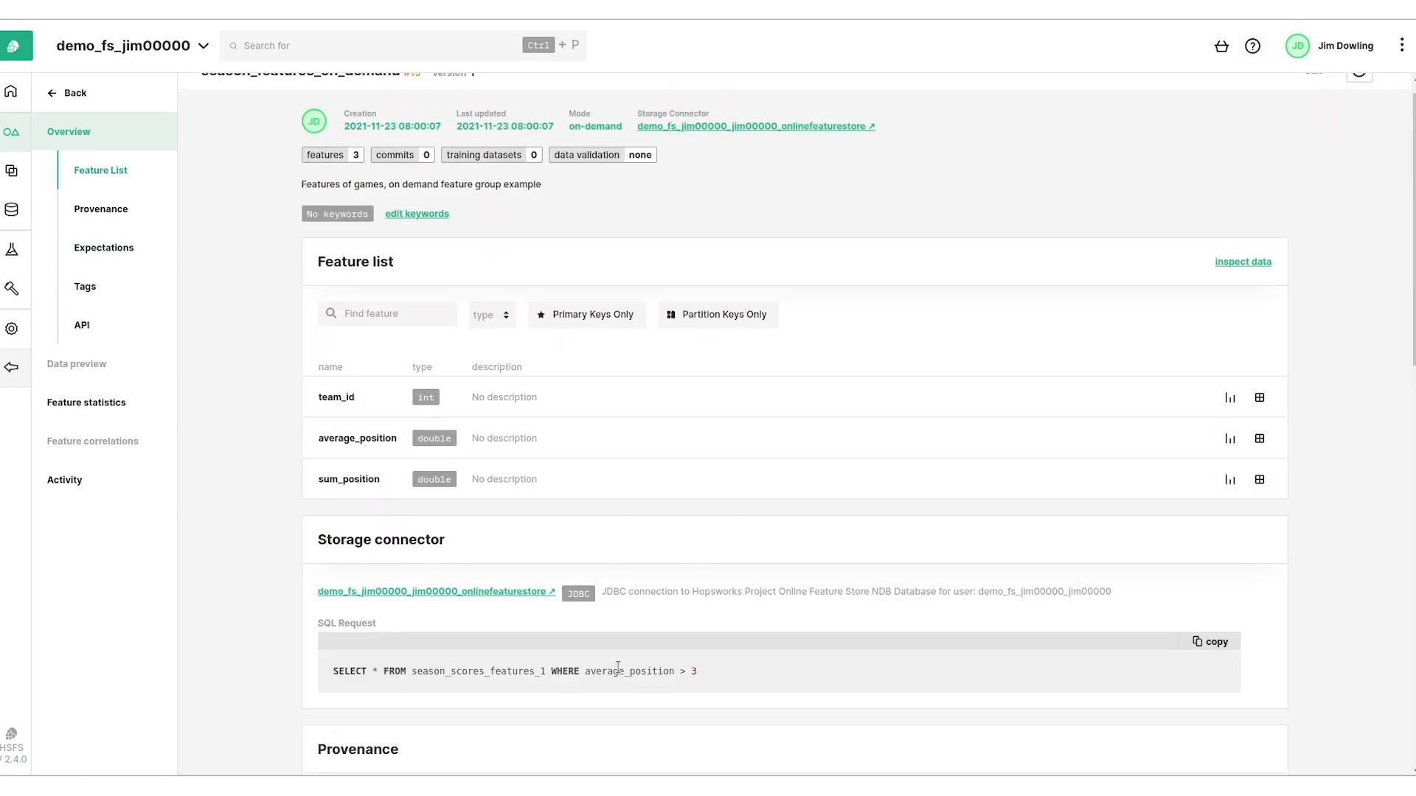
pyautogui.moveTo(433, 599)
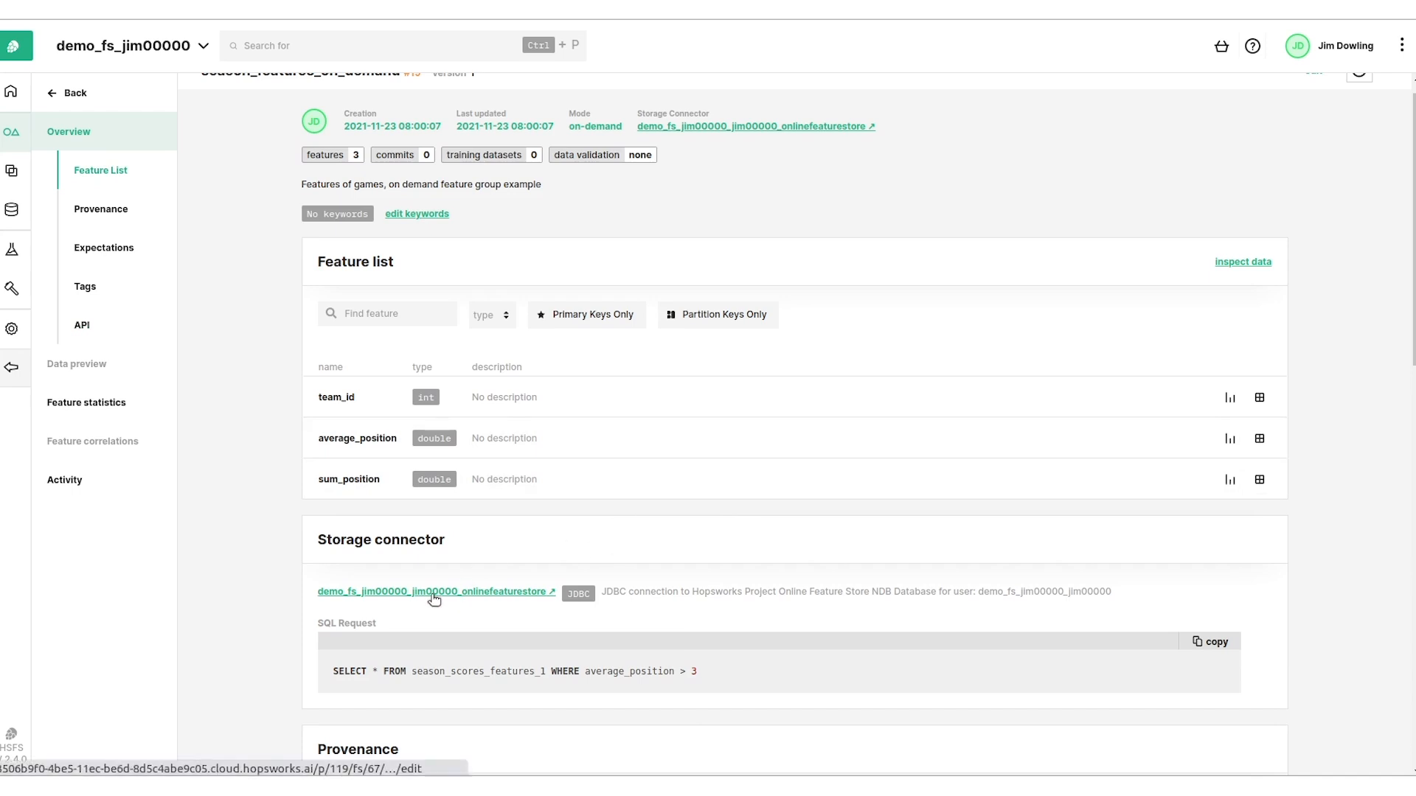
pyautogui.click(437, 591)
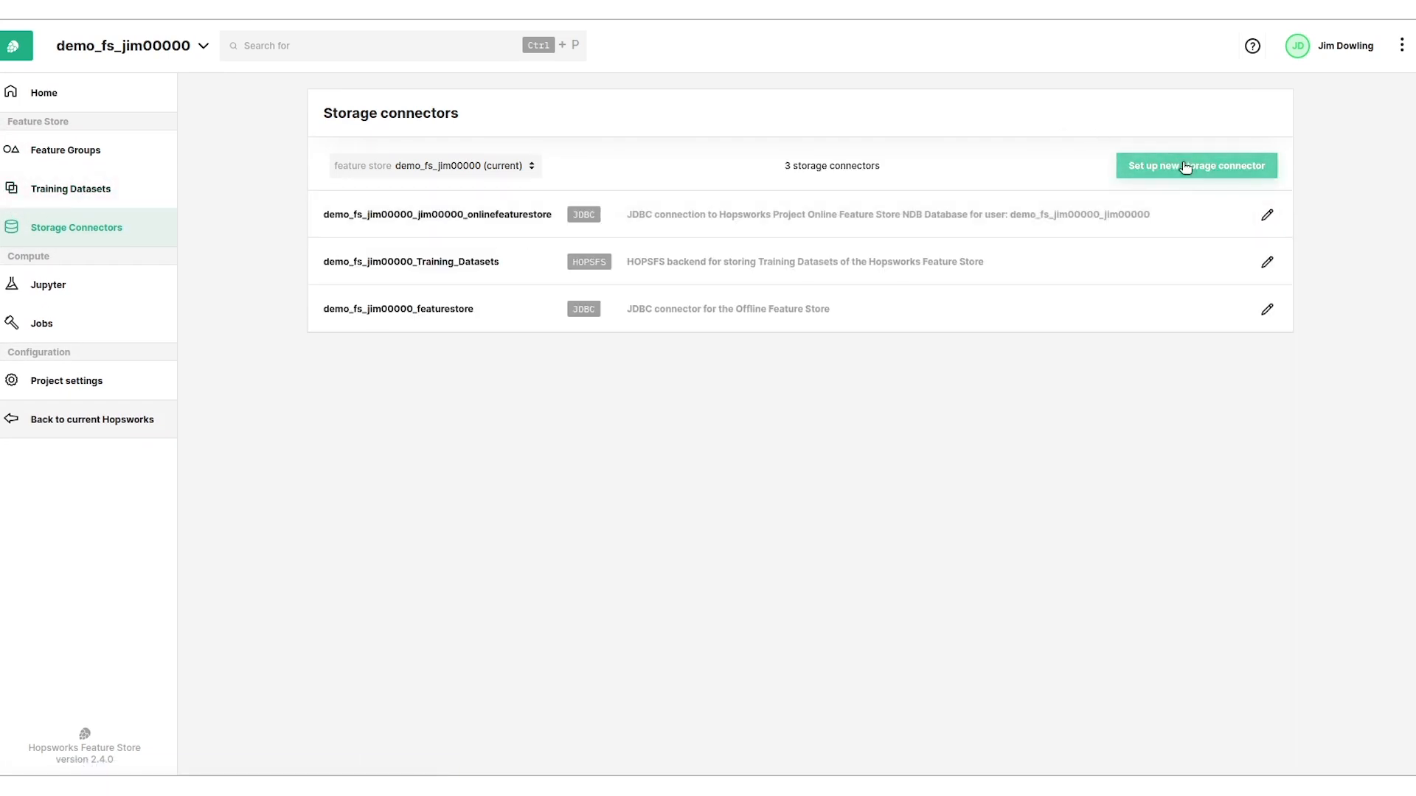
# Start a new storage connector form defaulting to the AWS S3 protocol.
pyautogui.click(1196, 165)
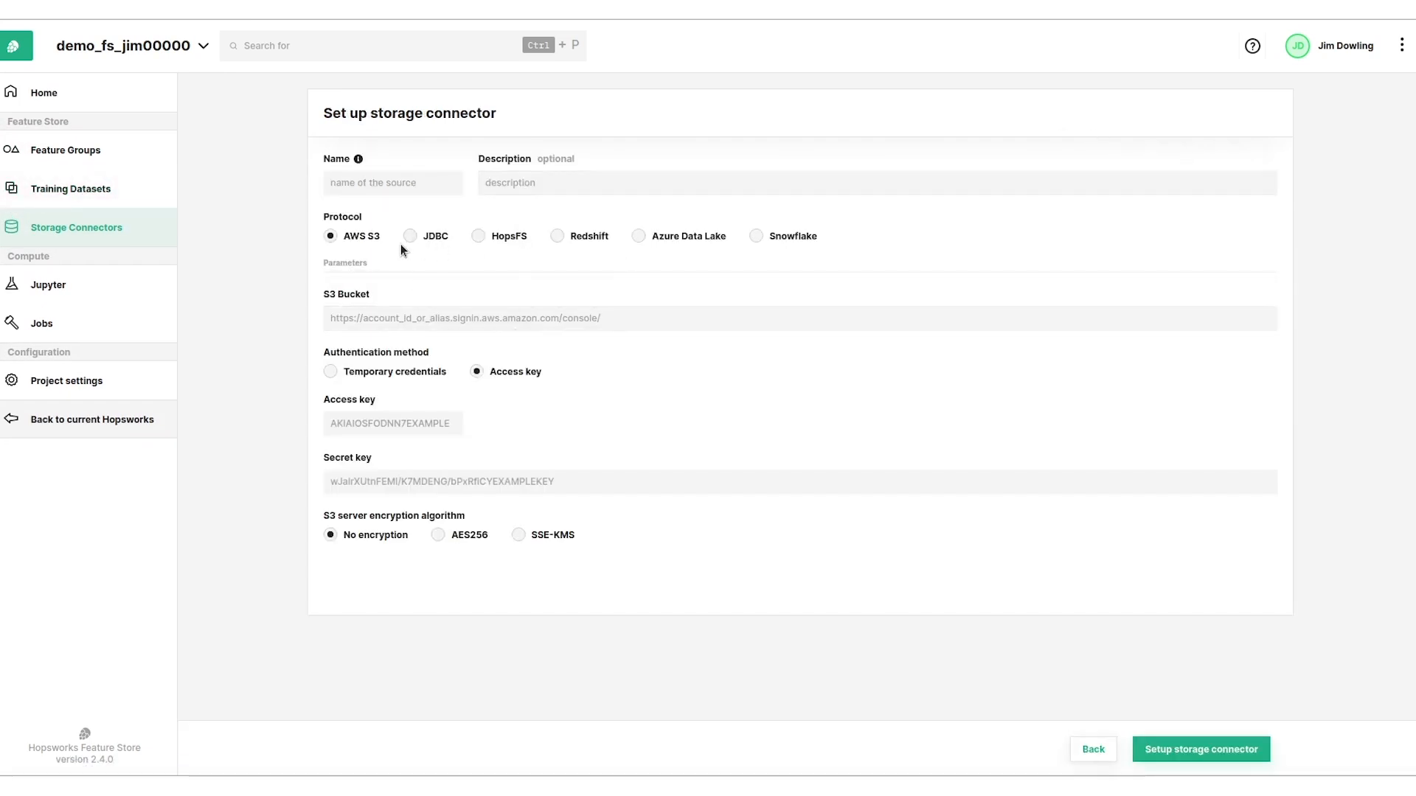
pyautogui.moveTo(458, 231)
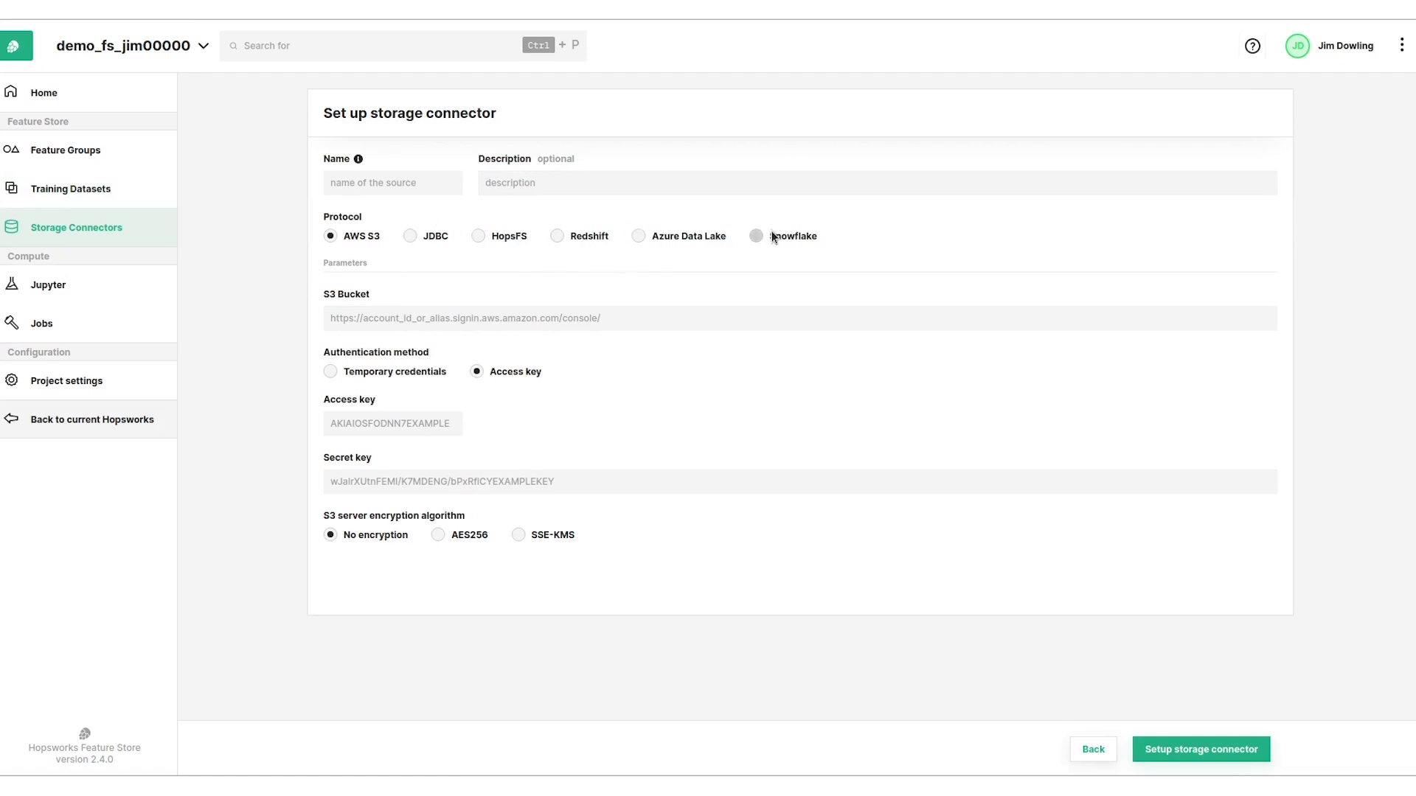
pyautogui.moveTo(633, 237)
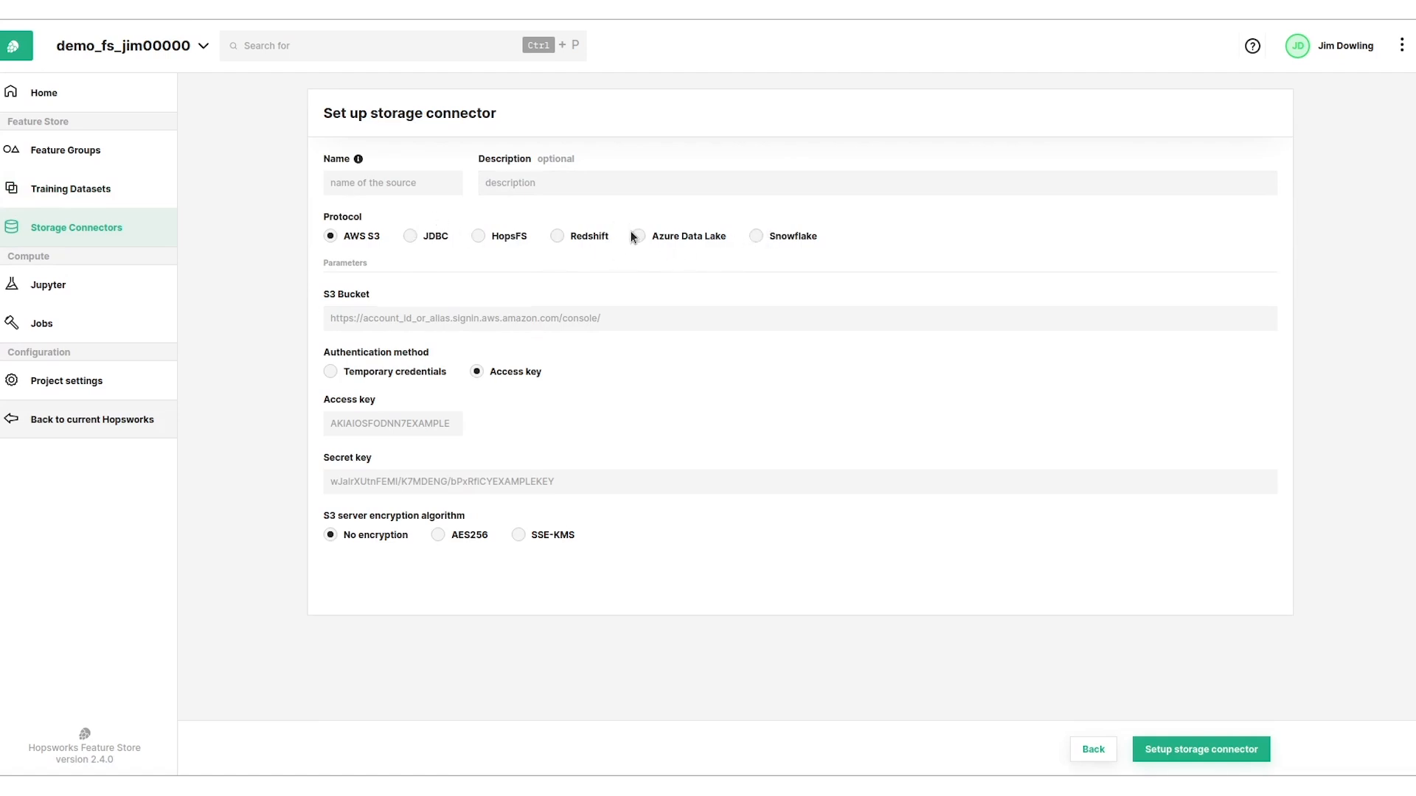
pyautogui.moveTo(460, 285)
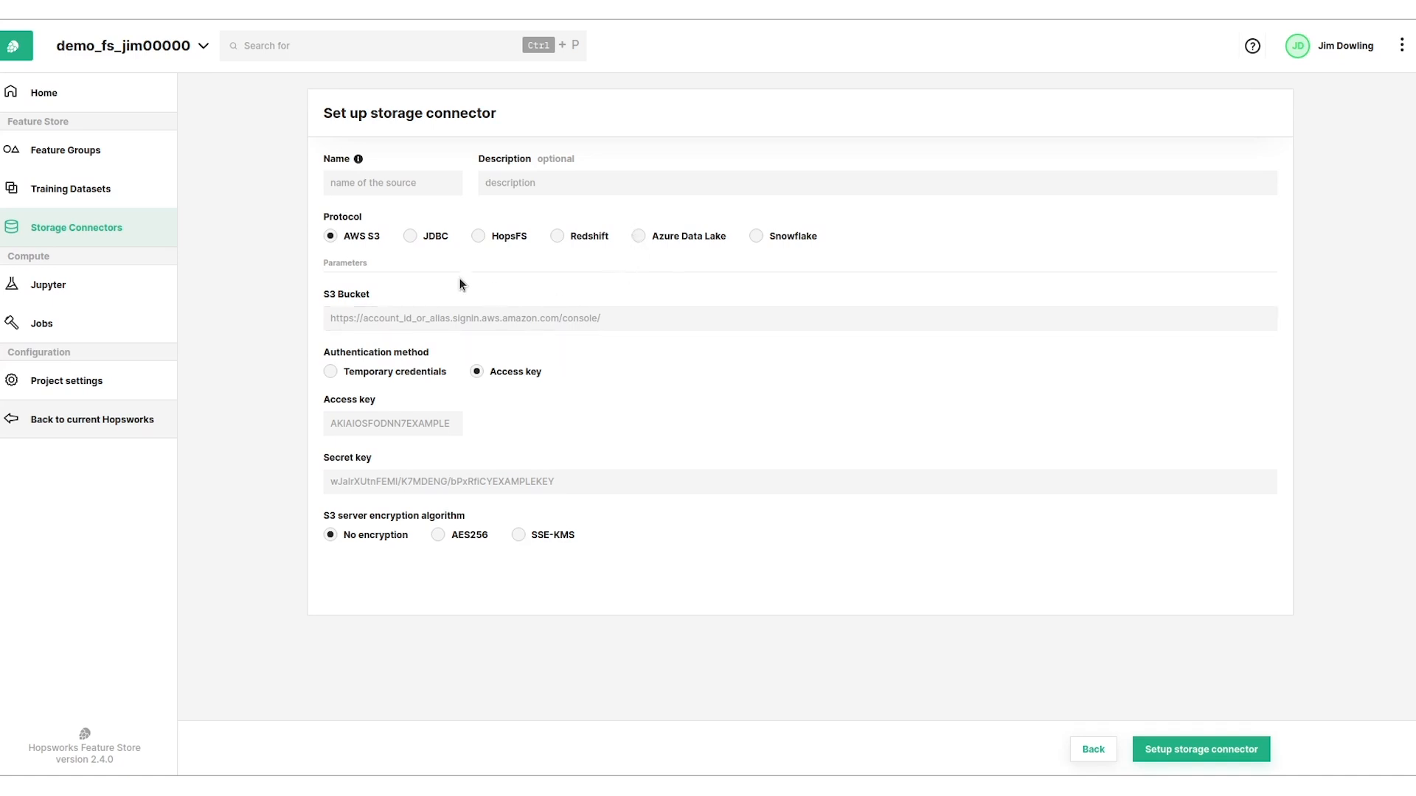
pyautogui.moveTo(174, 252)
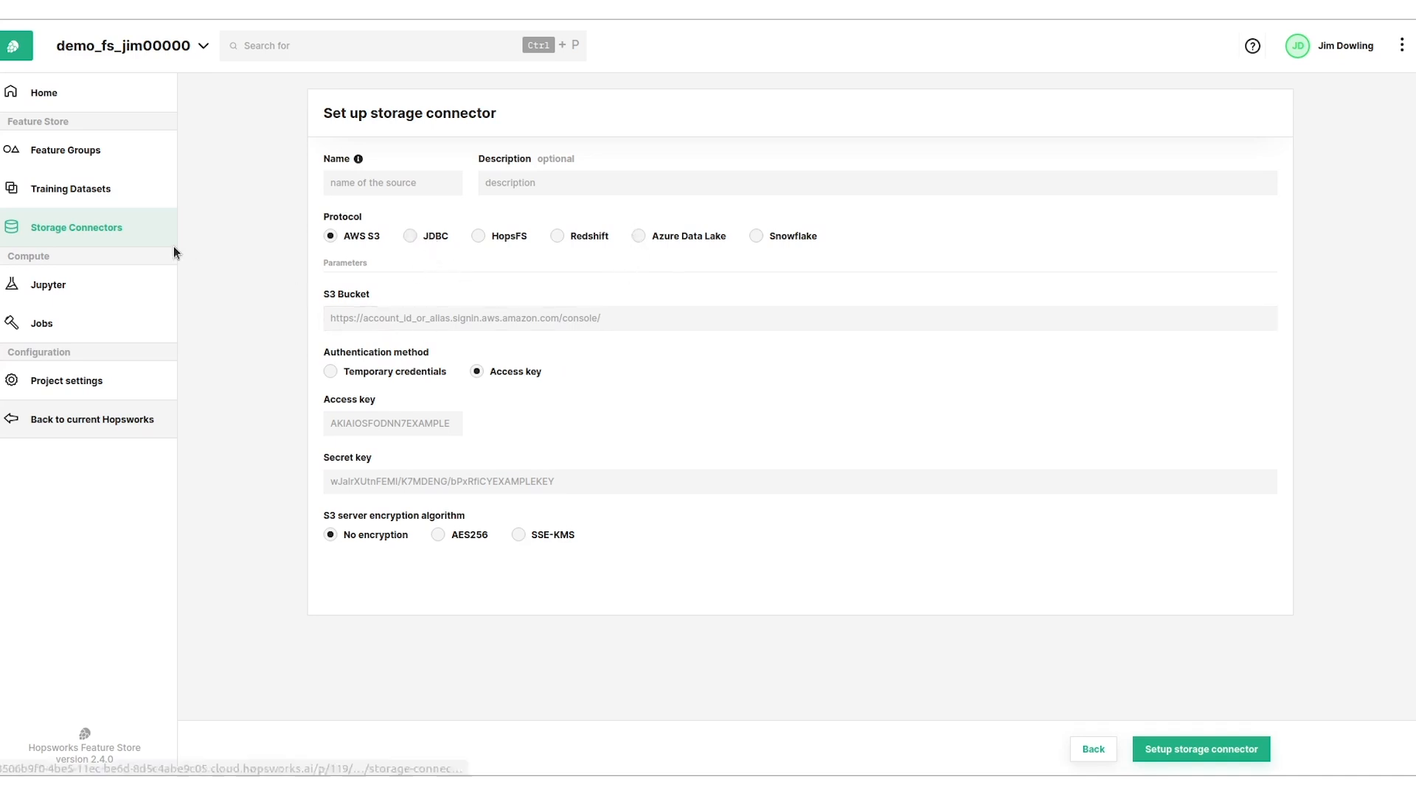
pyautogui.moveTo(88, 150)
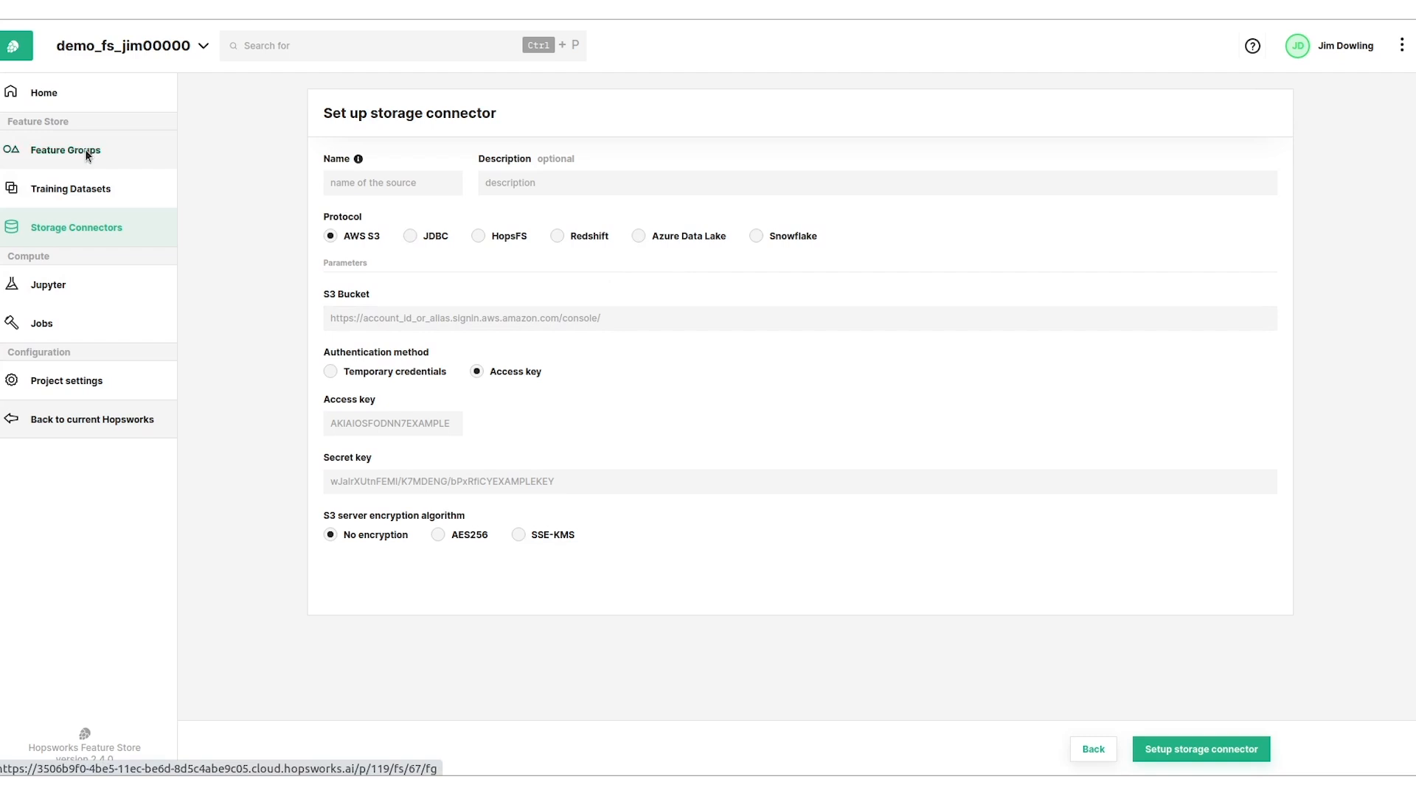
# Create a new feature group in On-demand mode, prompting for a source storage connector.
pyautogui.click(65, 150)
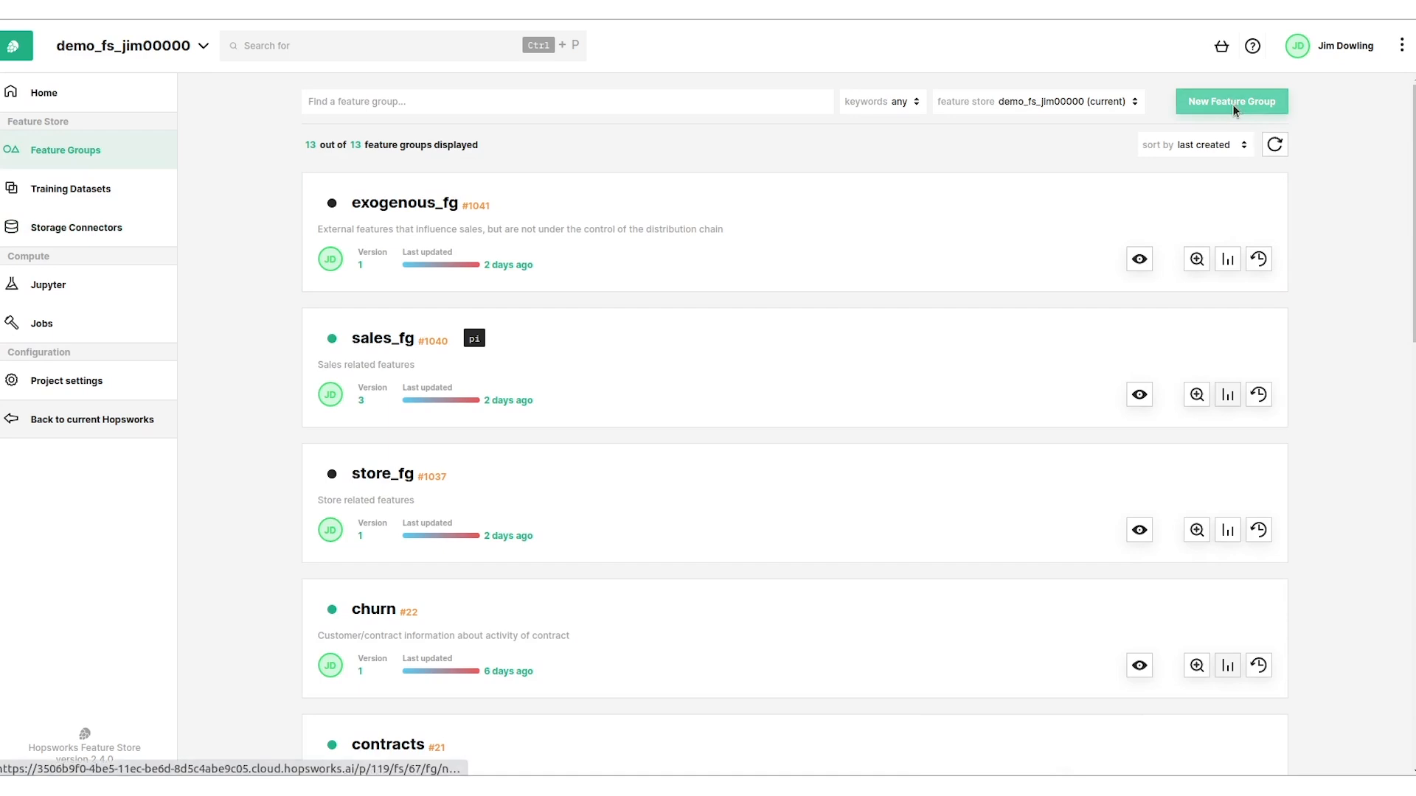
pyautogui.click(1230, 102)
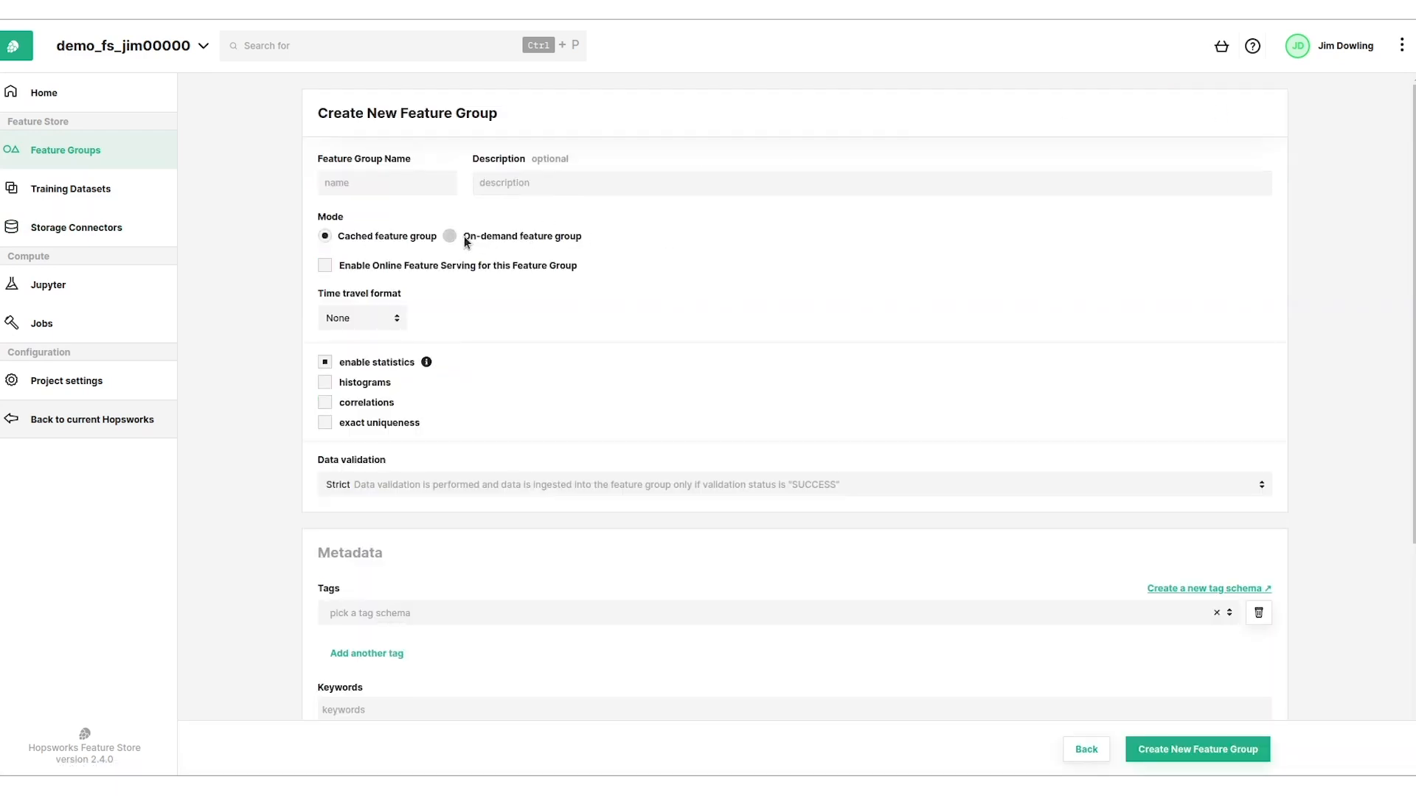
pyautogui.click(450, 236)
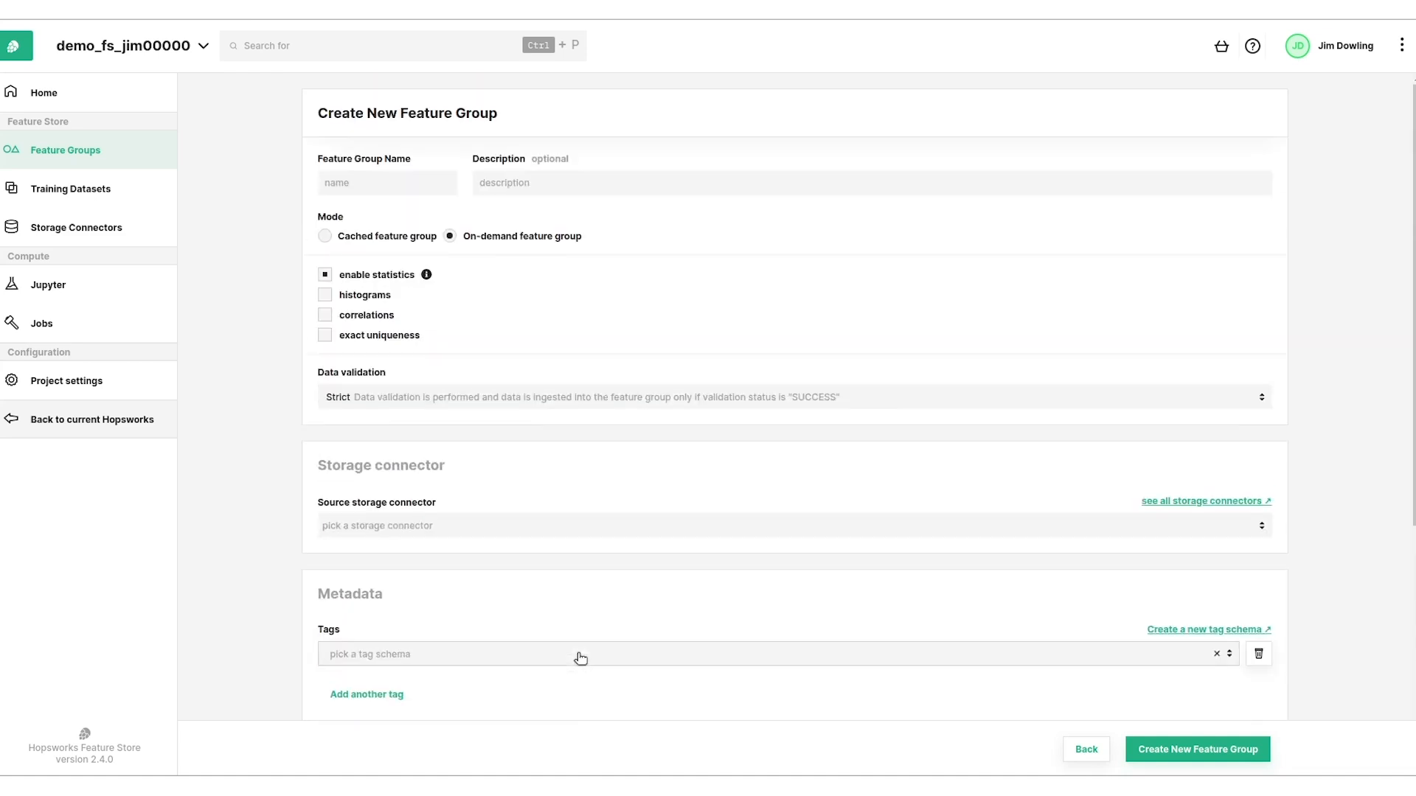
pyautogui.moveTo(63, 150)
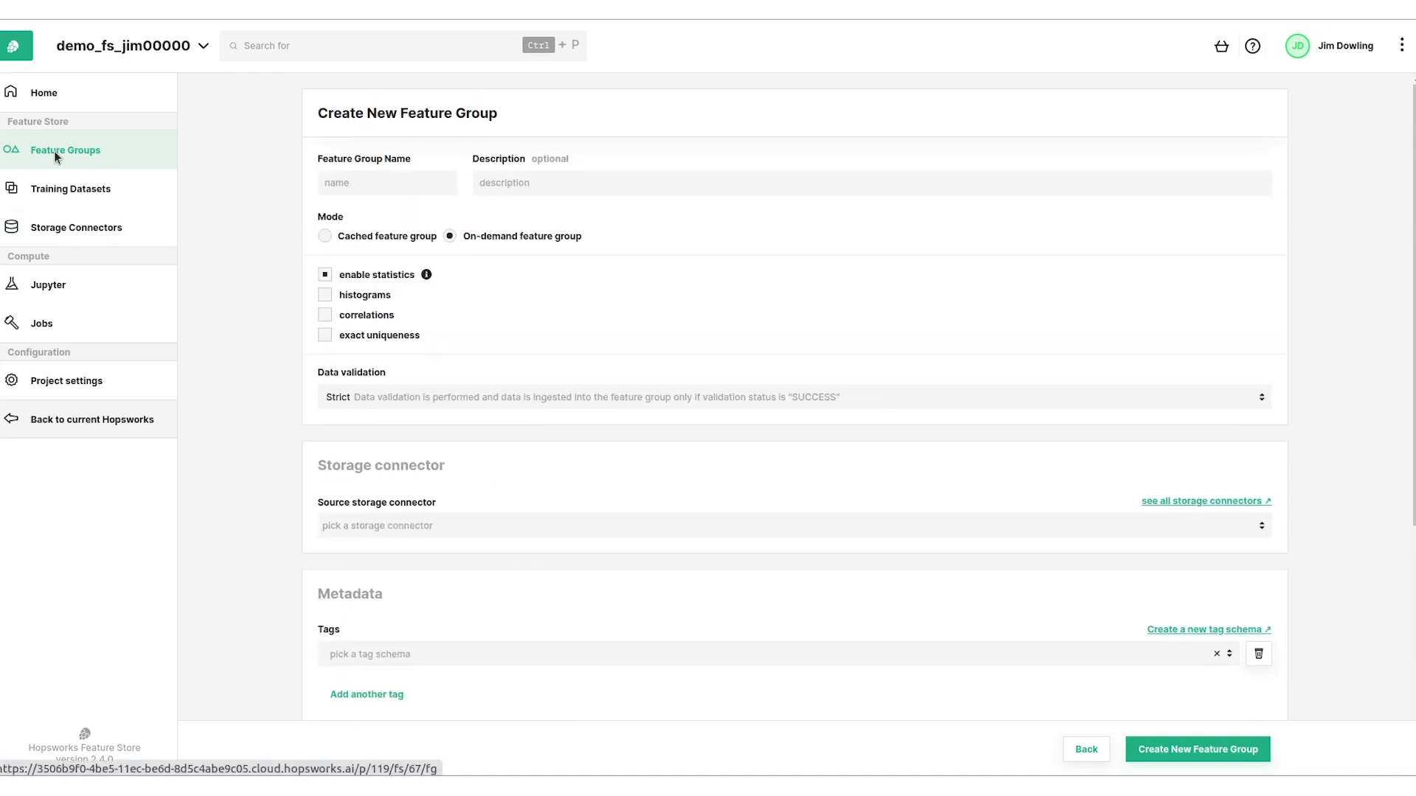
pyautogui.moveTo(174, 189)
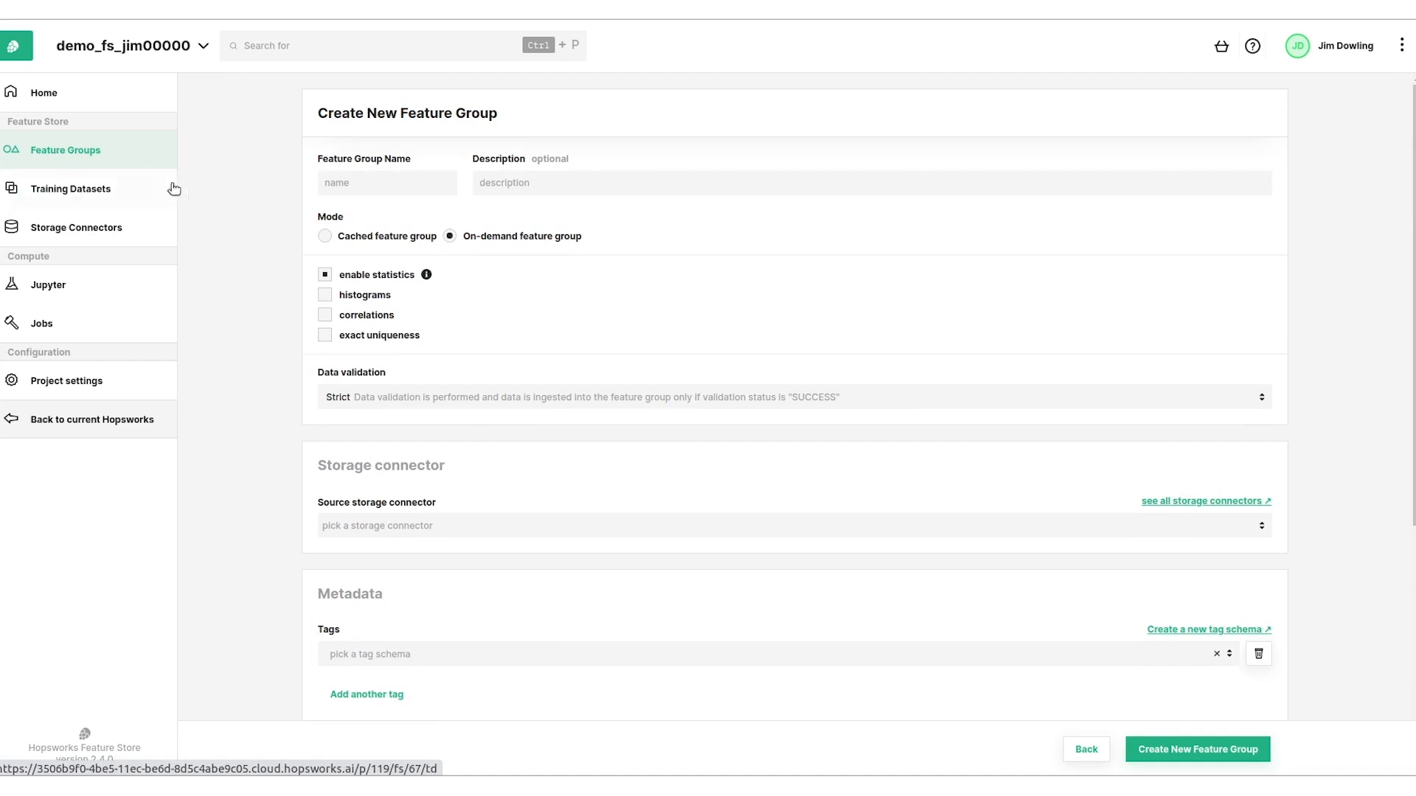
pyautogui.moveTo(179, 180)
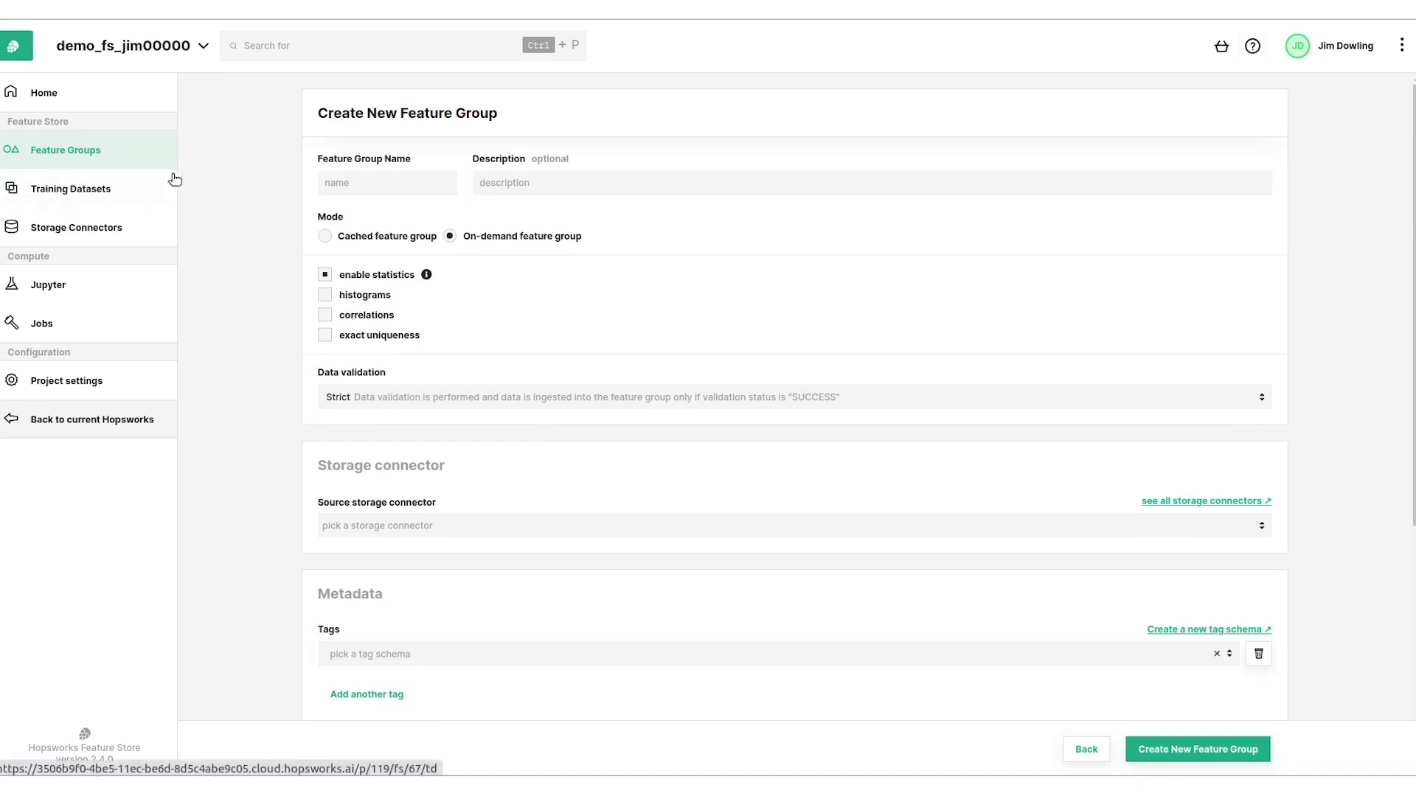
pyautogui.moveTo(69, 189)
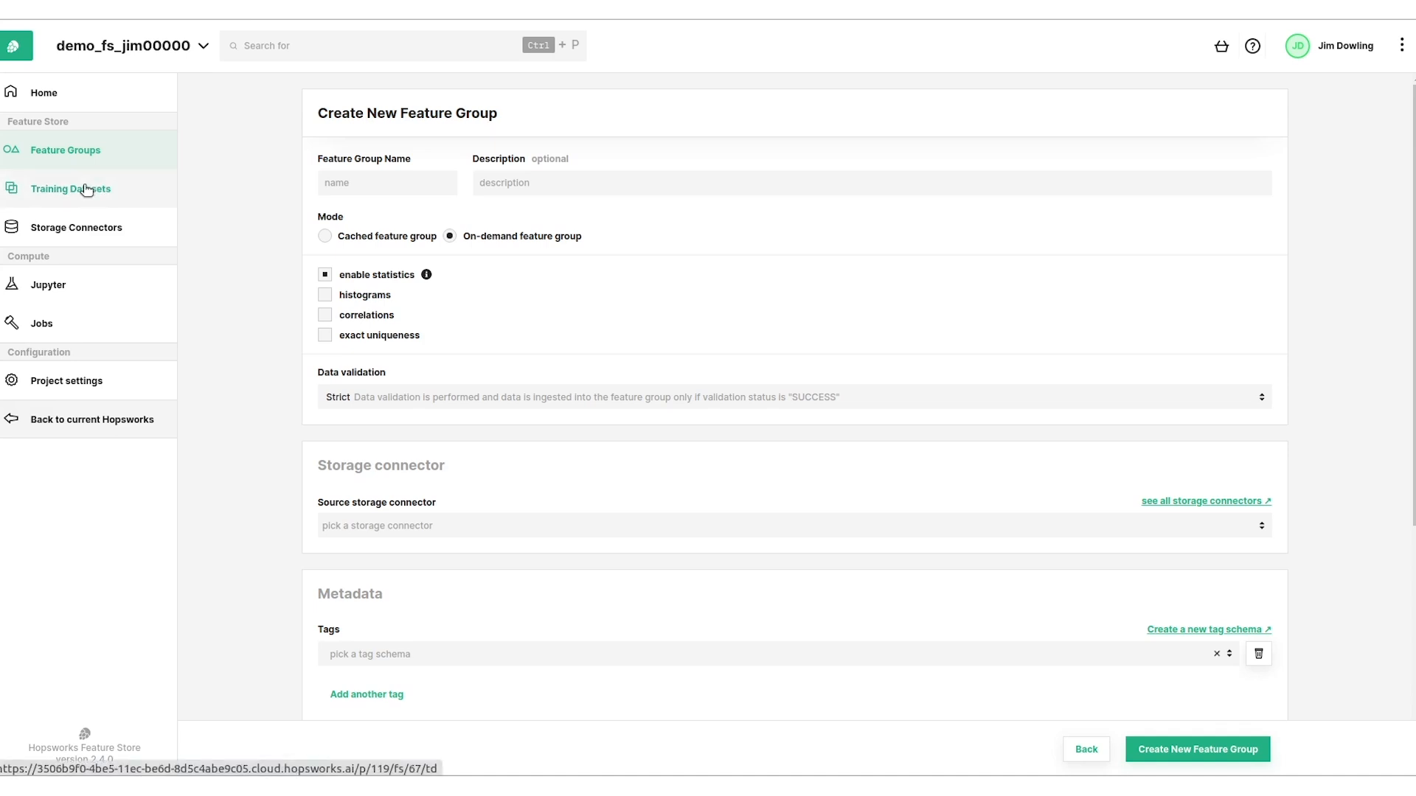
# Show tour_training_dataset_test from the Training Datasets list, noting its tfrecord format.
pyautogui.click(70, 189)
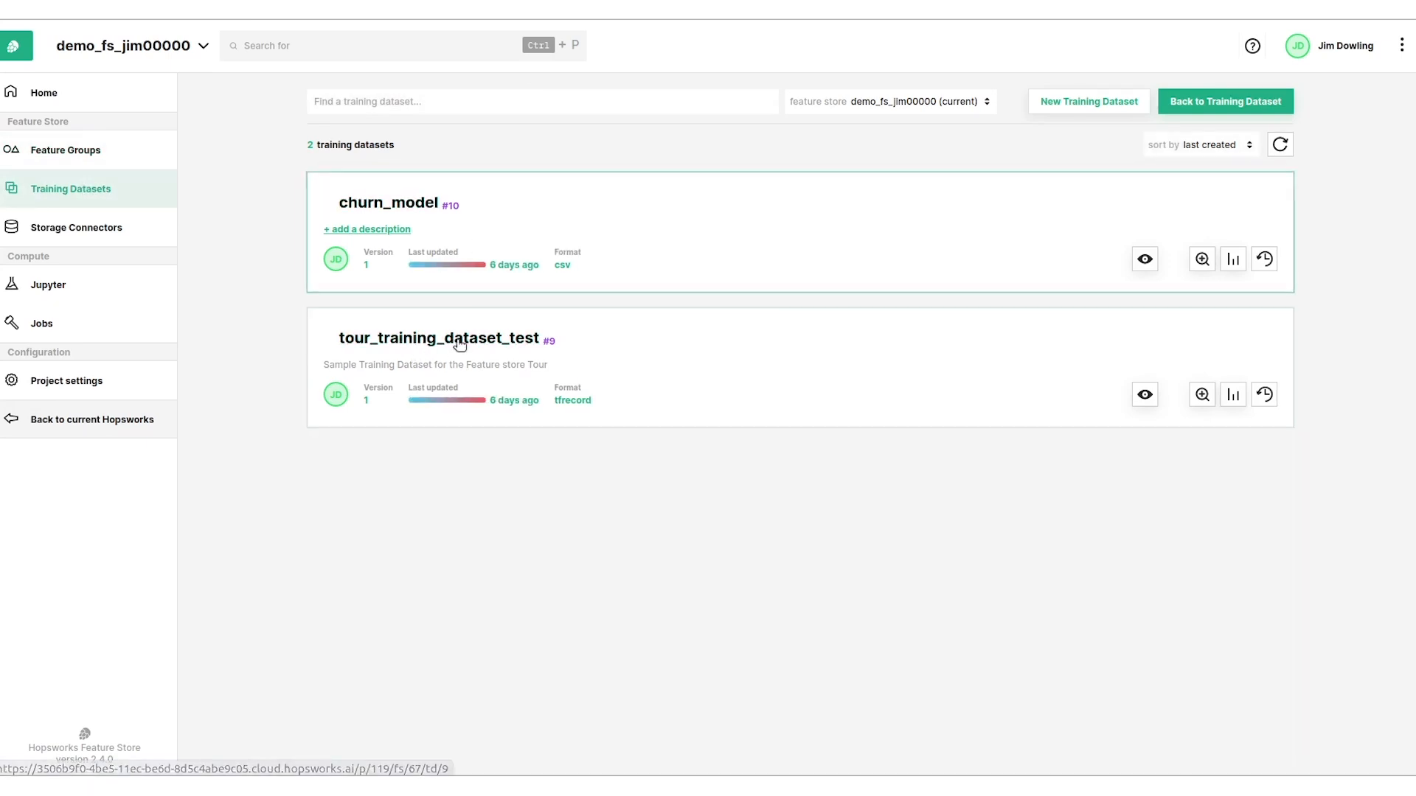
pyautogui.click(439, 338)
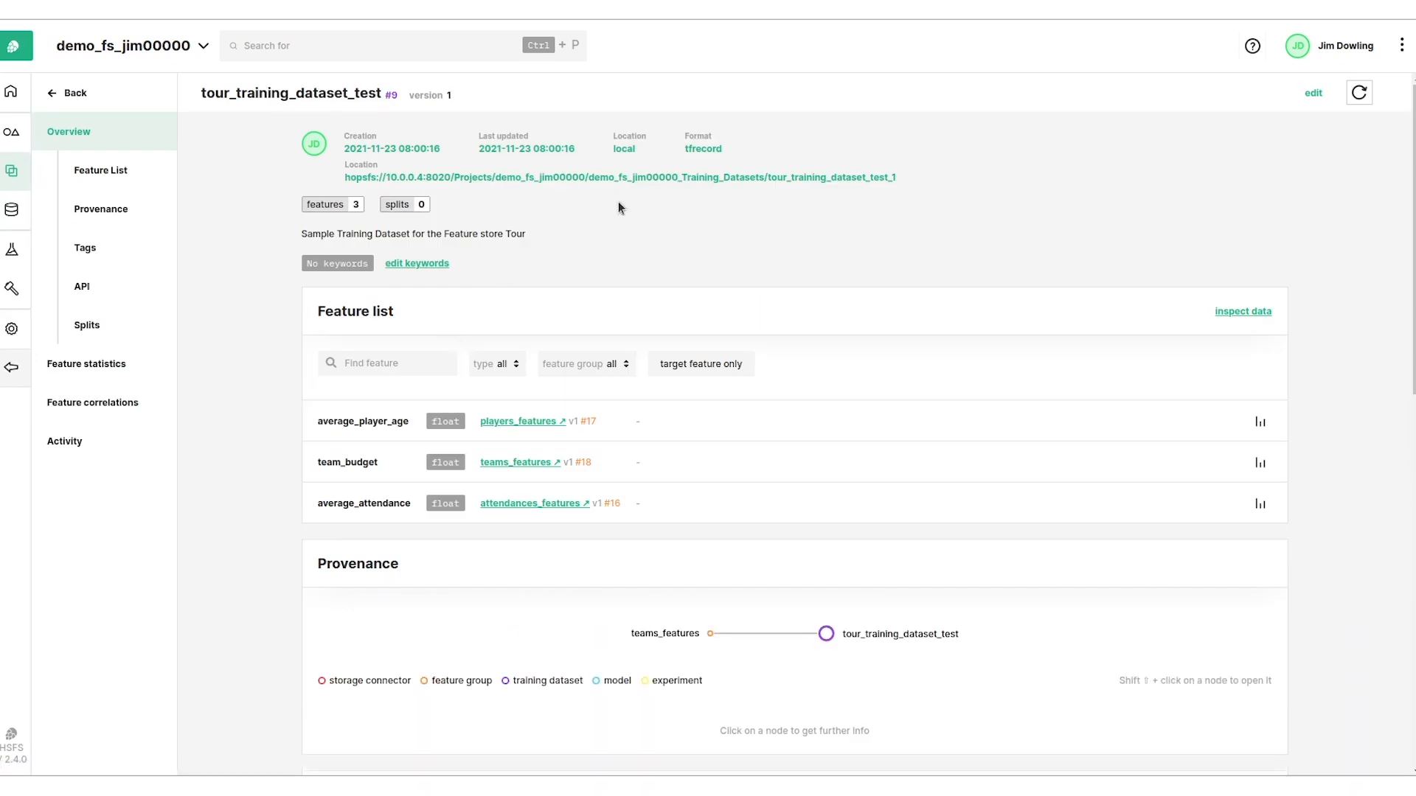
pyautogui.doubleClick(702, 149)
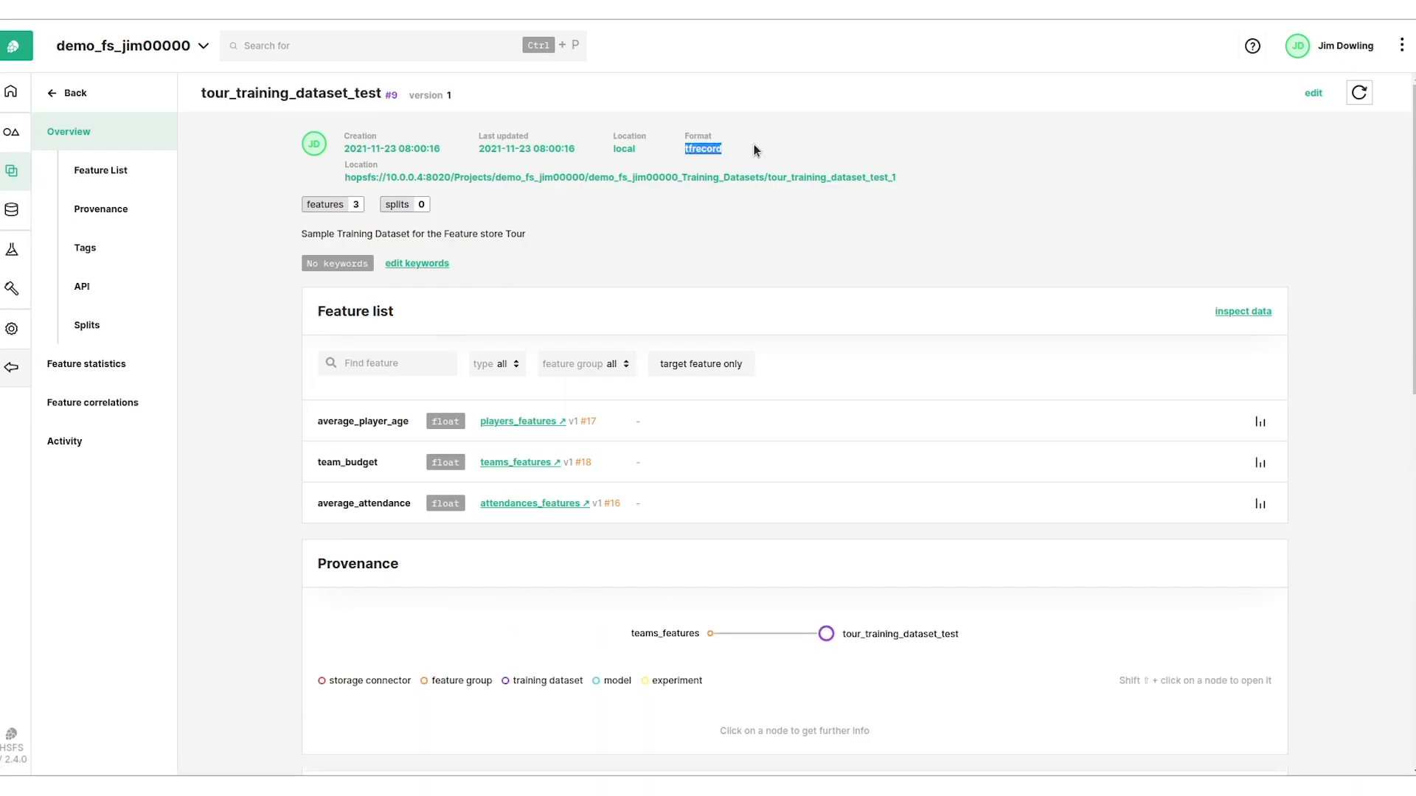
pyautogui.moveTo(734, 155)
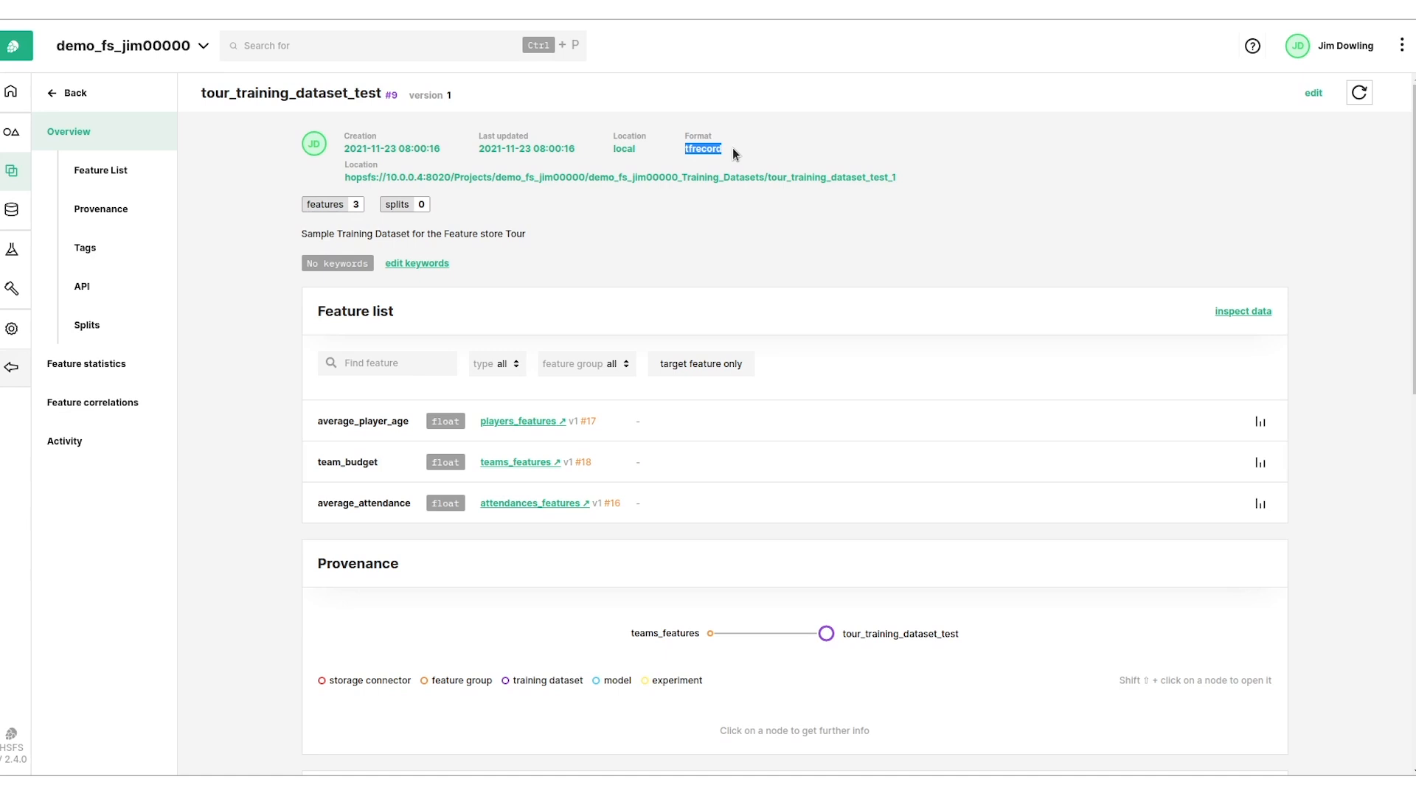
pyautogui.moveTo(770, 155)
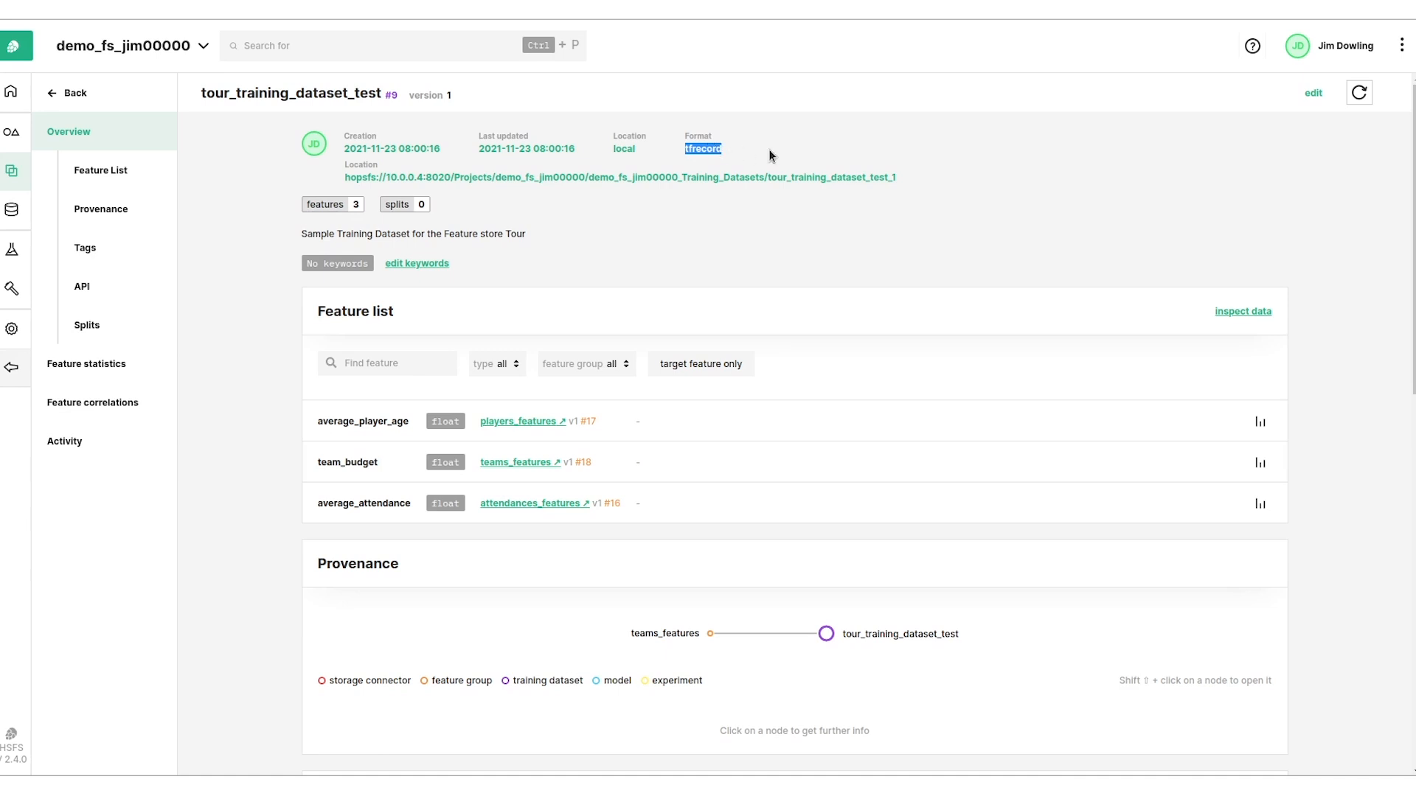
pyautogui.moveTo(850, 268)
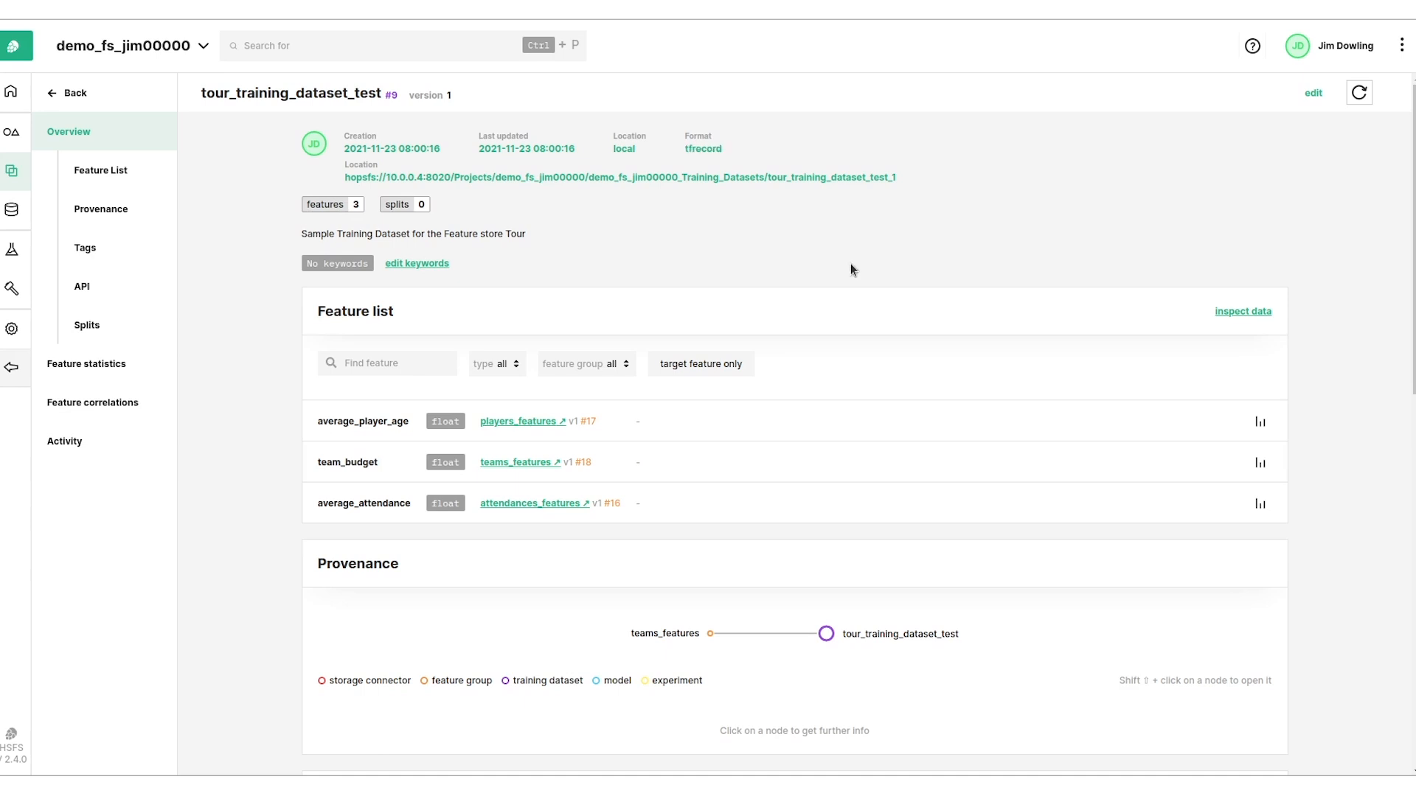
pyautogui.moveTo(794, 275)
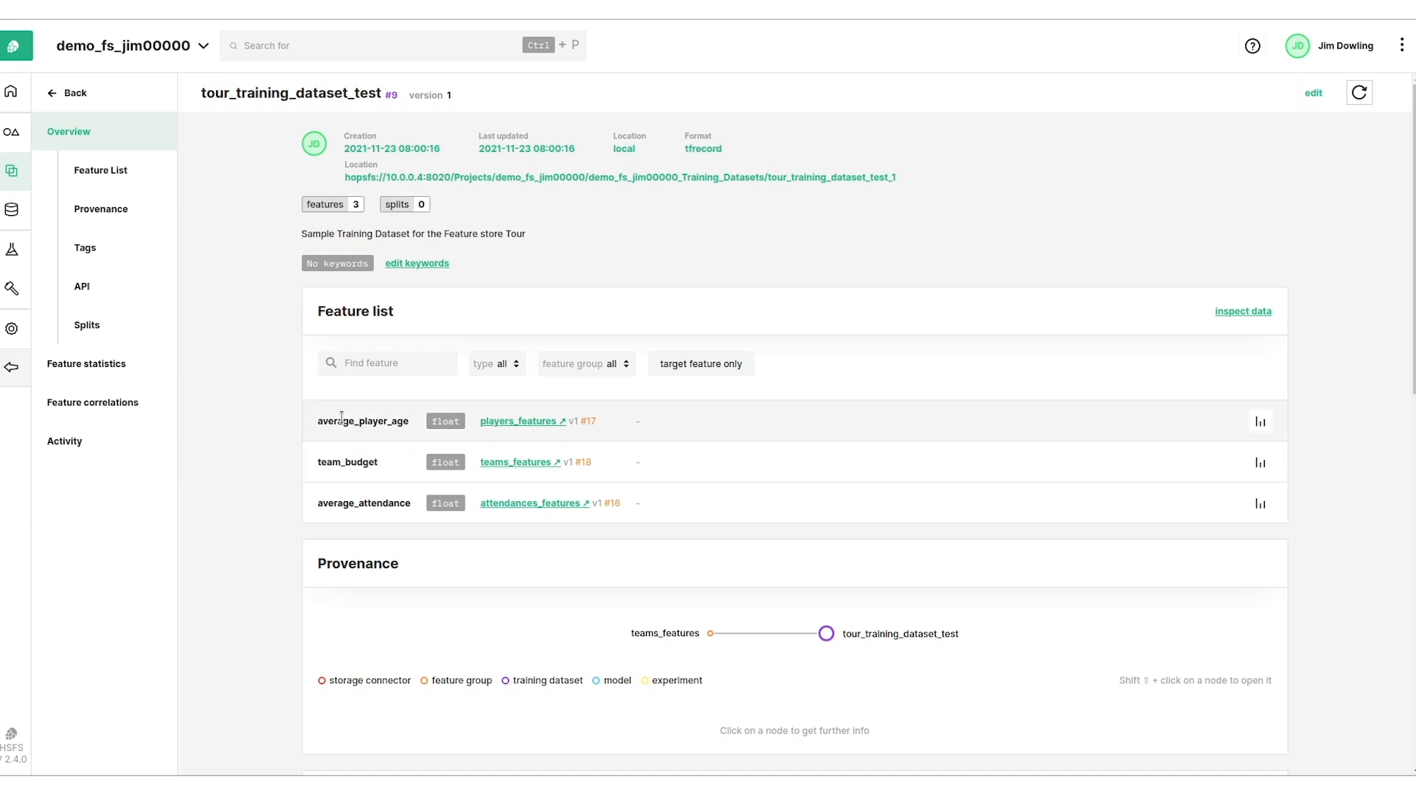
# Review the dataset's features, provenance, query, API snippets and empty splits section.
pyautogui.scroll(-3)
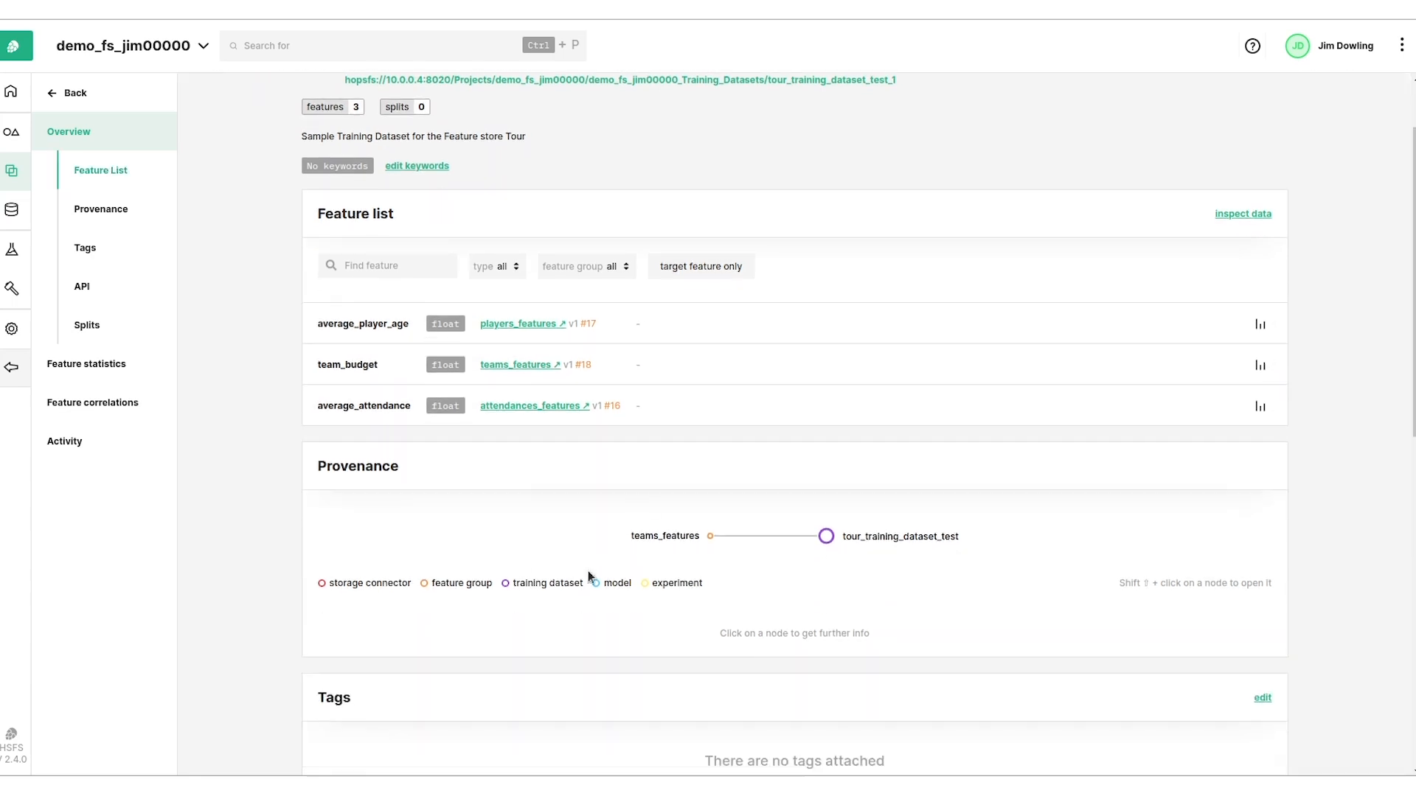
pyautogui.scroll(-3)
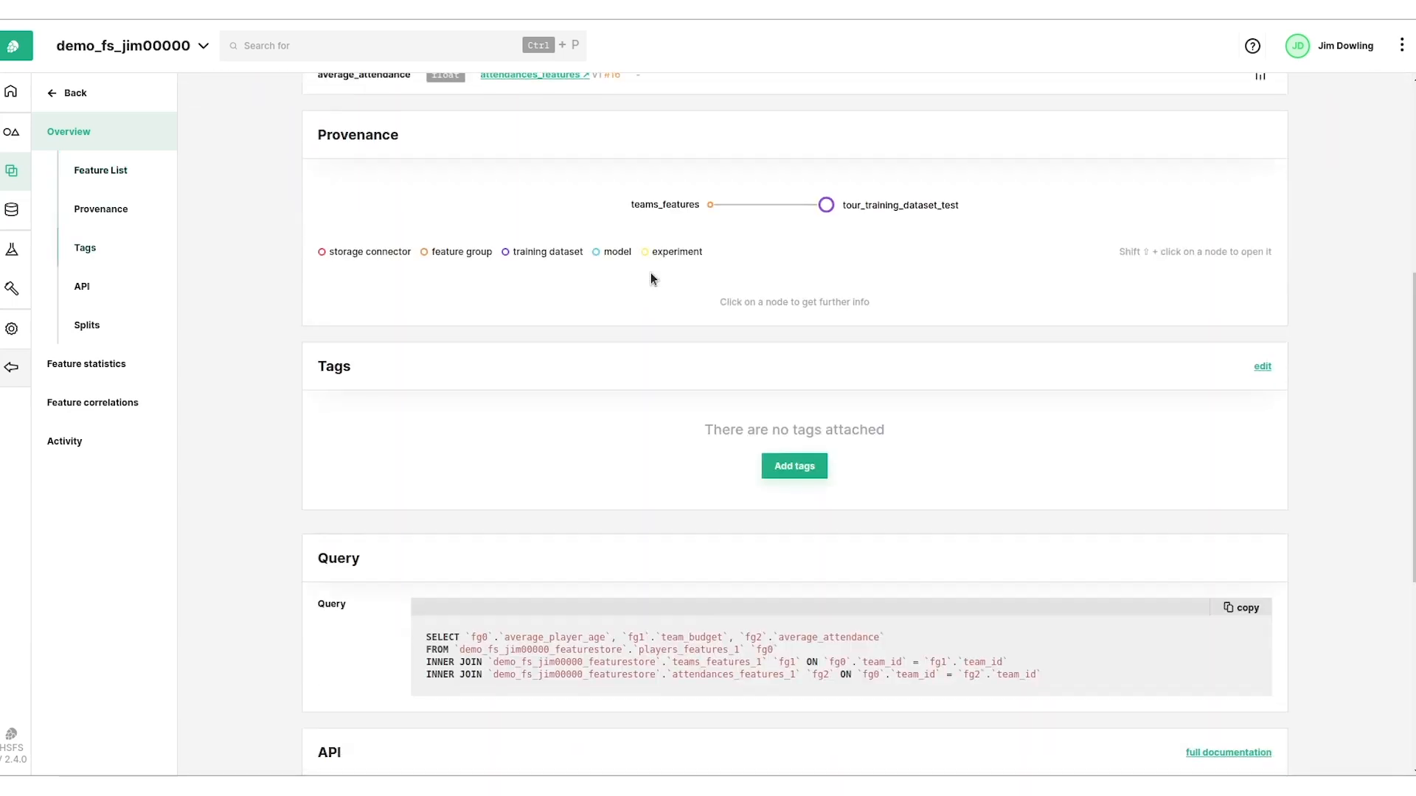
pyautogui.scroll(3)
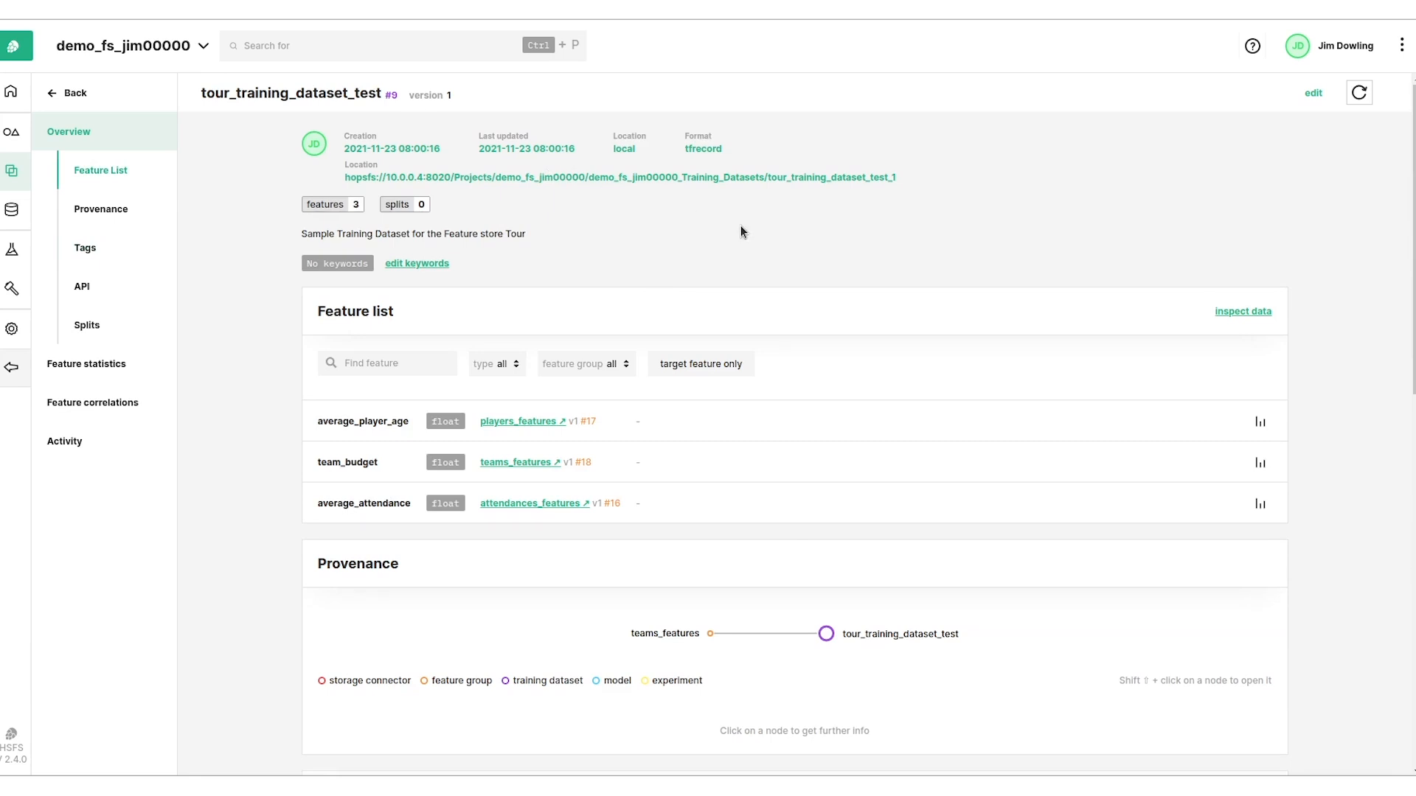
pyautogui.scroll(-3)
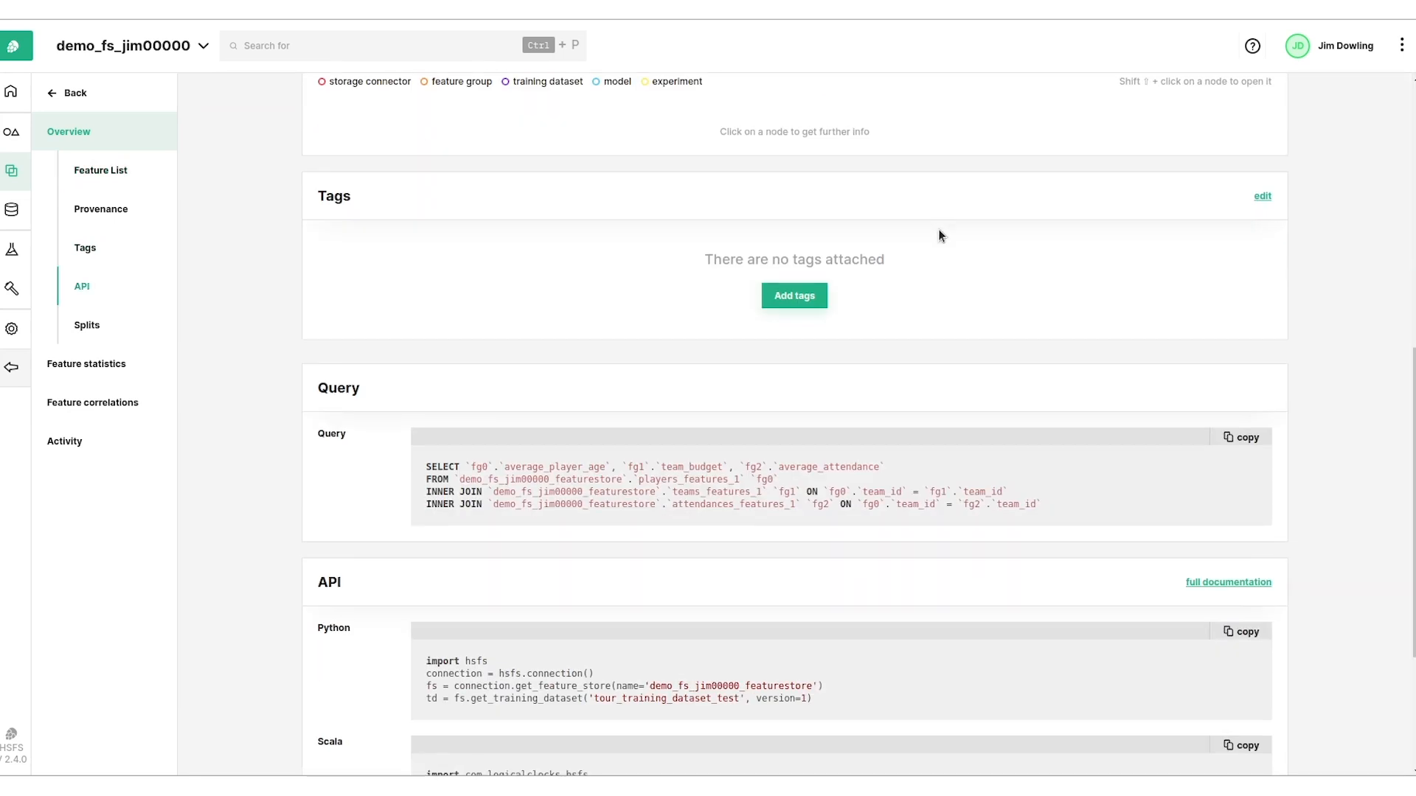
pyautogui.scroll(-3)
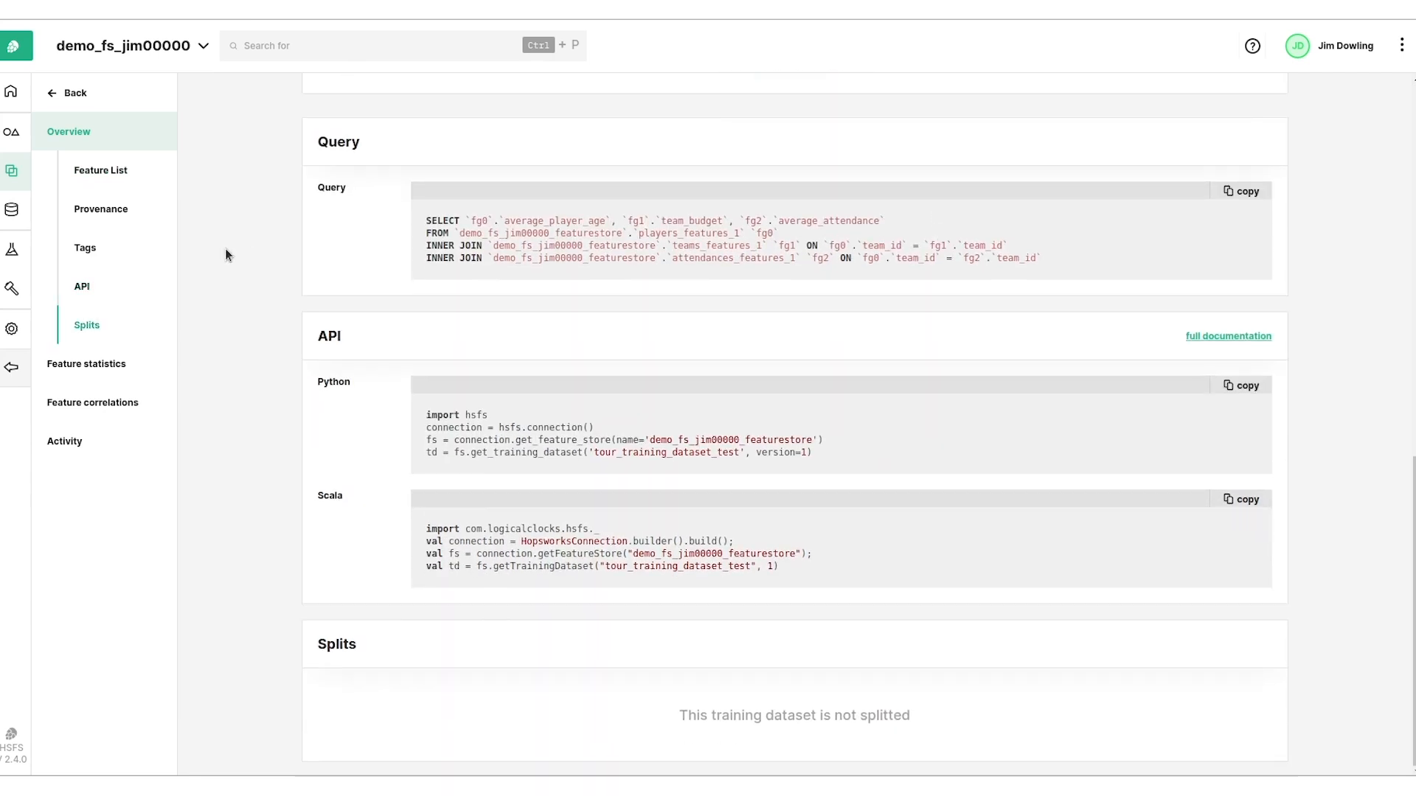
# Show feature statistics for average_attendance, average_player_age and team_budget.
pyautogui.click(87, 365)
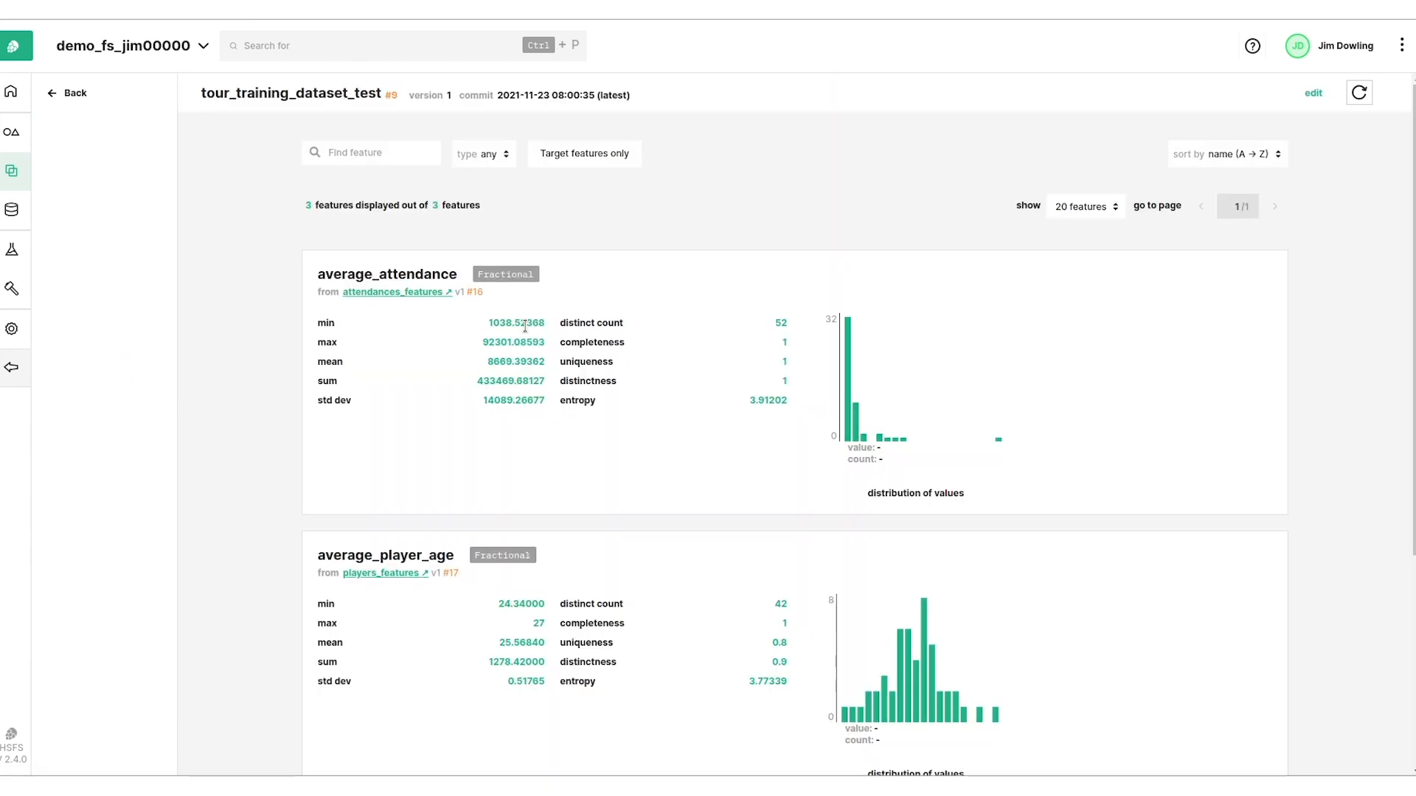
pyautogui.scroll(-3)
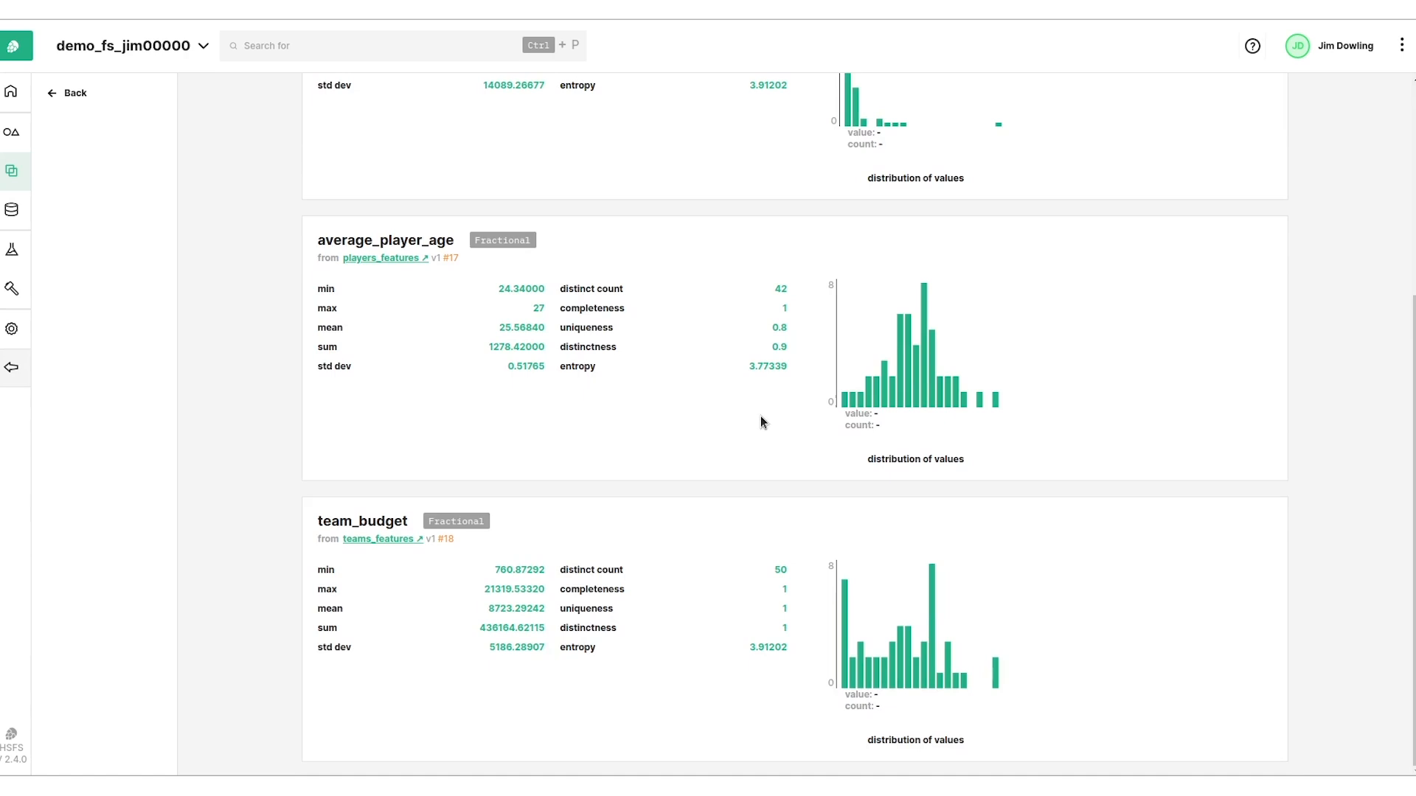
pyautogui.moveTo(769, 612)
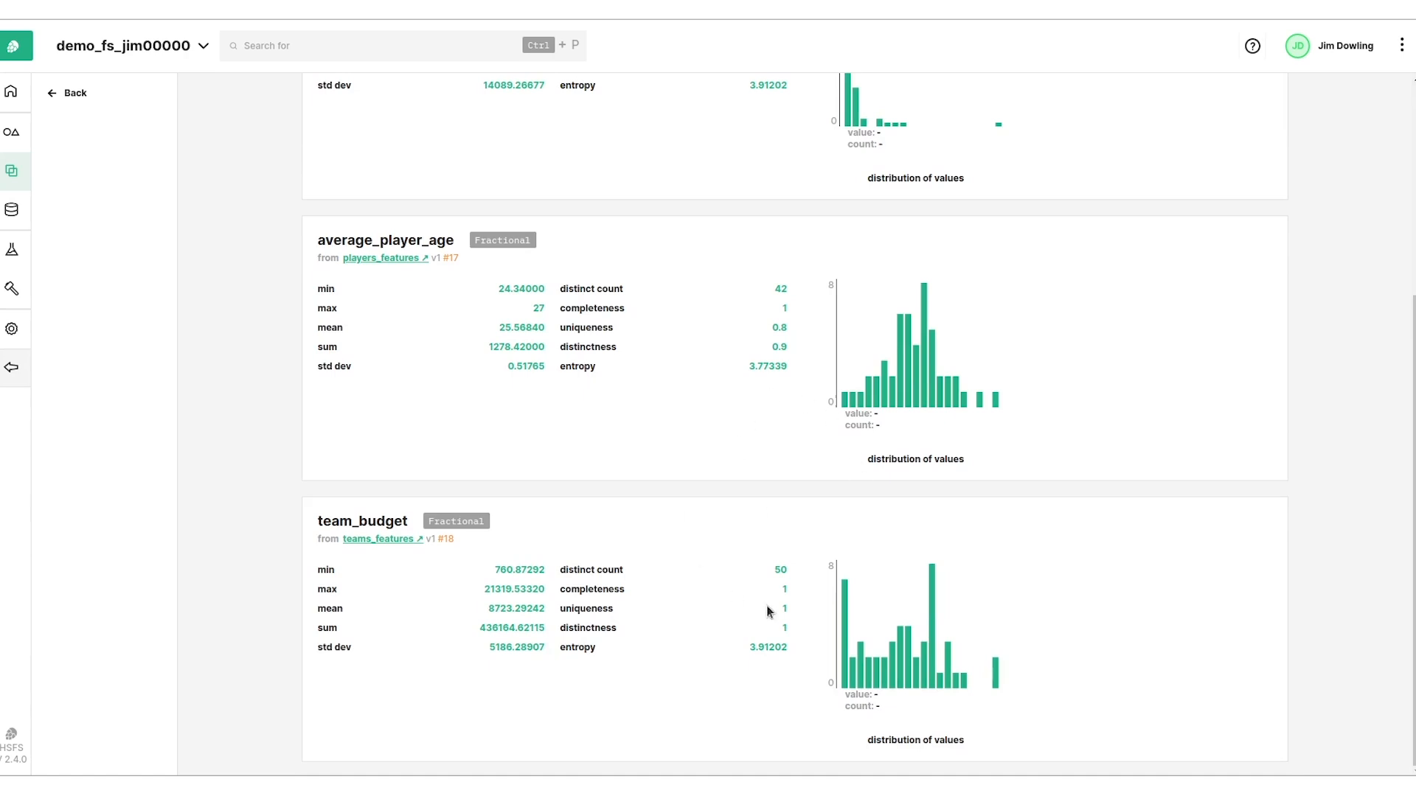
pyautogui.moveTo(705, 580)
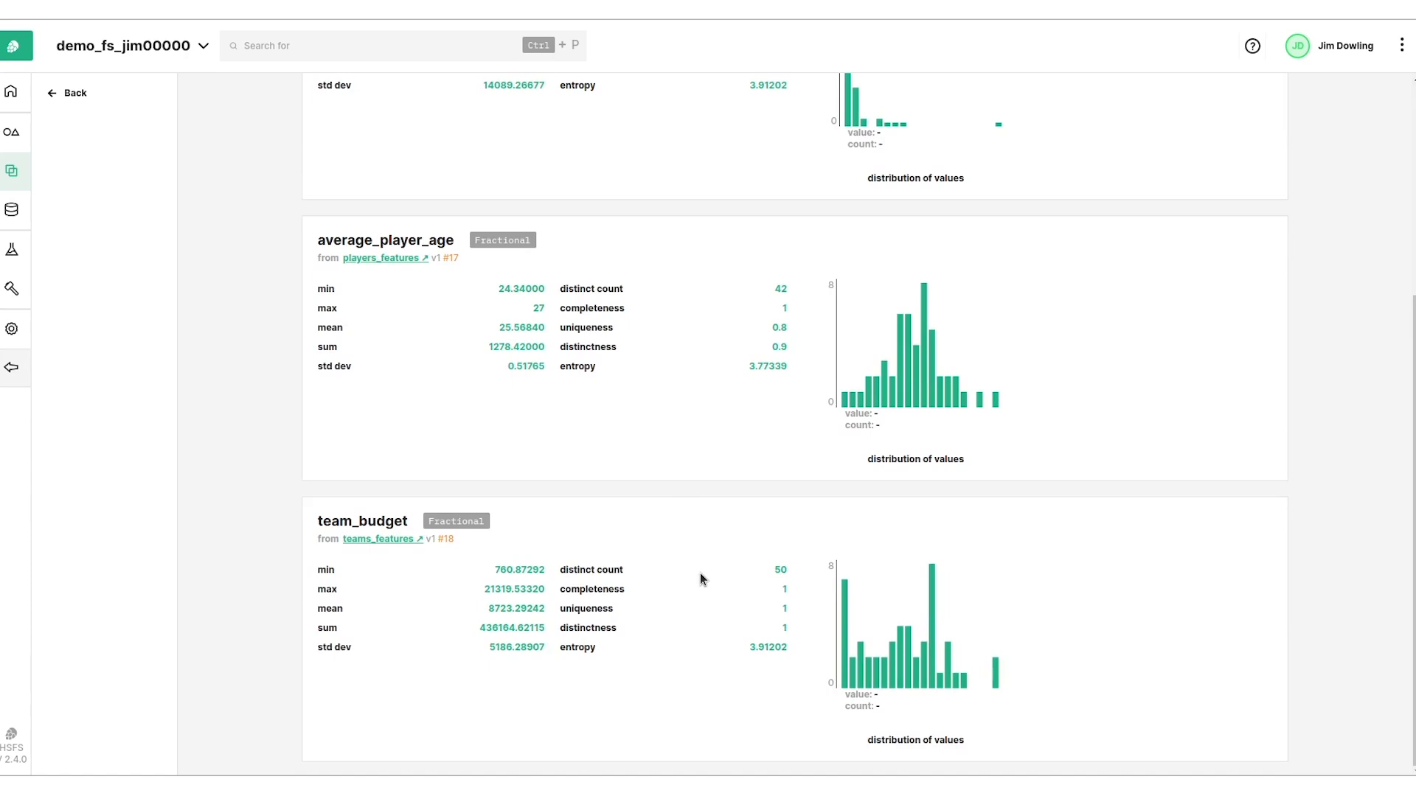
pyautogui.moveTo(85, 269)
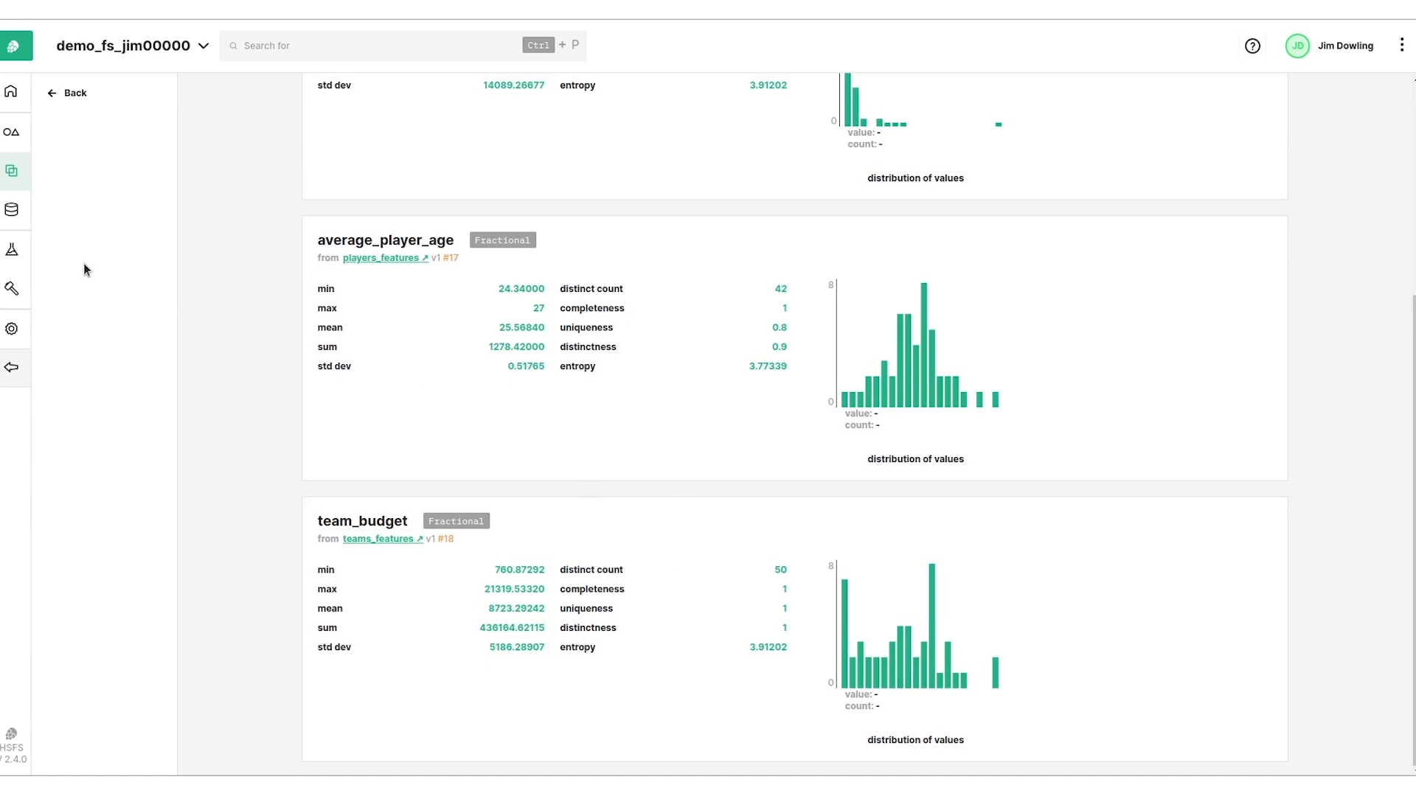
pyautogui.moveTo(883, 668)
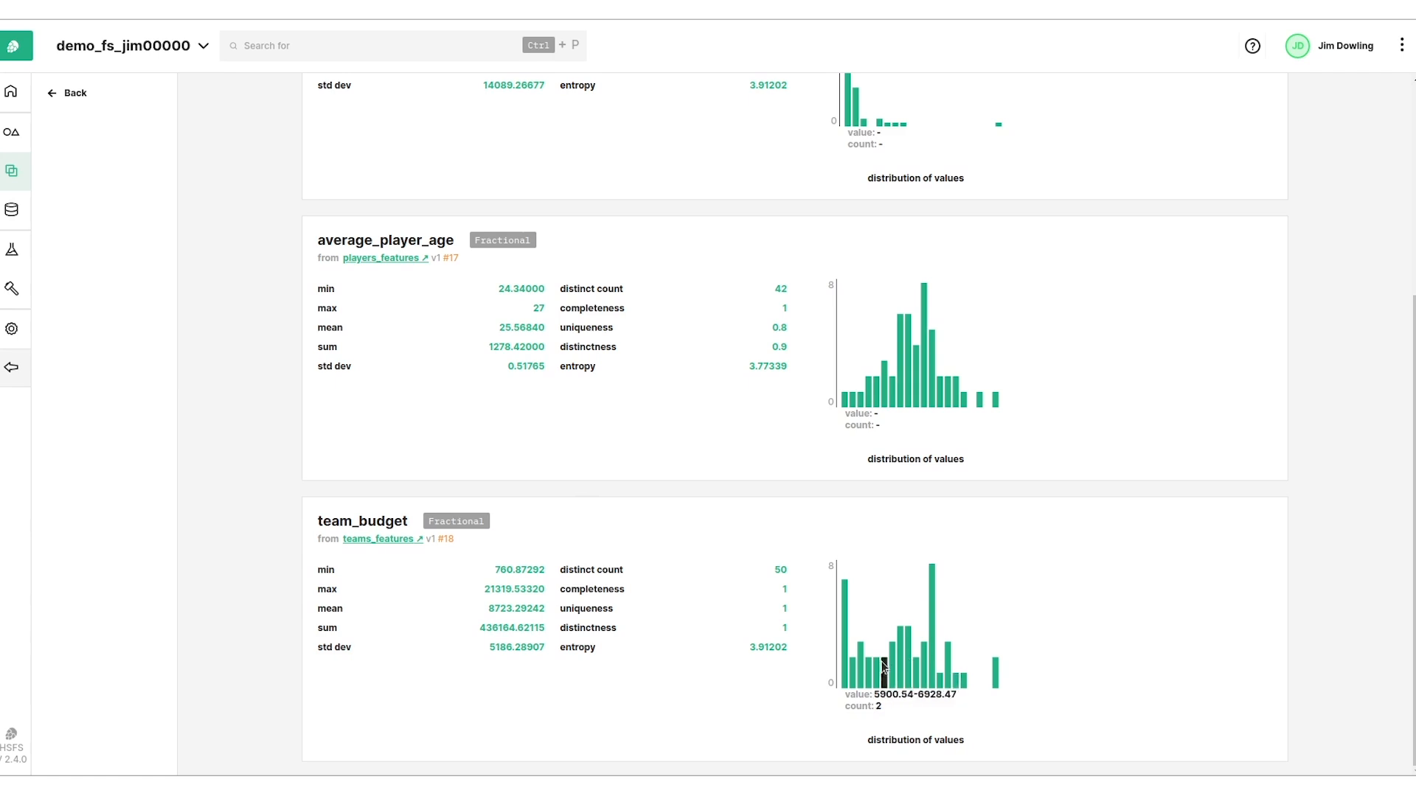
pyautogui.moveTo(943, 679)
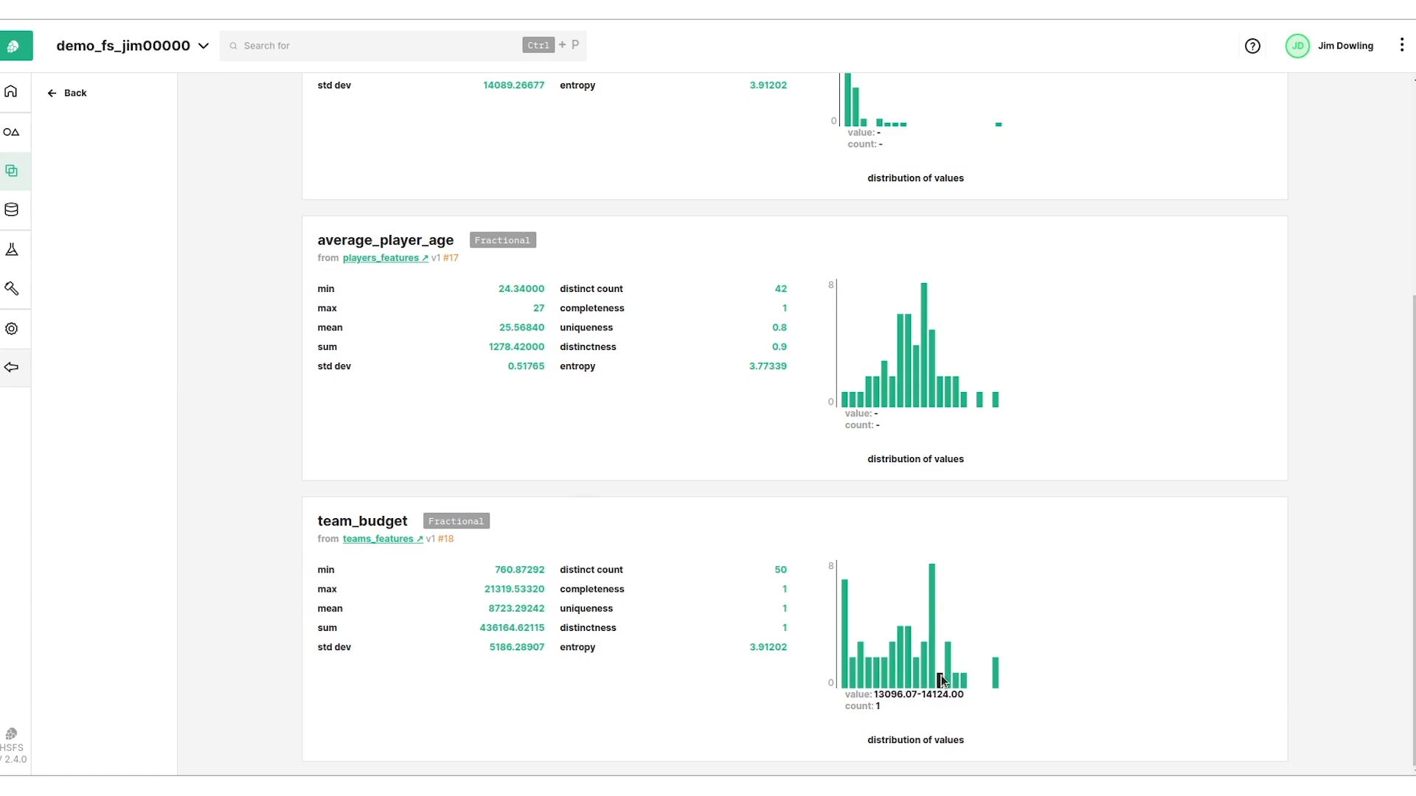
pyautogui.moveTo(78, 230)
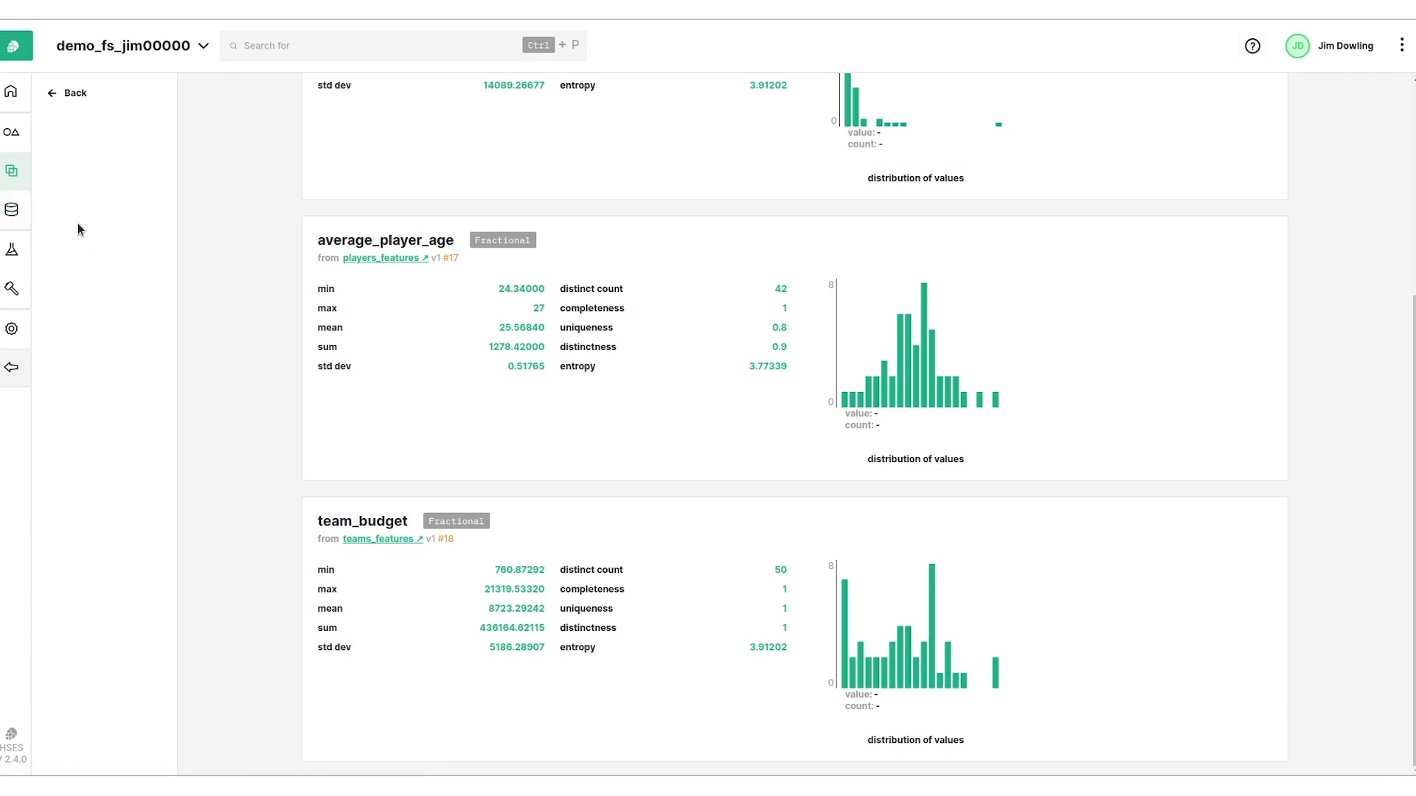
pyautogui.moveTo(14, 250)
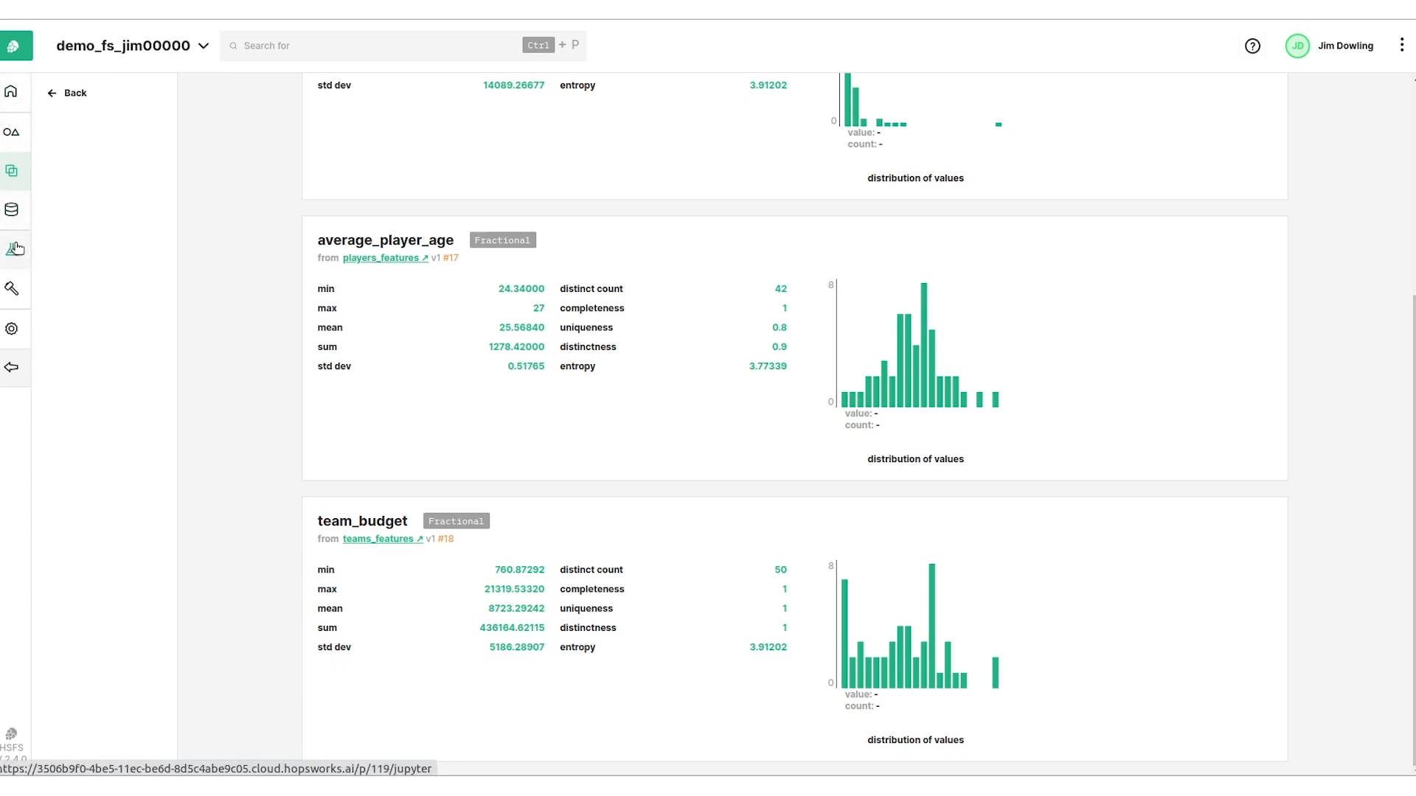
# Launch JupyterLab from the project's running Jupyter server page.
pyautogui.click(15, 250)
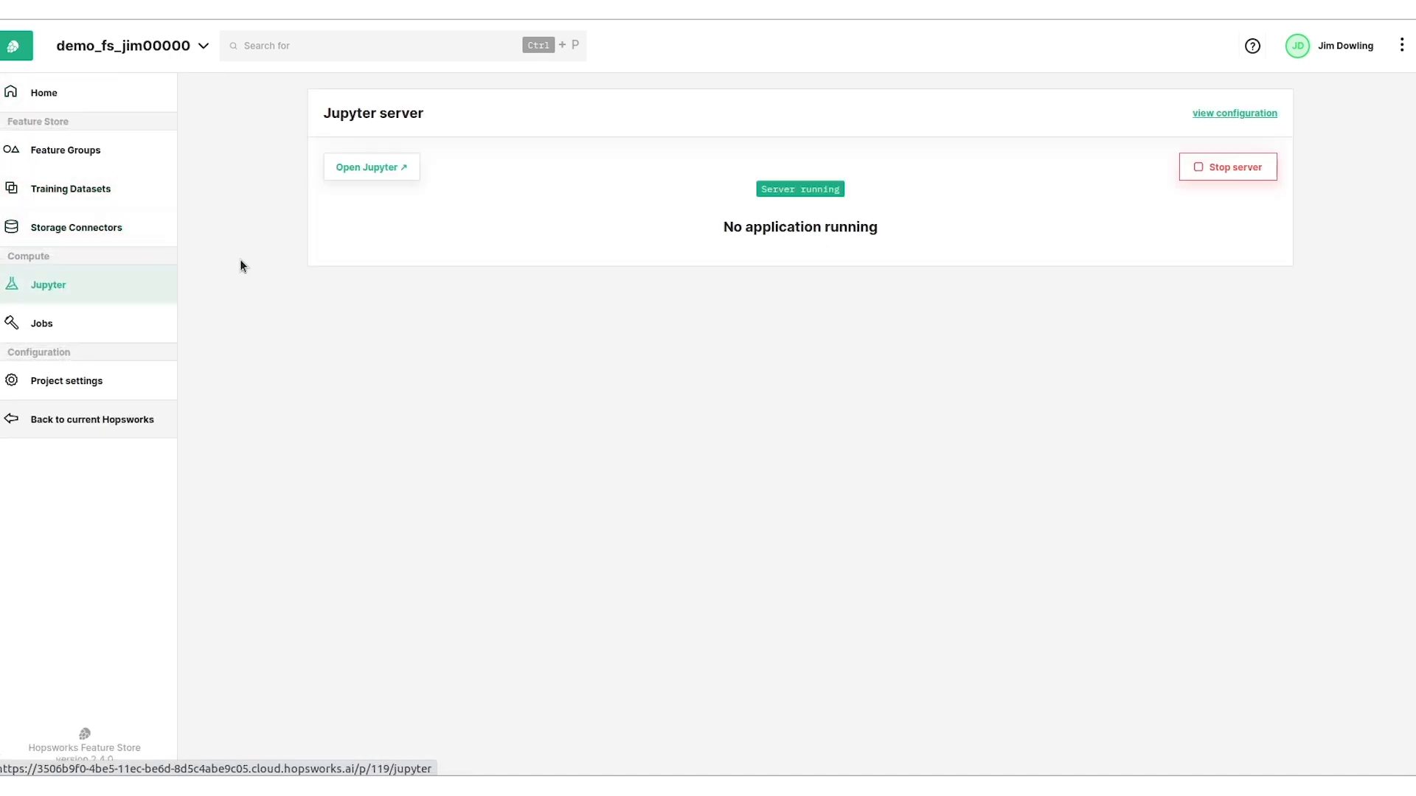
pyautogui.moveTo(42, 323)
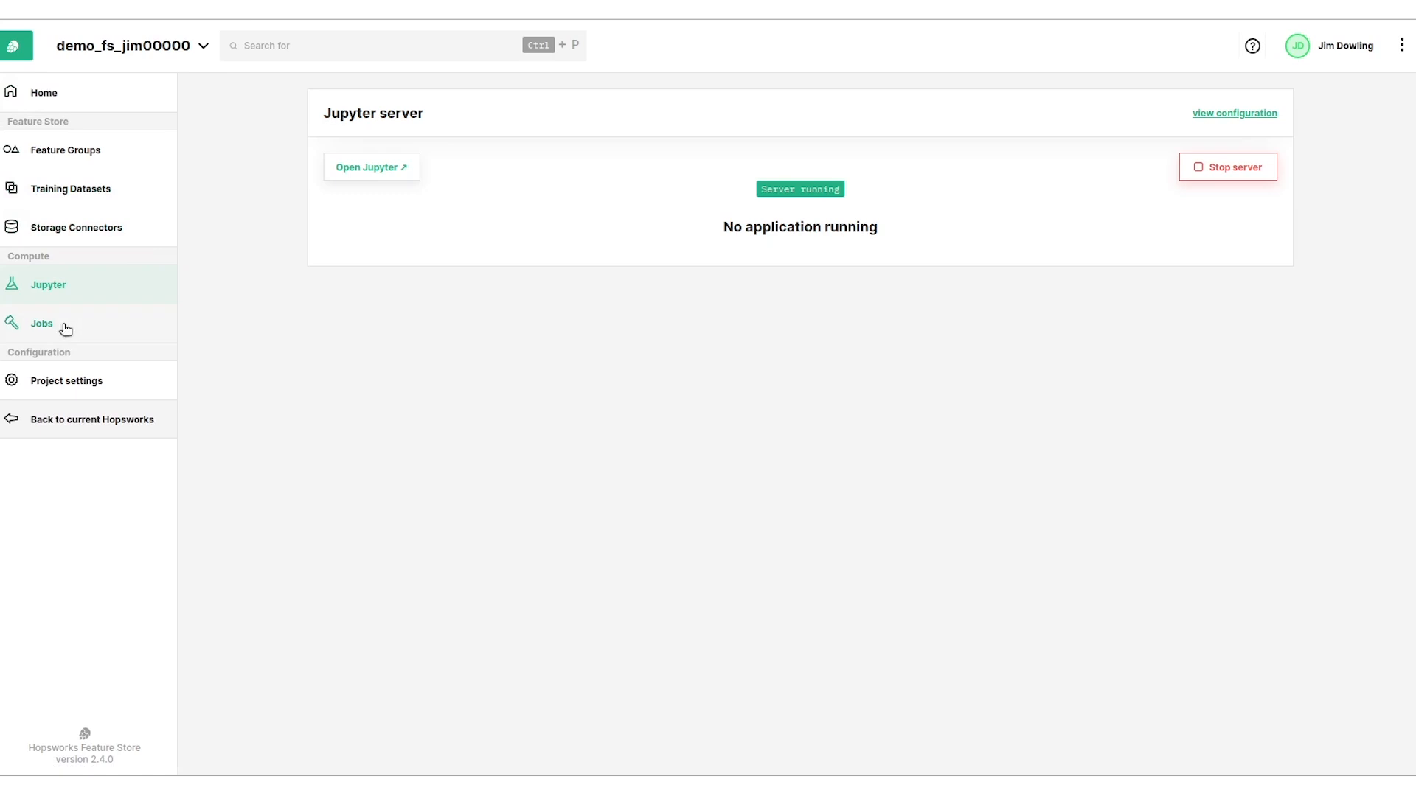
pyautogui.click(372, 167)
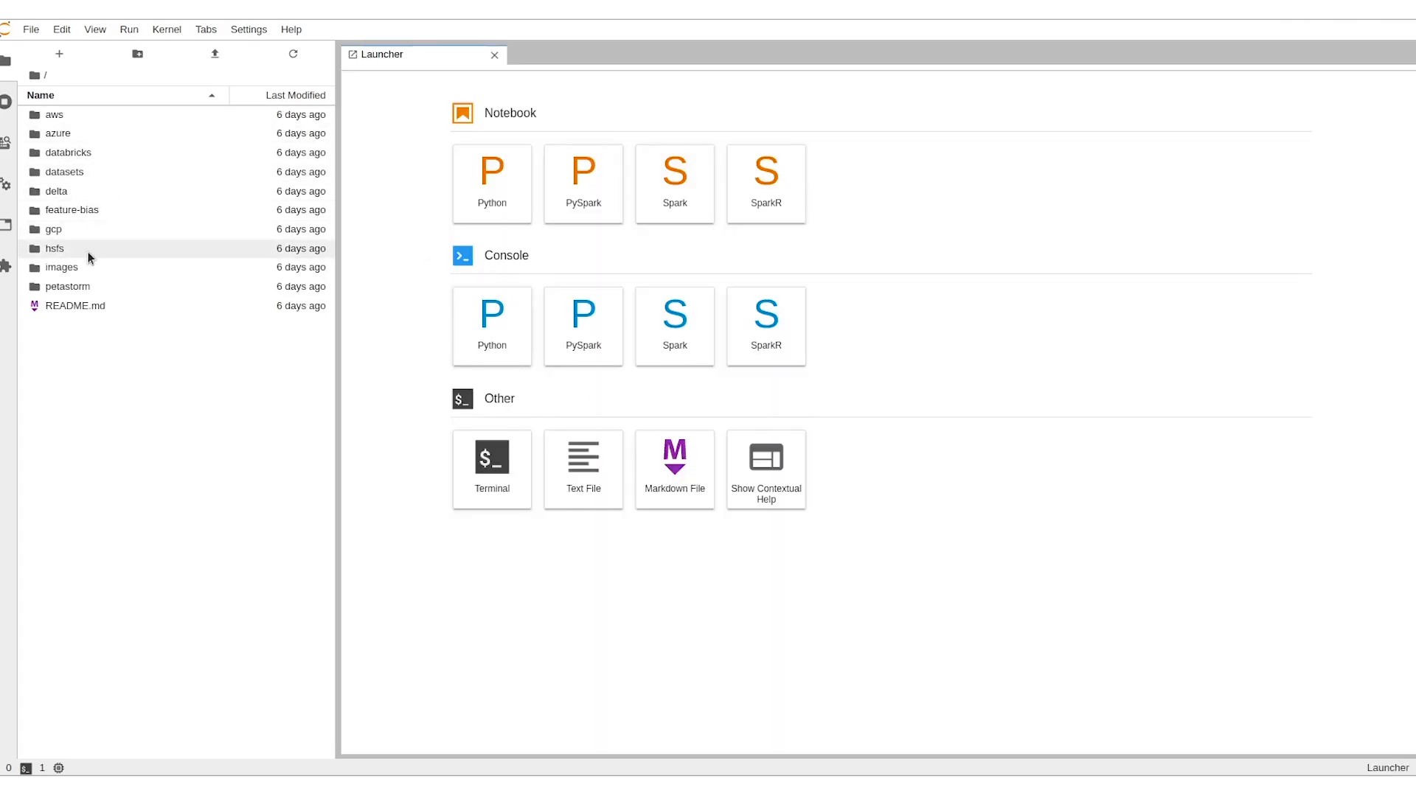
# Browse the hsfs/basics notebooks folder, then return to the Hopsworks Jupyter server page.
pyautogui.doubleClick(55, 248)
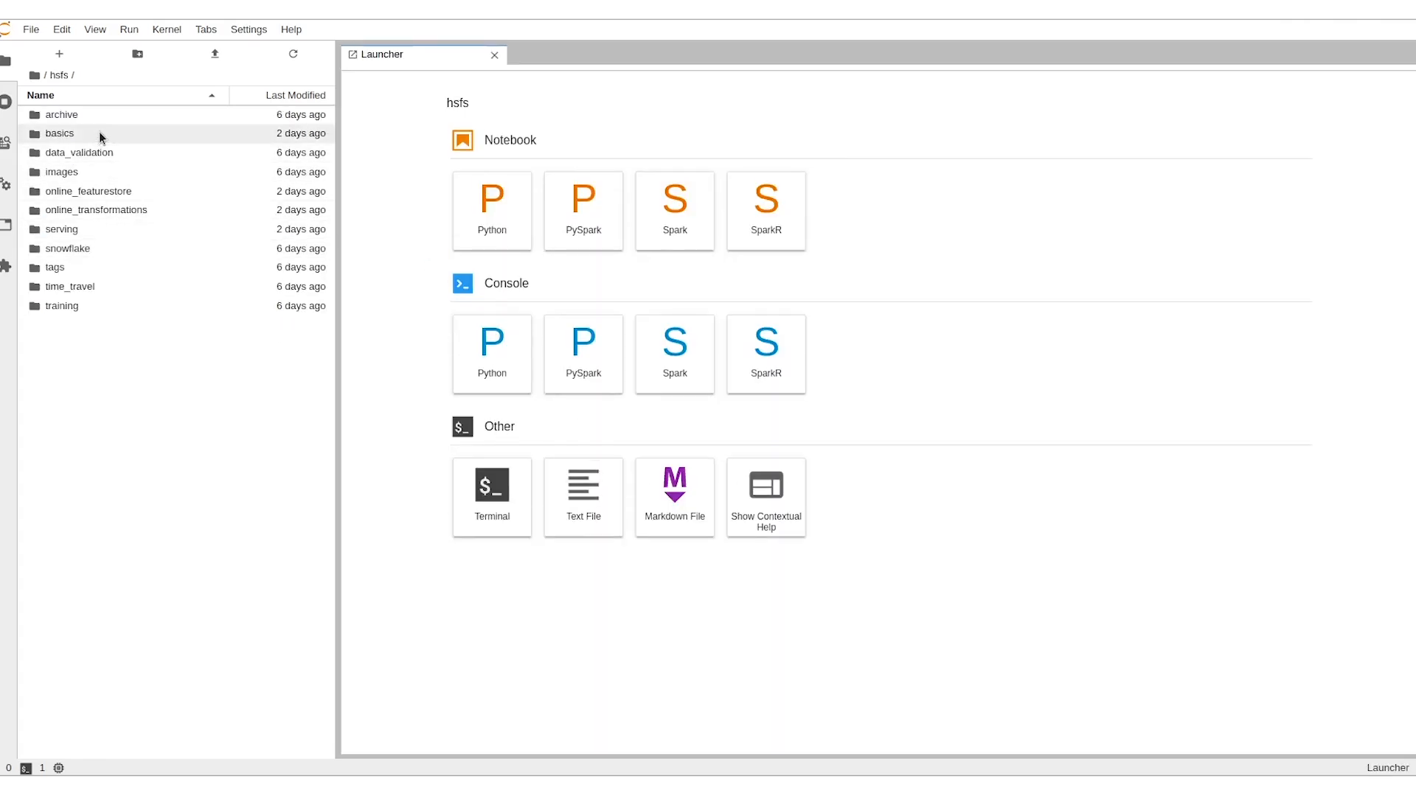
pyautogui.doubleClick(59, 133)
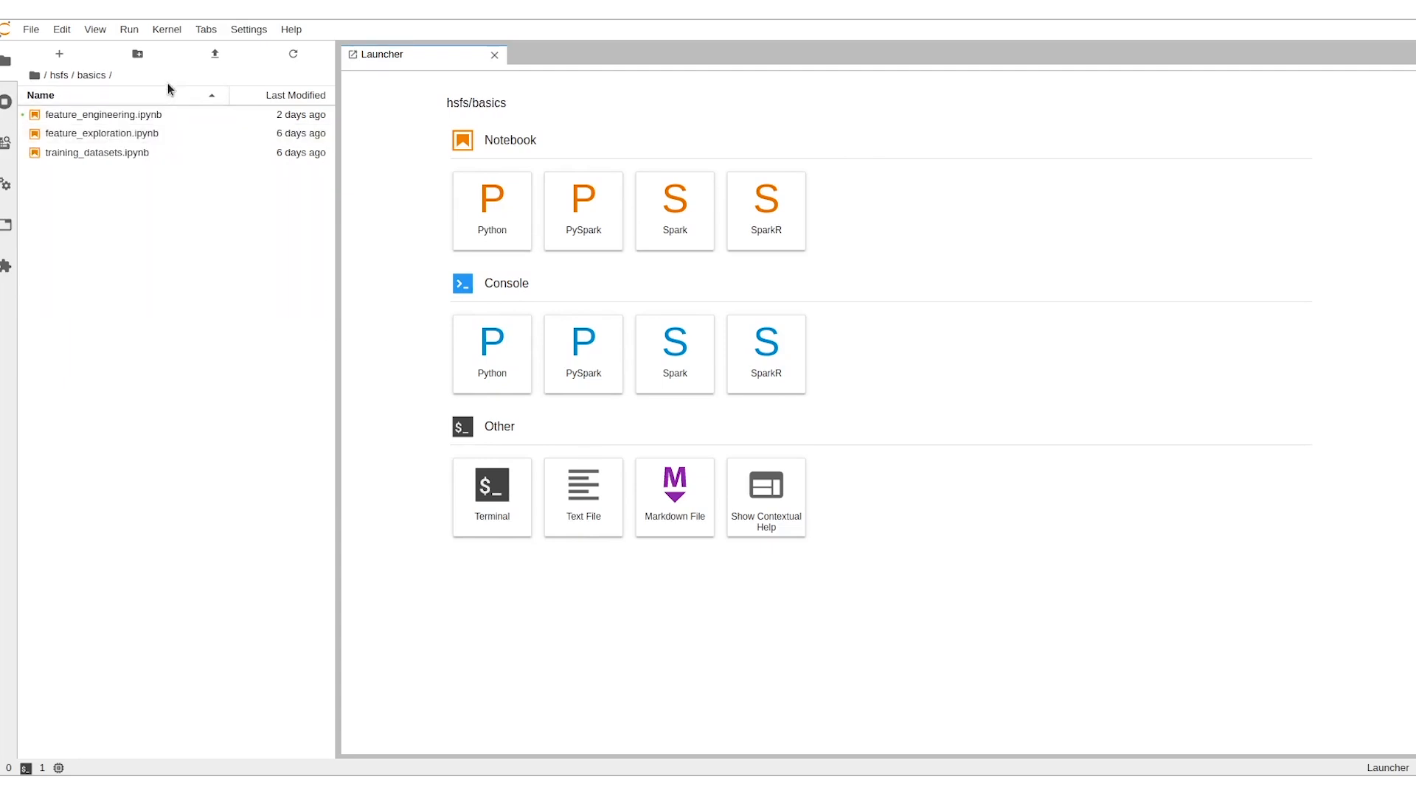
pyautogui.click(59, 75)
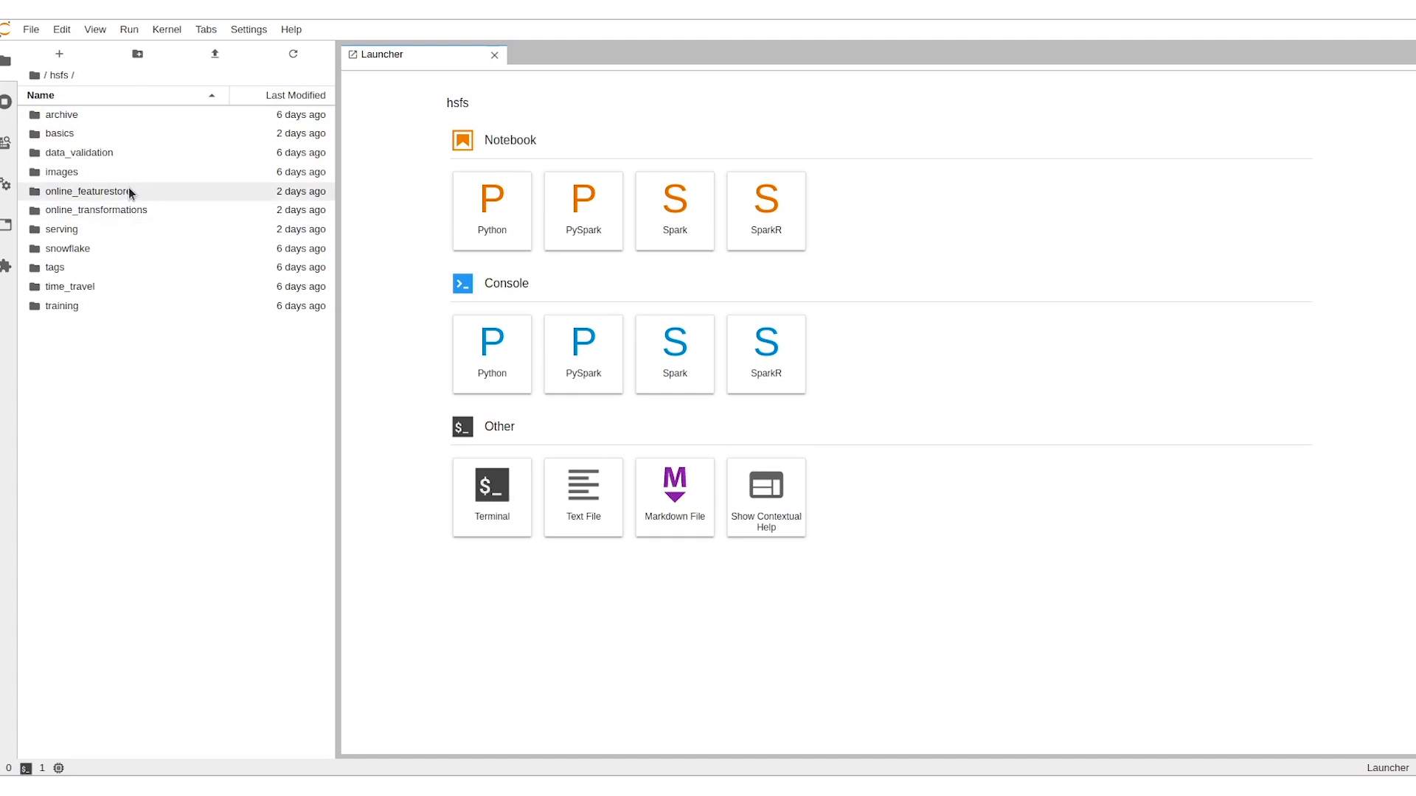
pyautogui.moveTo(148, 292)
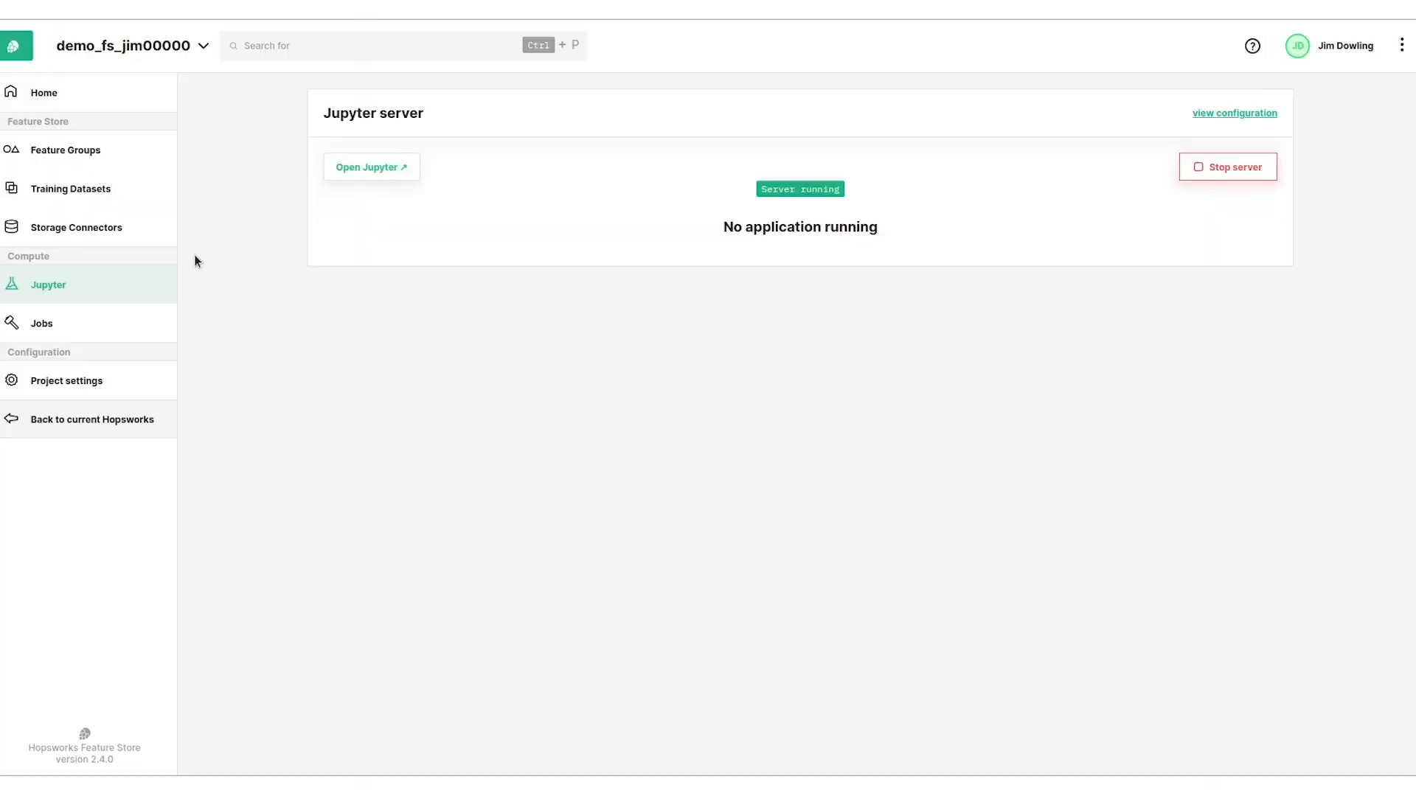
# Preview featurestore_tour_job from the Jobs list, showing its successful 8m 31s execution.
pyautogui.click(41, 323)
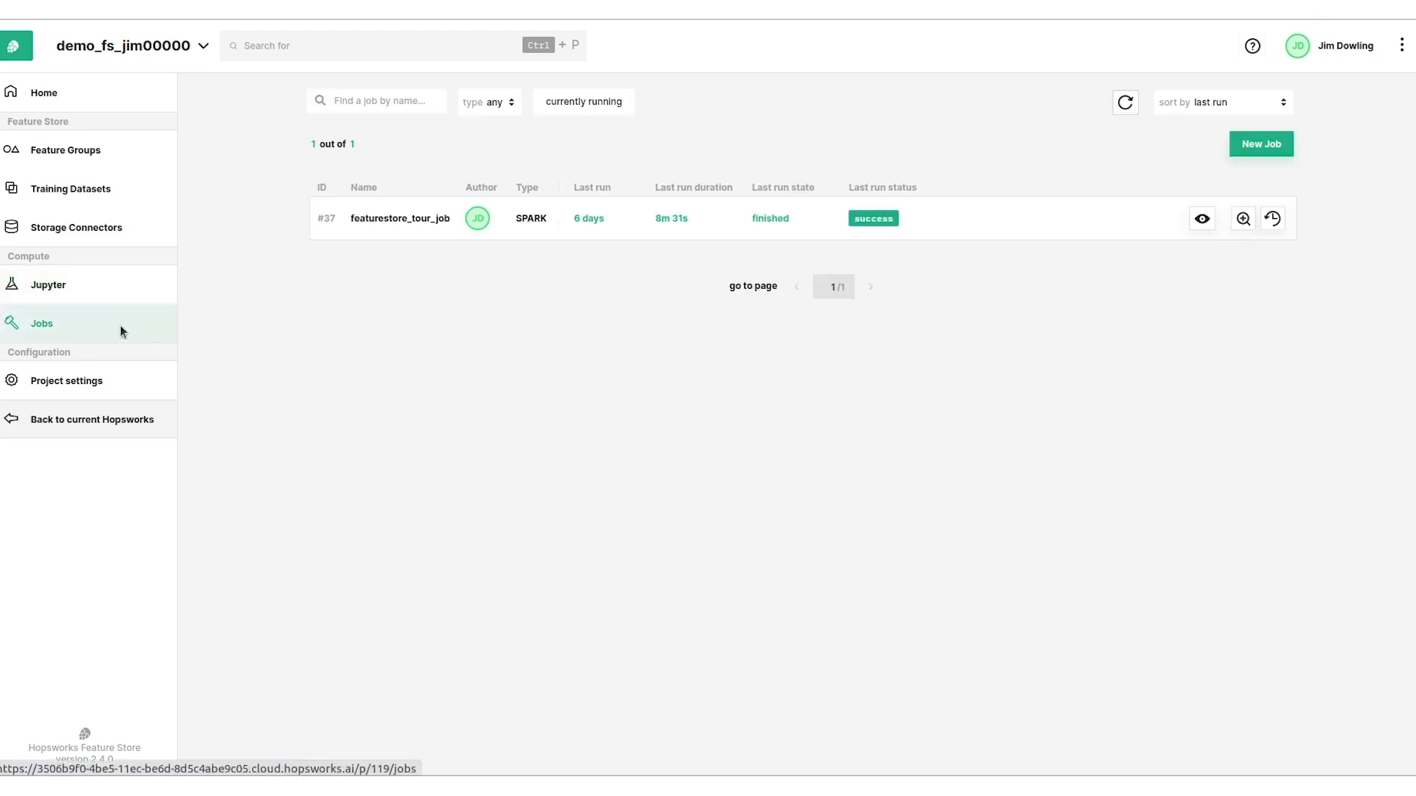
pyautogui.moveTo(399, 218)
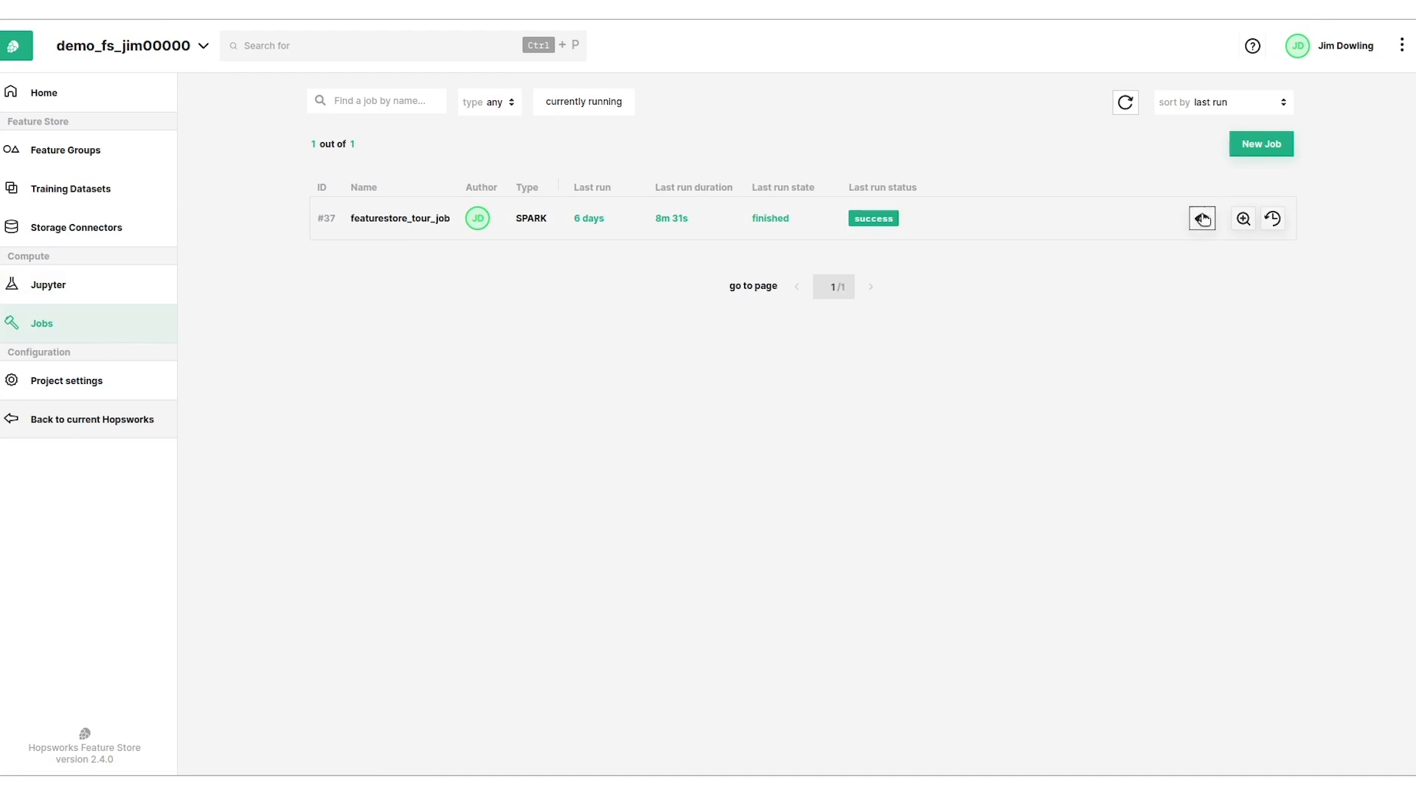
pyautogui.click(1200, 218)
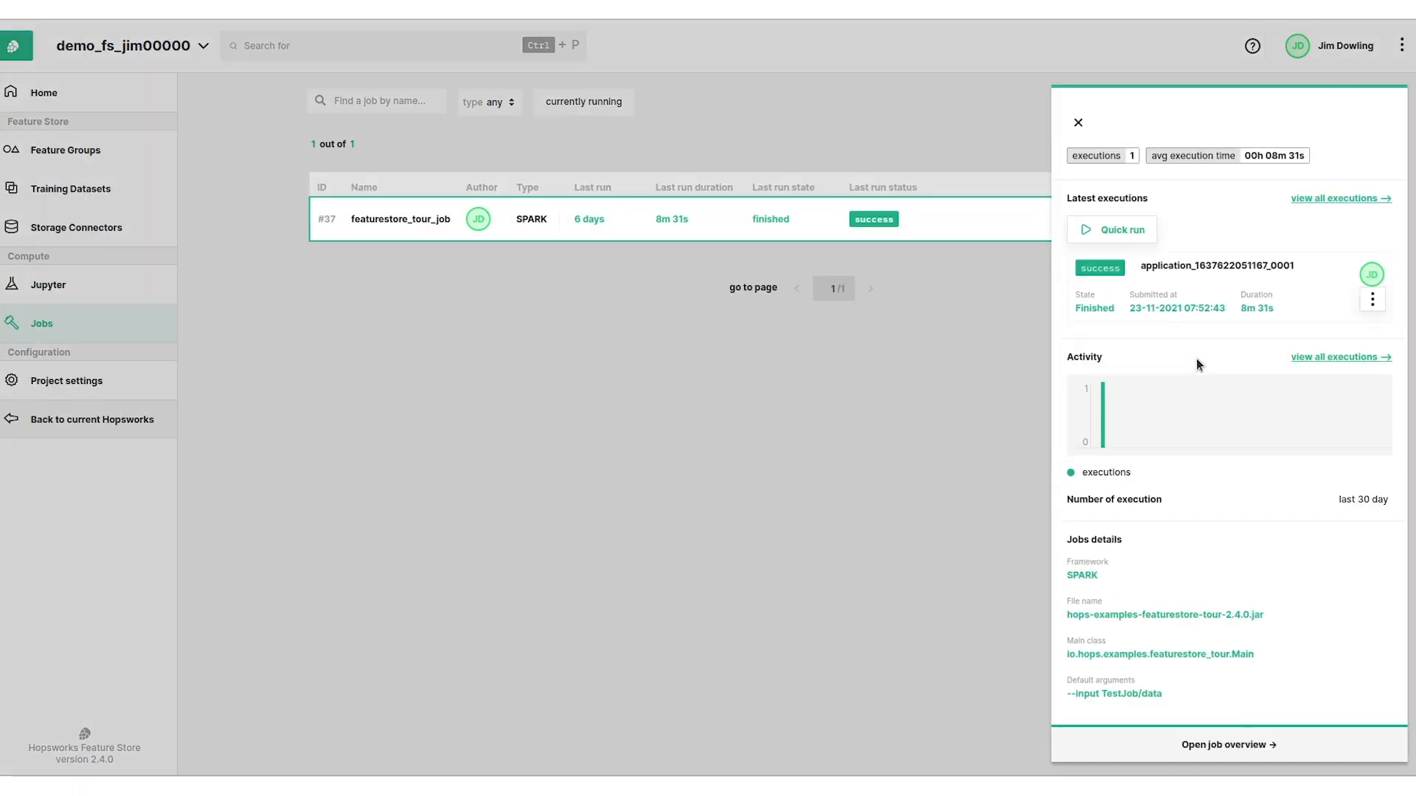
pyautogui.moveTo(1251, 314)
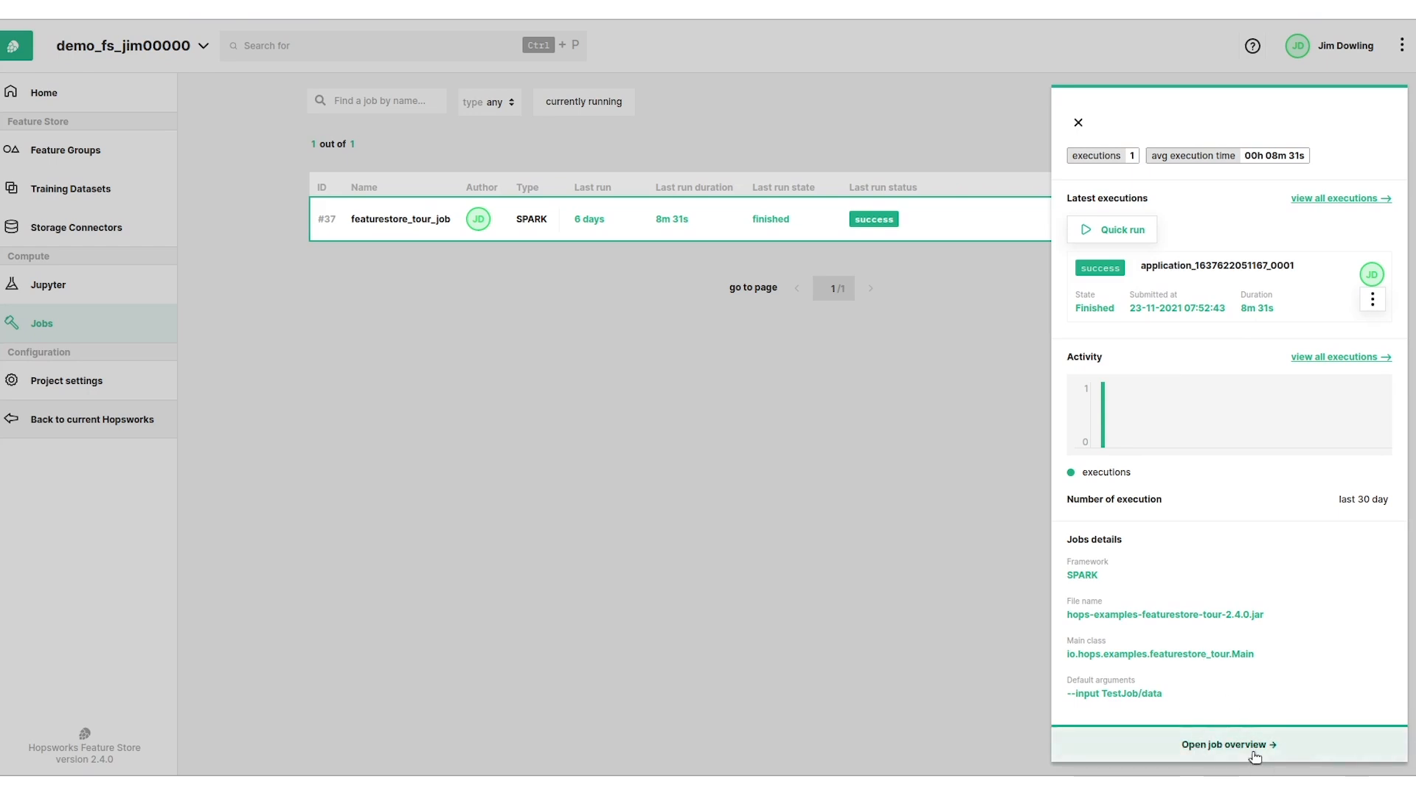
# Review featurestore_tour_job's full overview: job details, on-job-fail alert and configuration.
pyautogui.click(1227, 743)
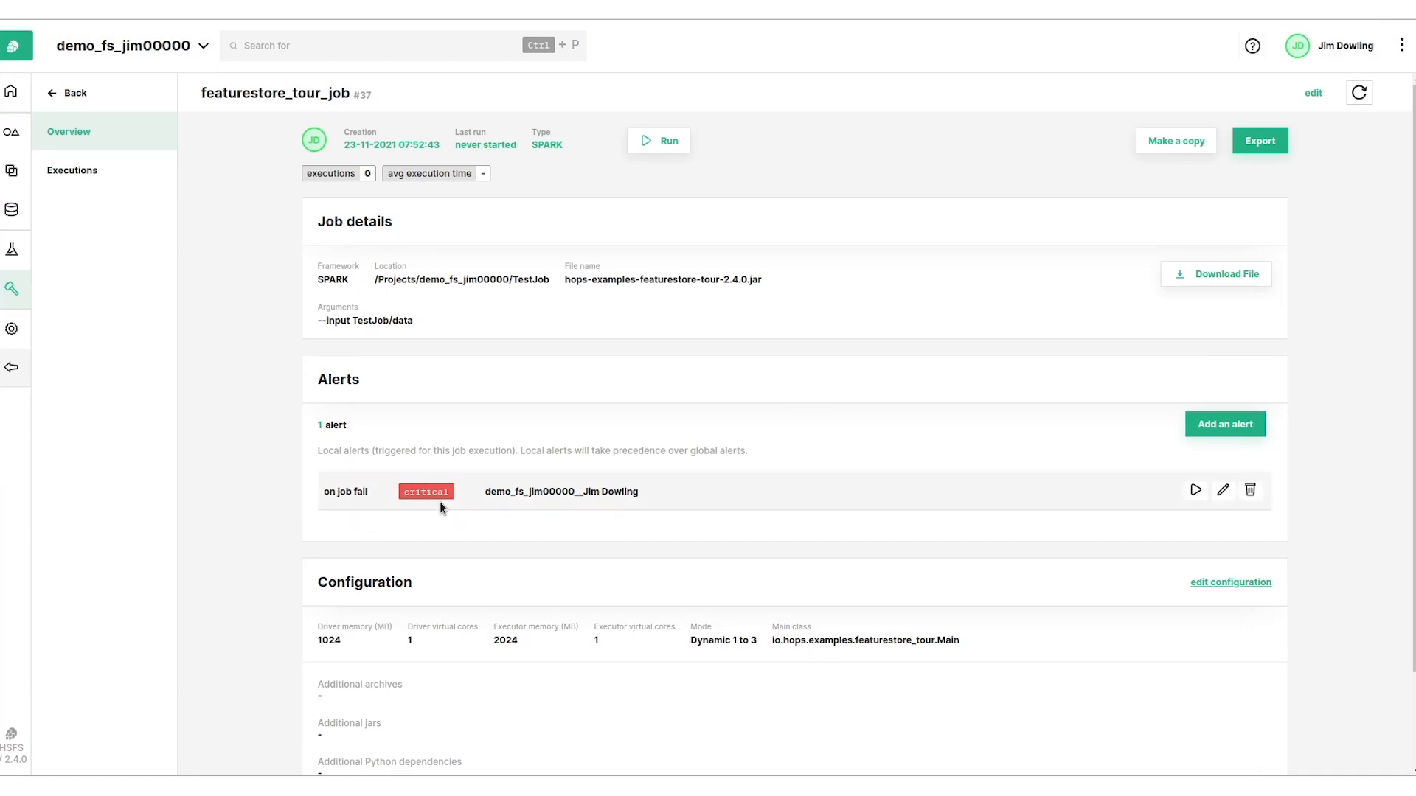
pyautogui.scroll(-3)
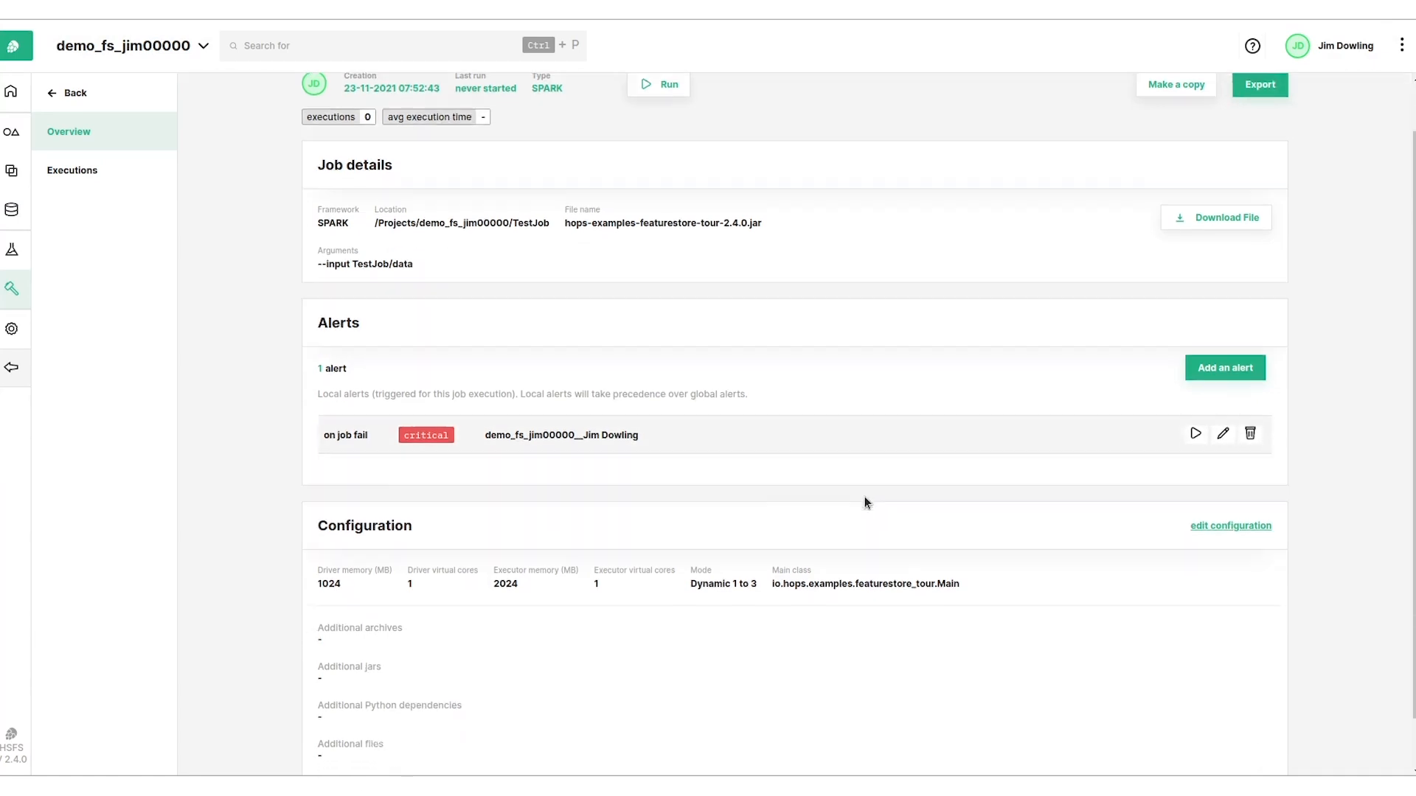
pyautogui.scroll(3)
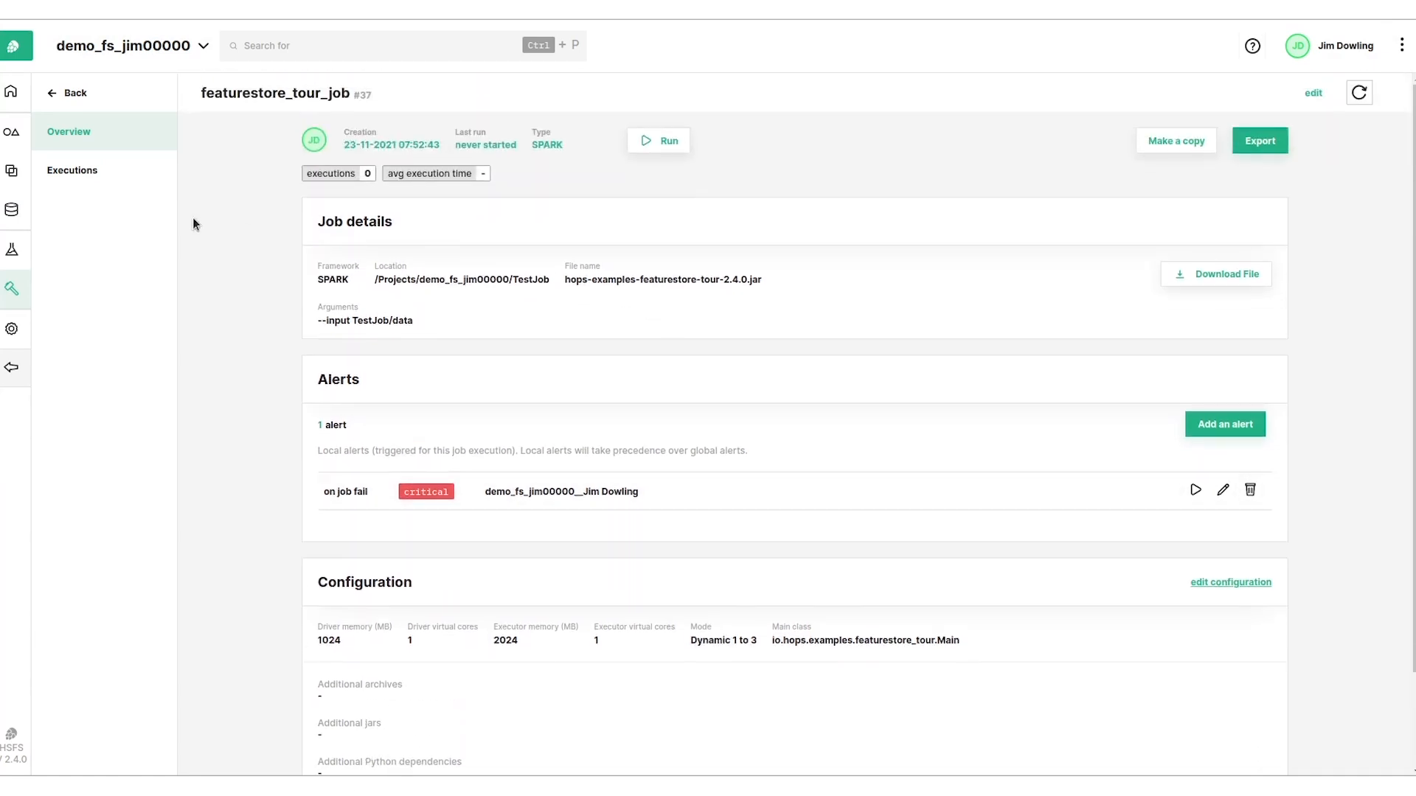
# Show the job's executions list with its one successful 23 Nov 2021 run.
pyautogui.click(70, 170)
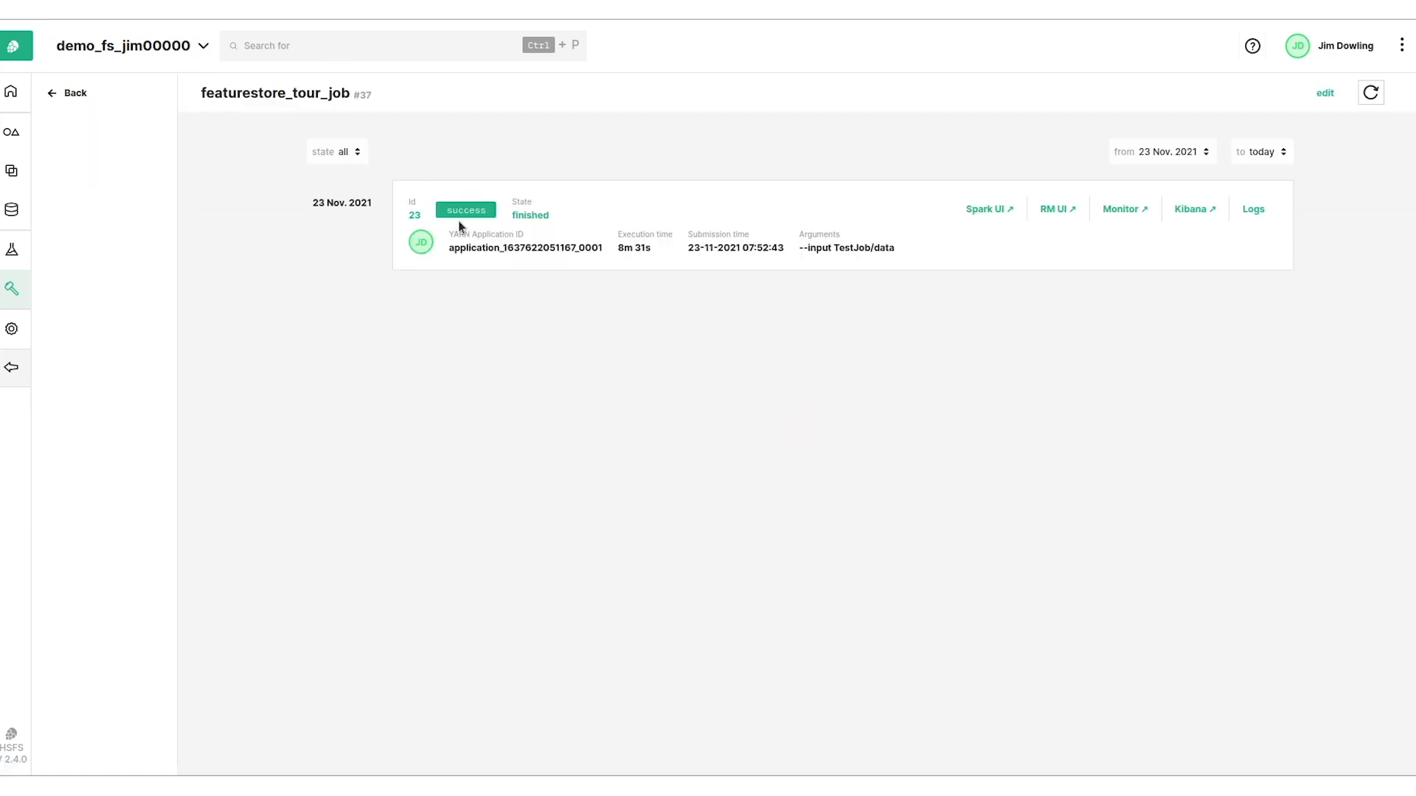
pyautogui.moveTo(988, 208)
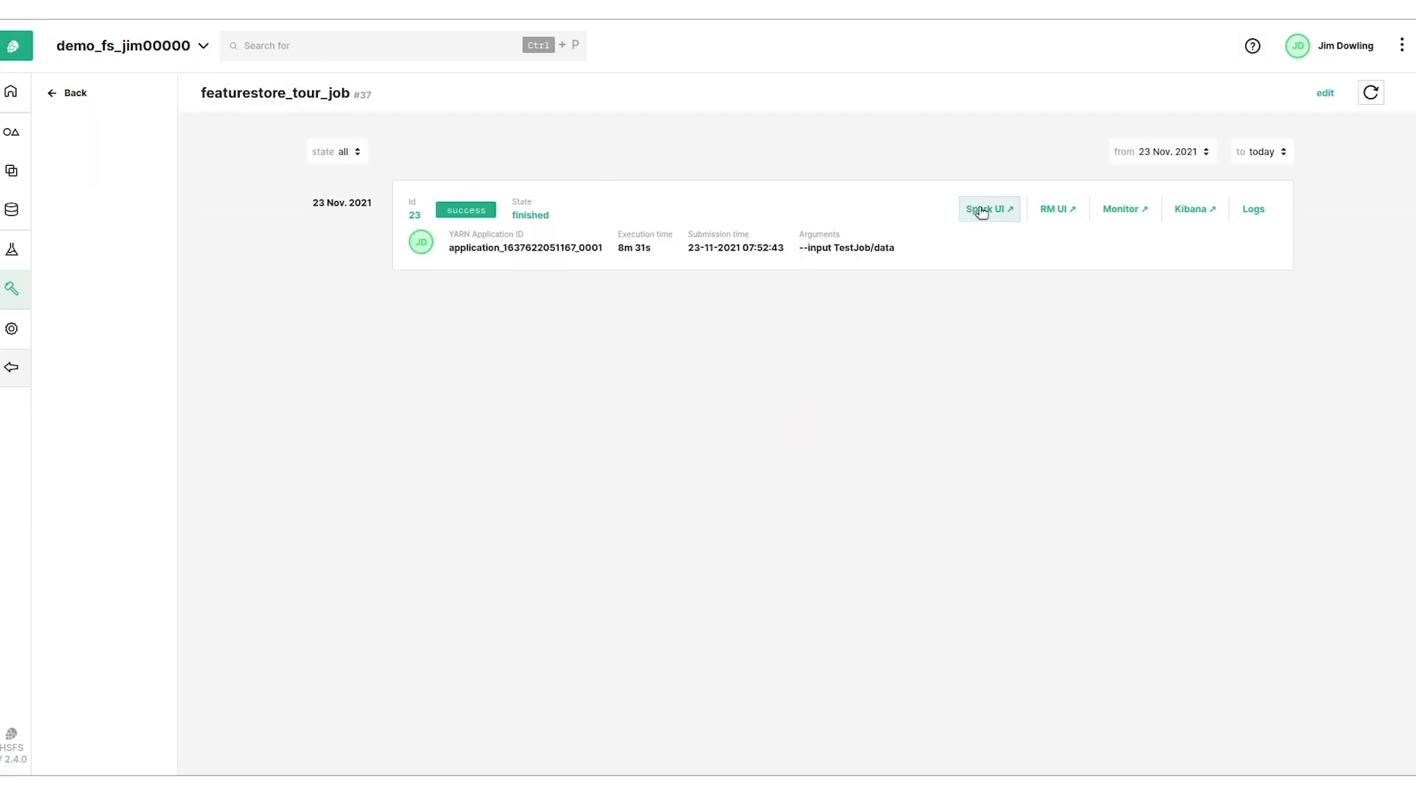
pyautogui.click(987, 208)
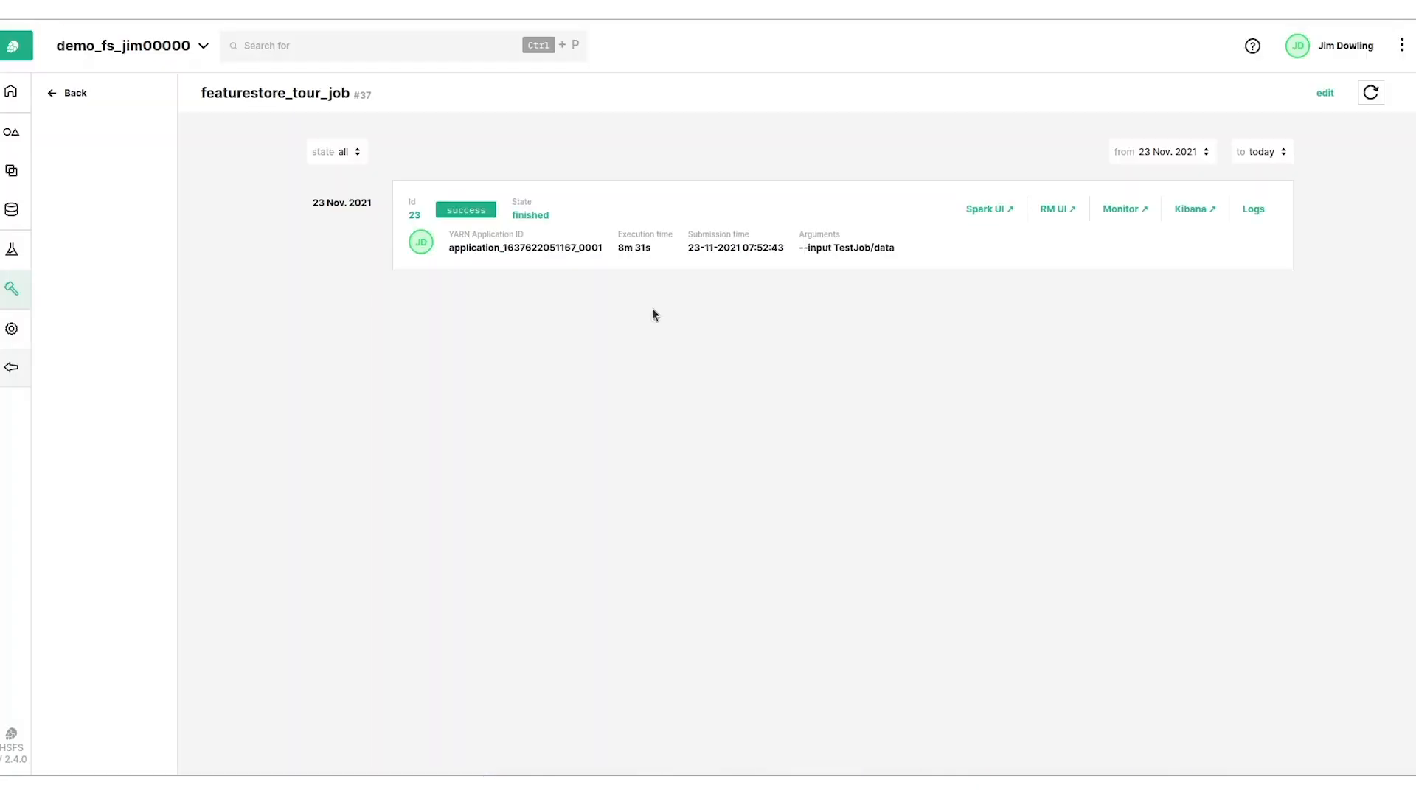
pyautogui.moveTo(1254, 208)
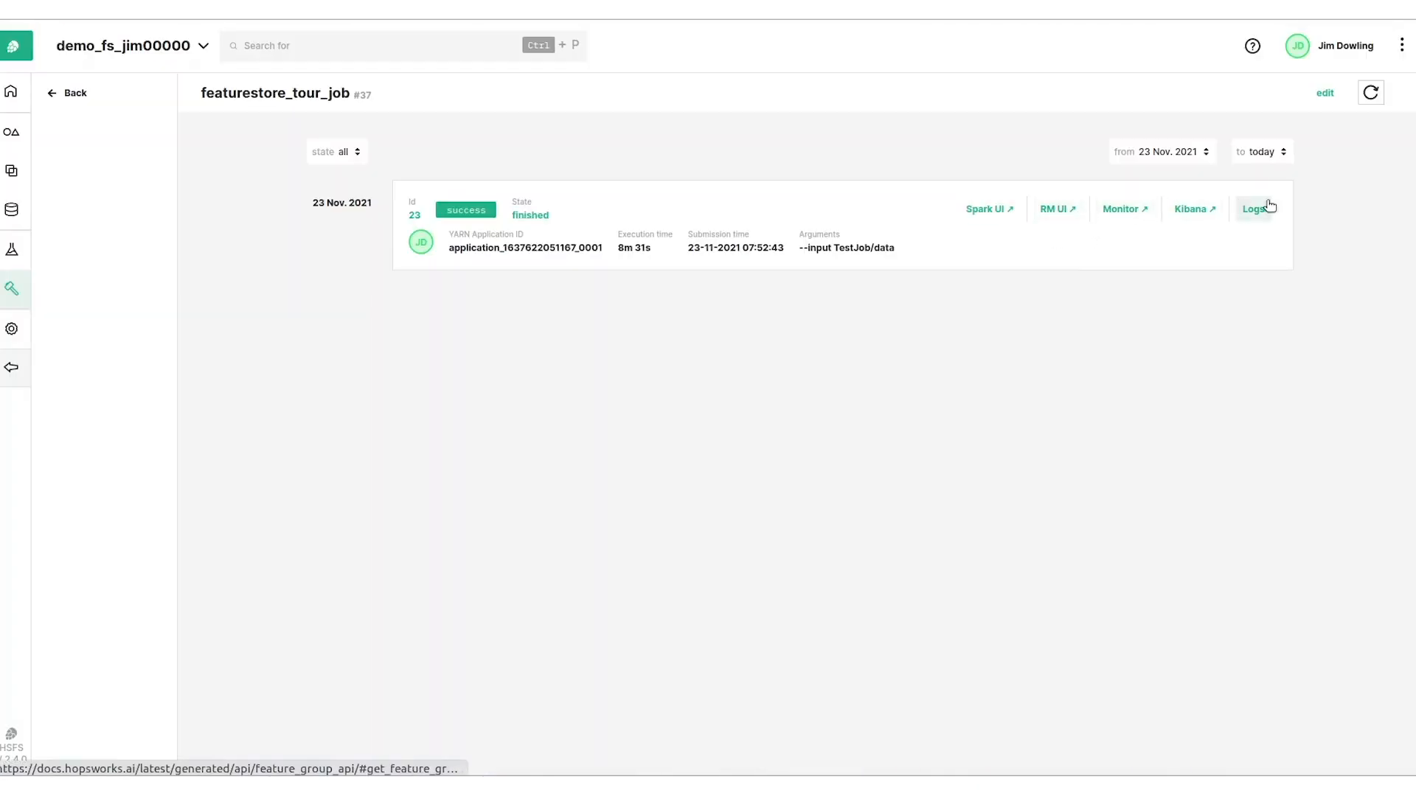
pyautogui.moveTo(336, 151)
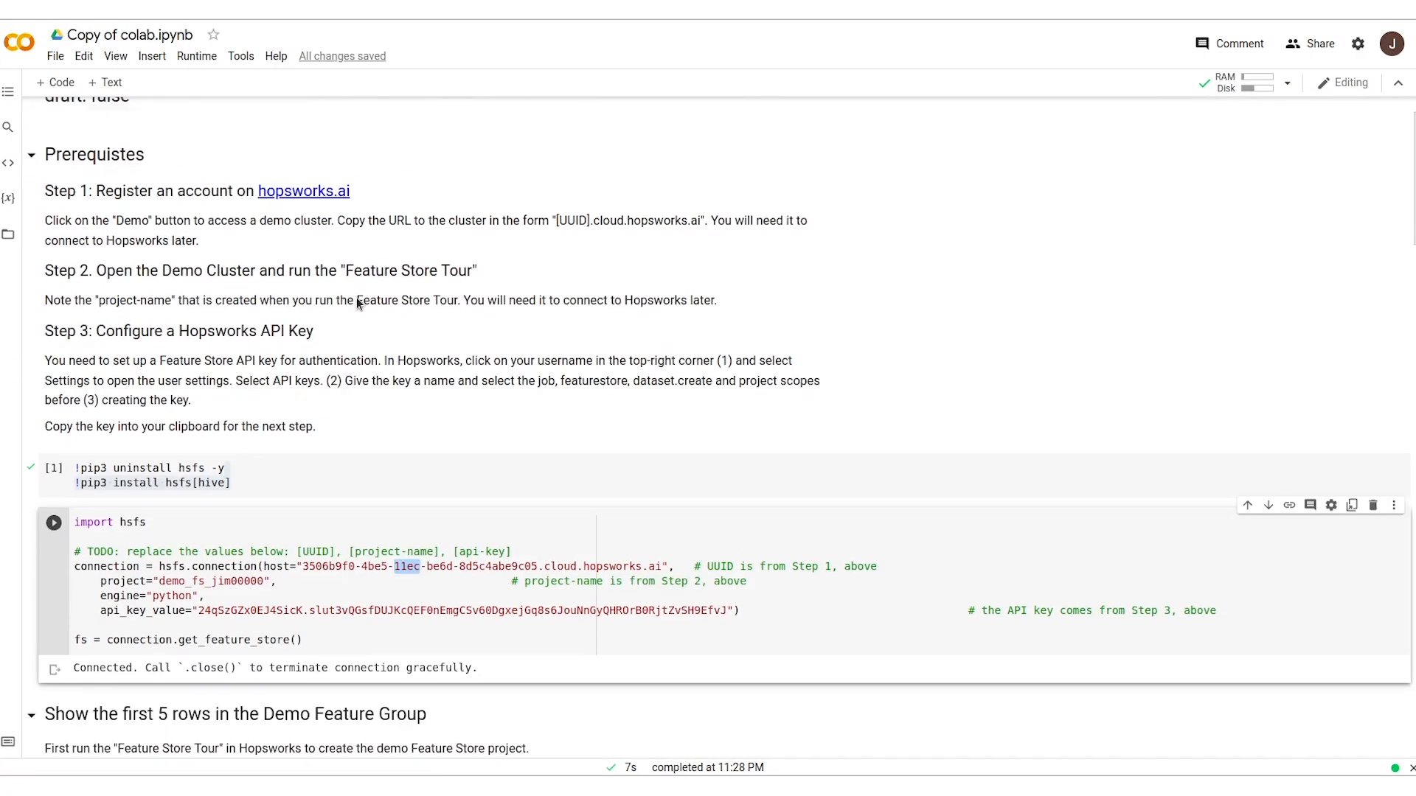
# Walk through the Colab cells connecting to Hopsworks, previewing teams_features and ingesting name_country_fg.
pyautogui.scroll(-3)
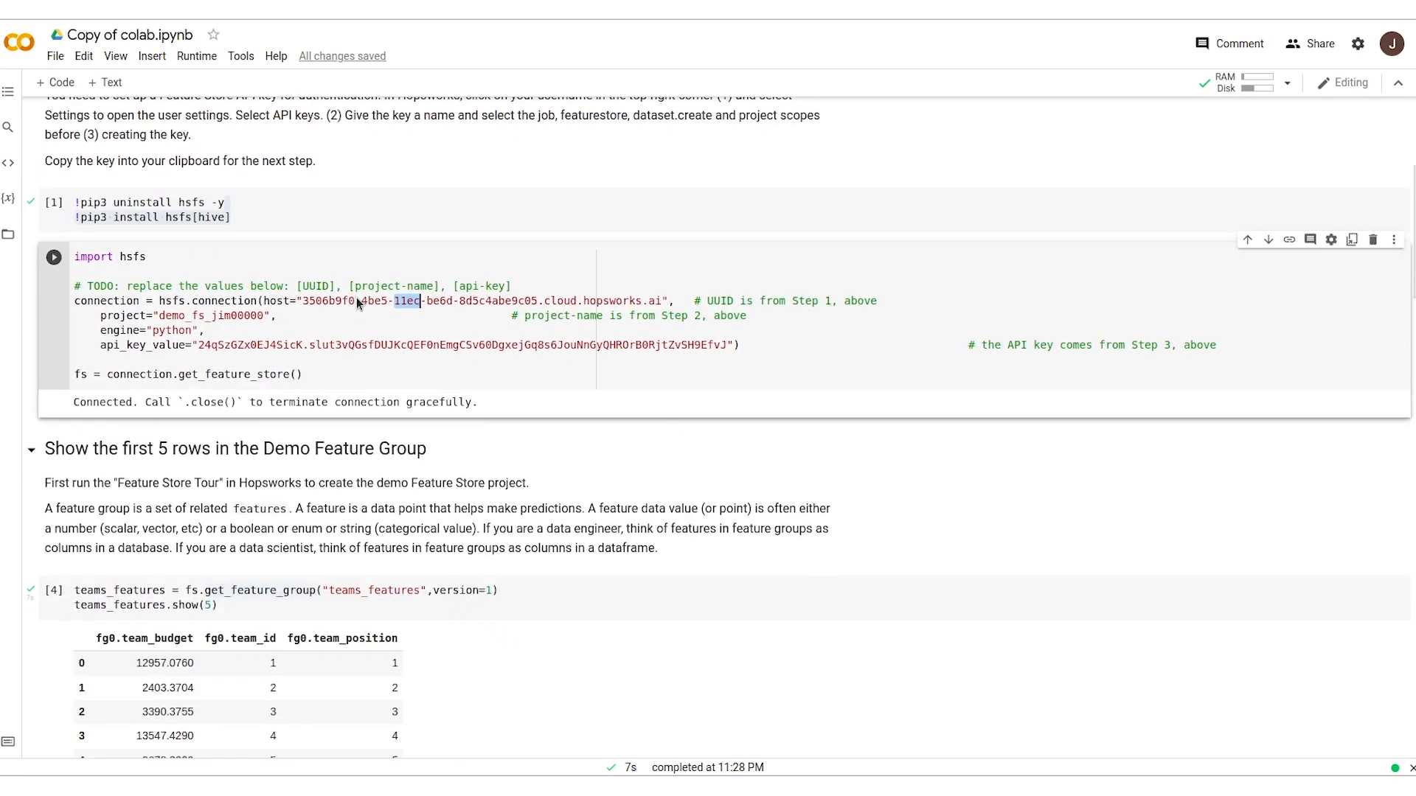
pyautogui.moveTo(341, 236)
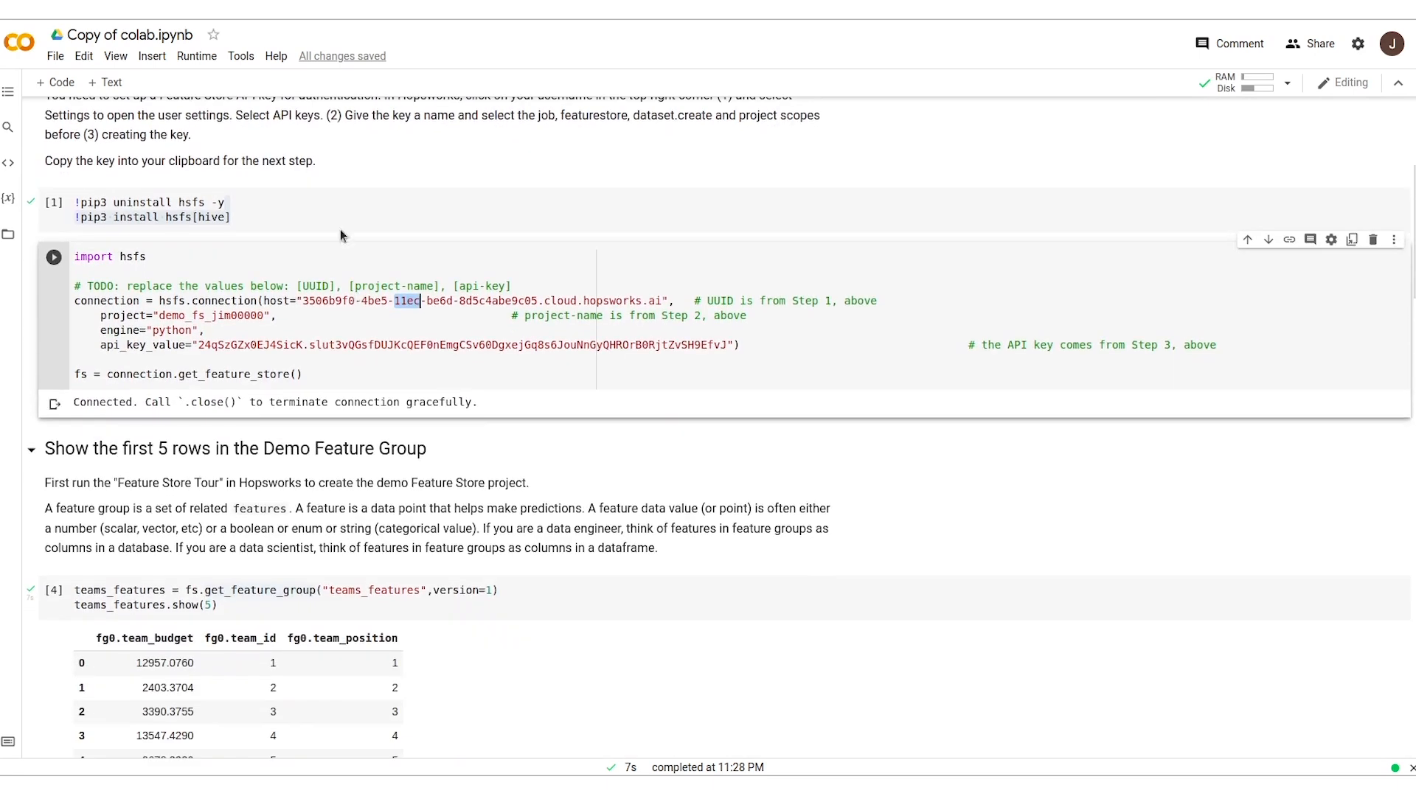
pyautogui.moveTo(245, 272)
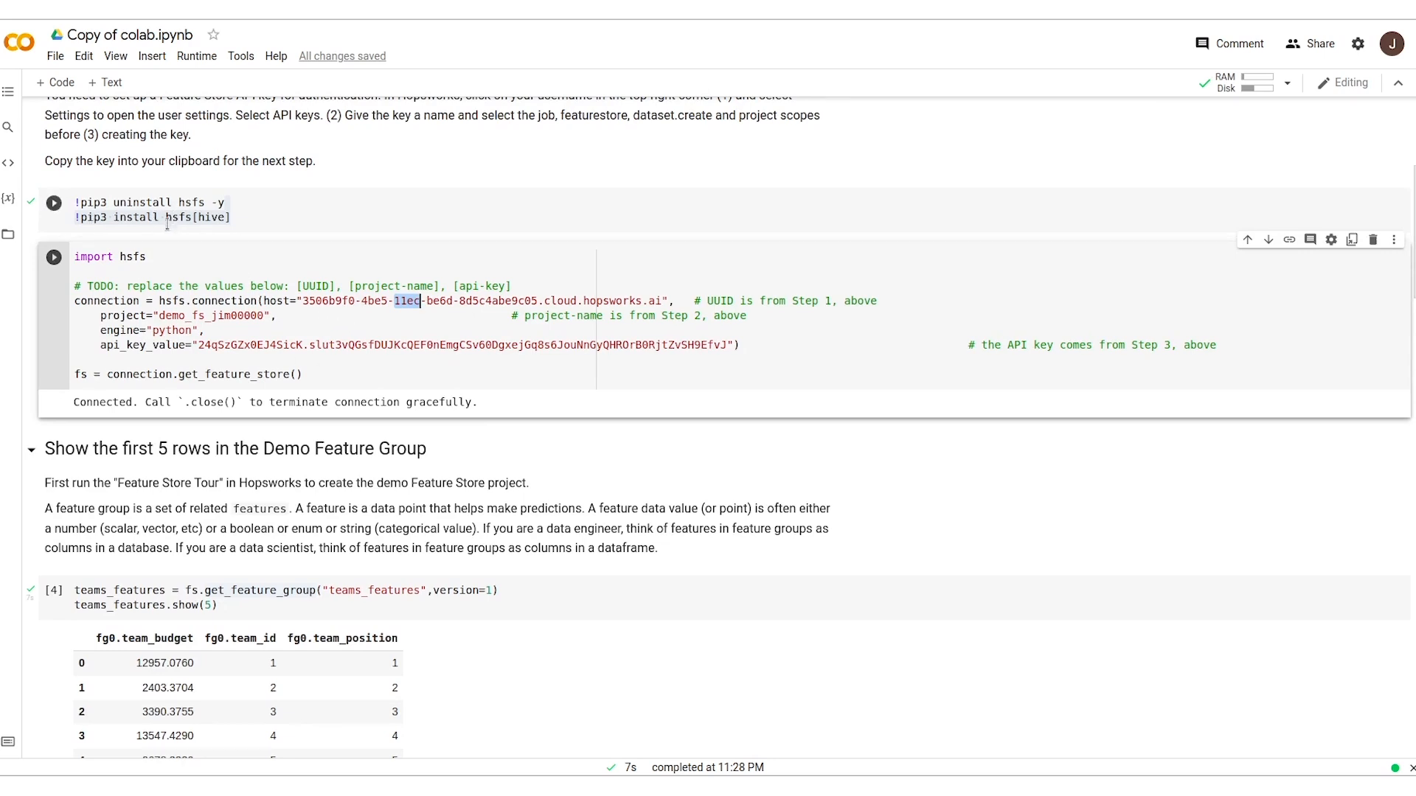
pyautogui.click(53, 203)
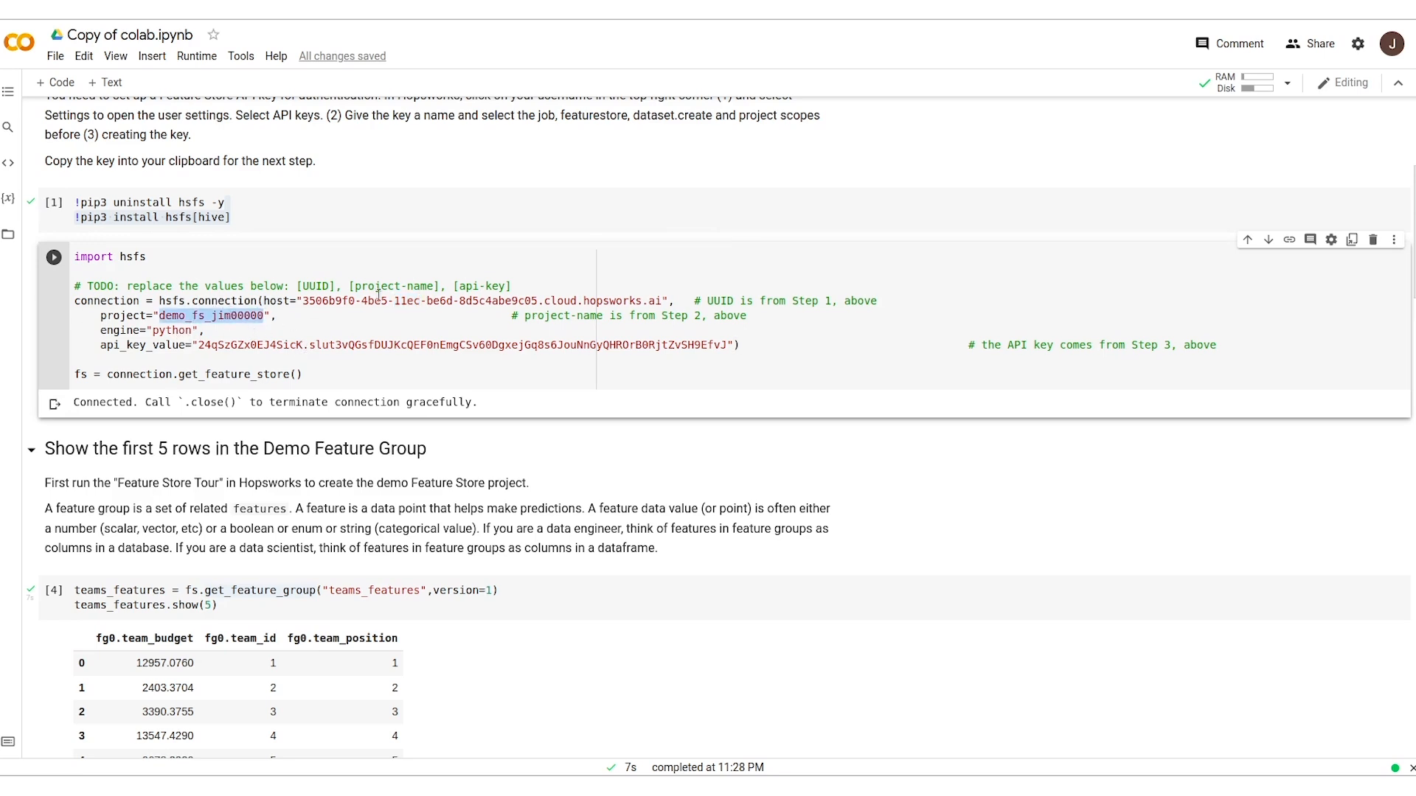
pyautogui.scroll(3)
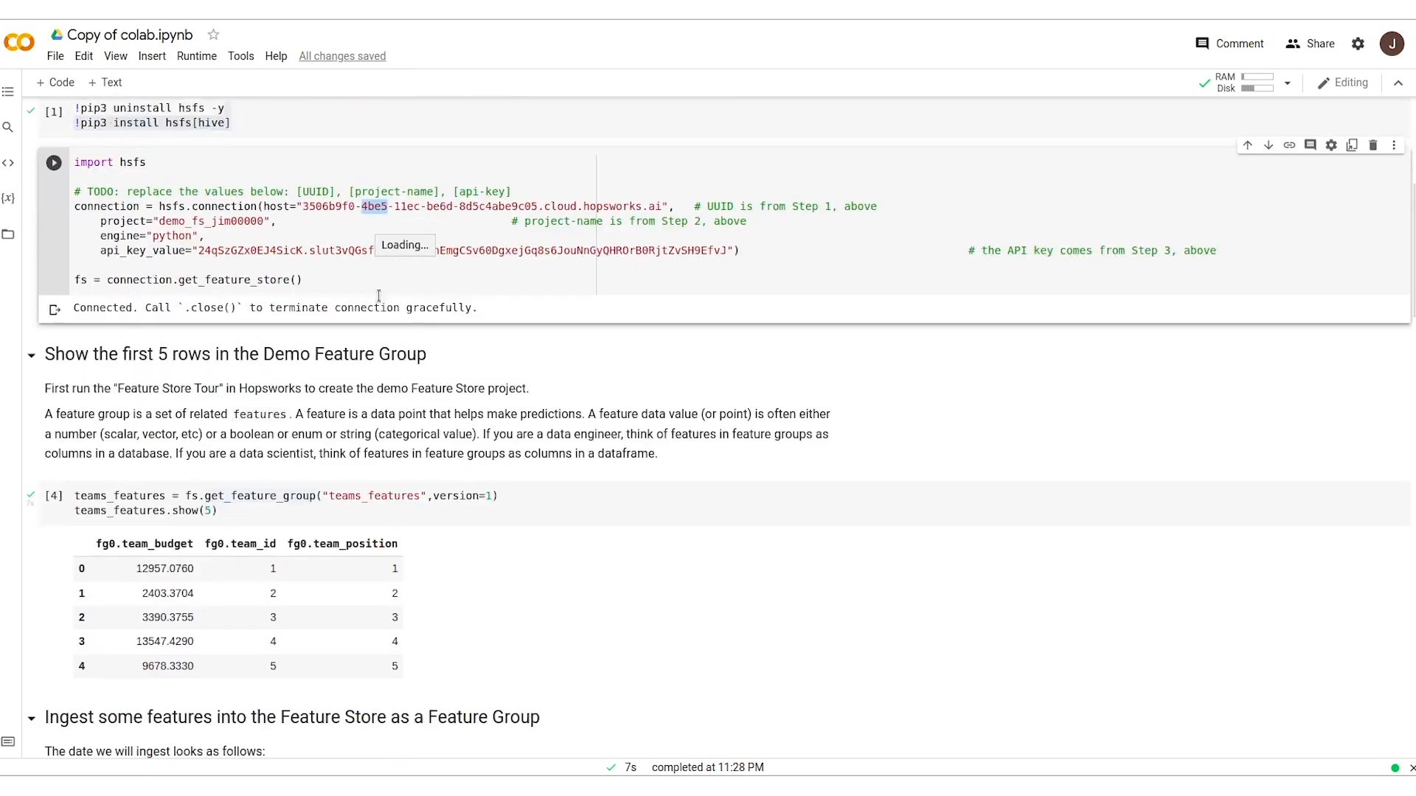
pyautogui.scroll(-3)
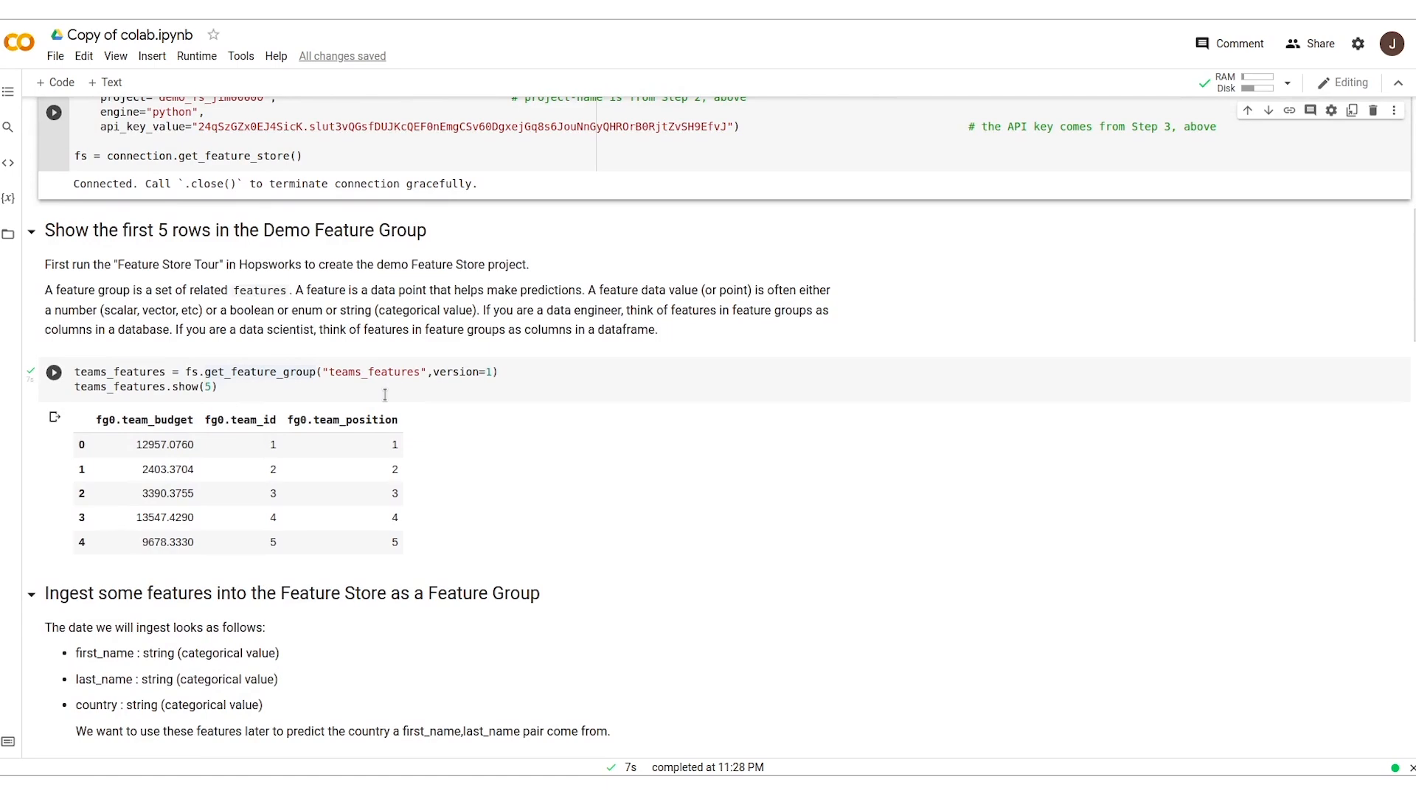
pyautogui.scroll(-3)
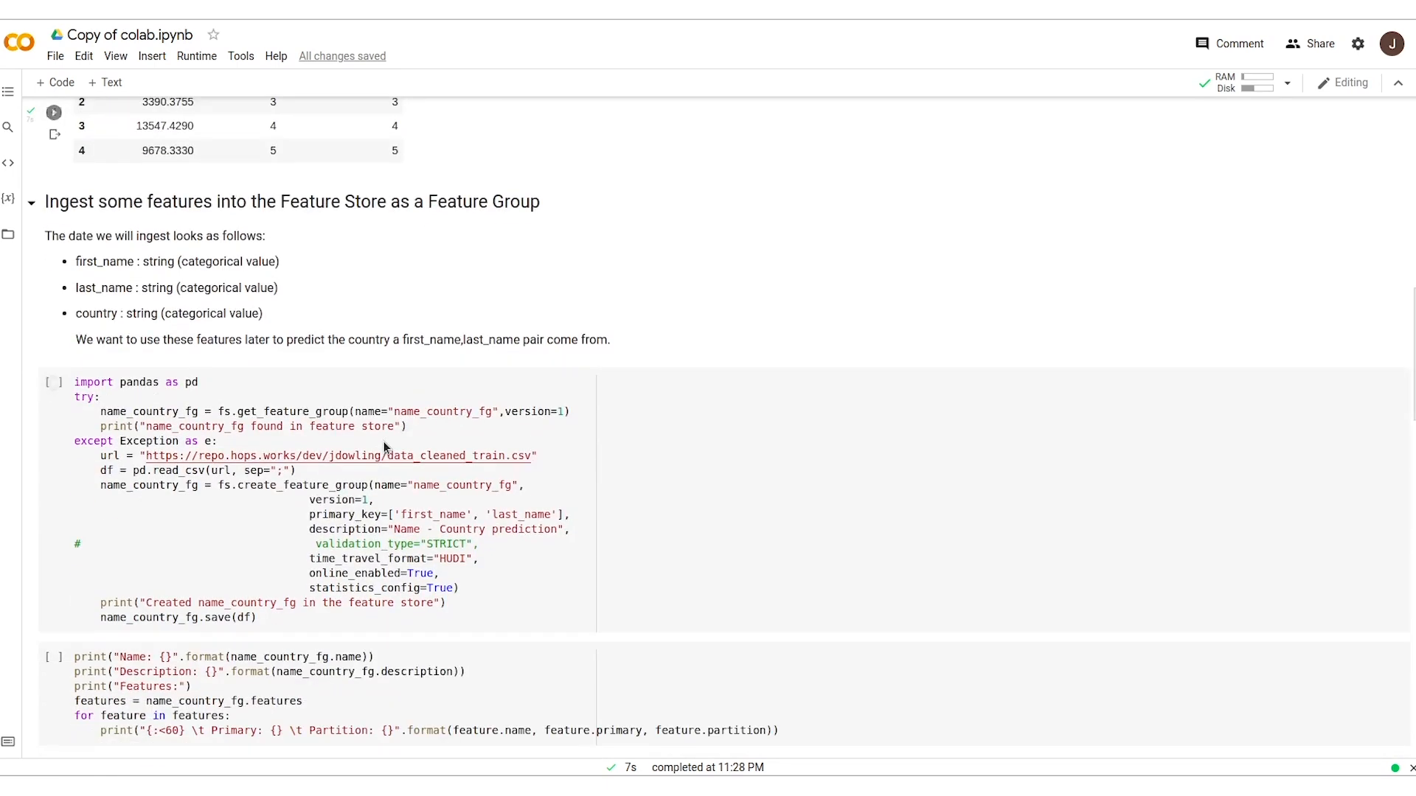
pyautogui.scroll(-3)
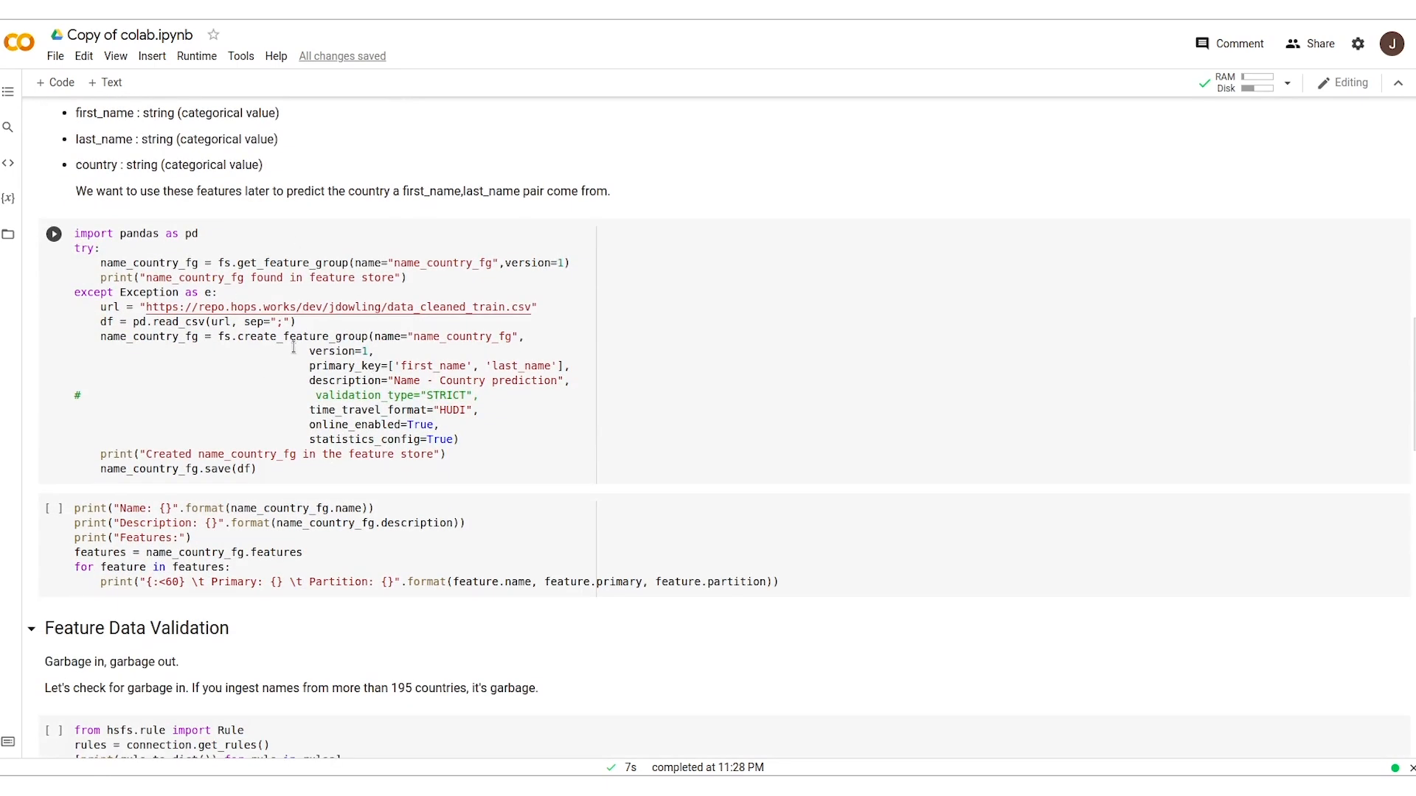
pyautogui.moveTo(385, 471)
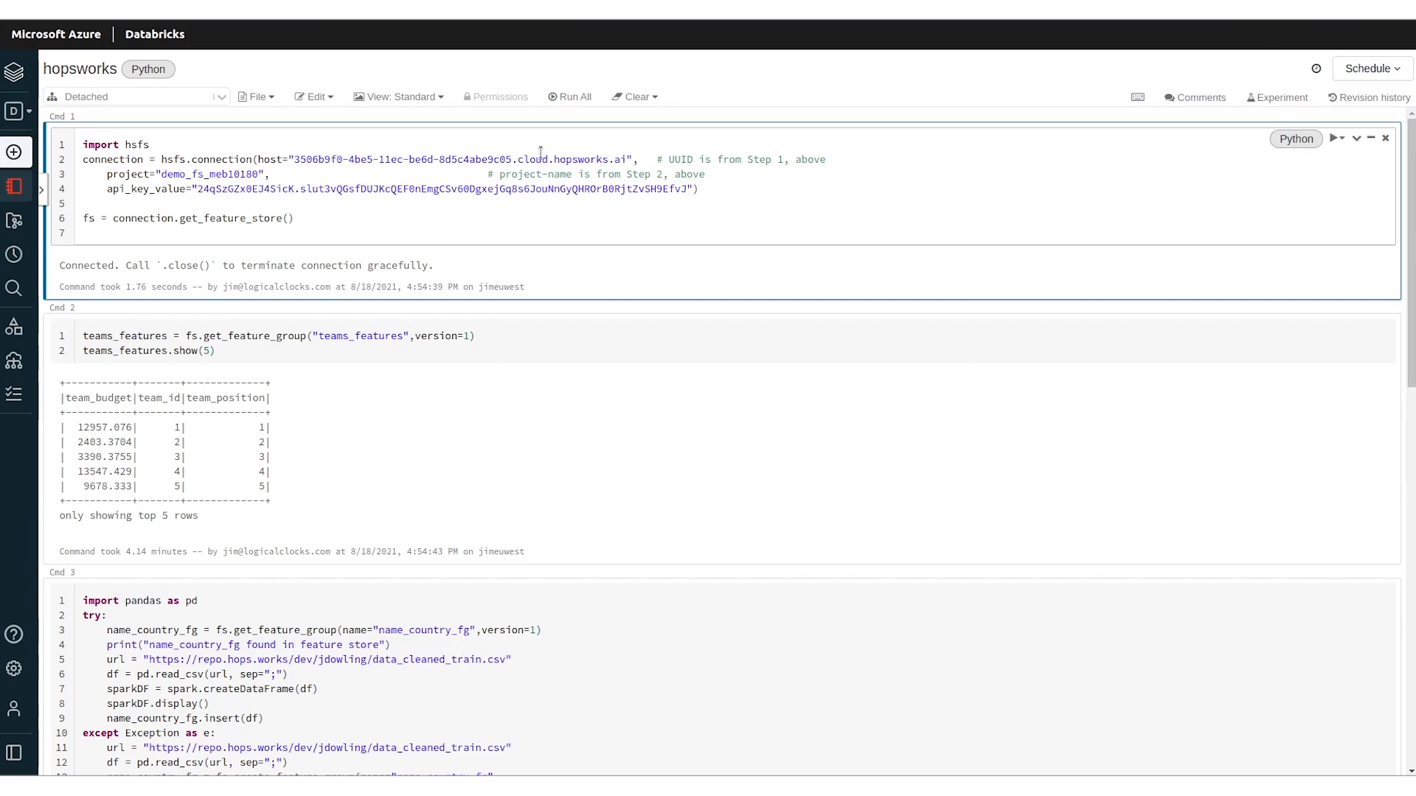
# Look over the Databricks notebook reading teams_features, then return to the Hopsworks executions page.
pyautogui.click(83, 204)
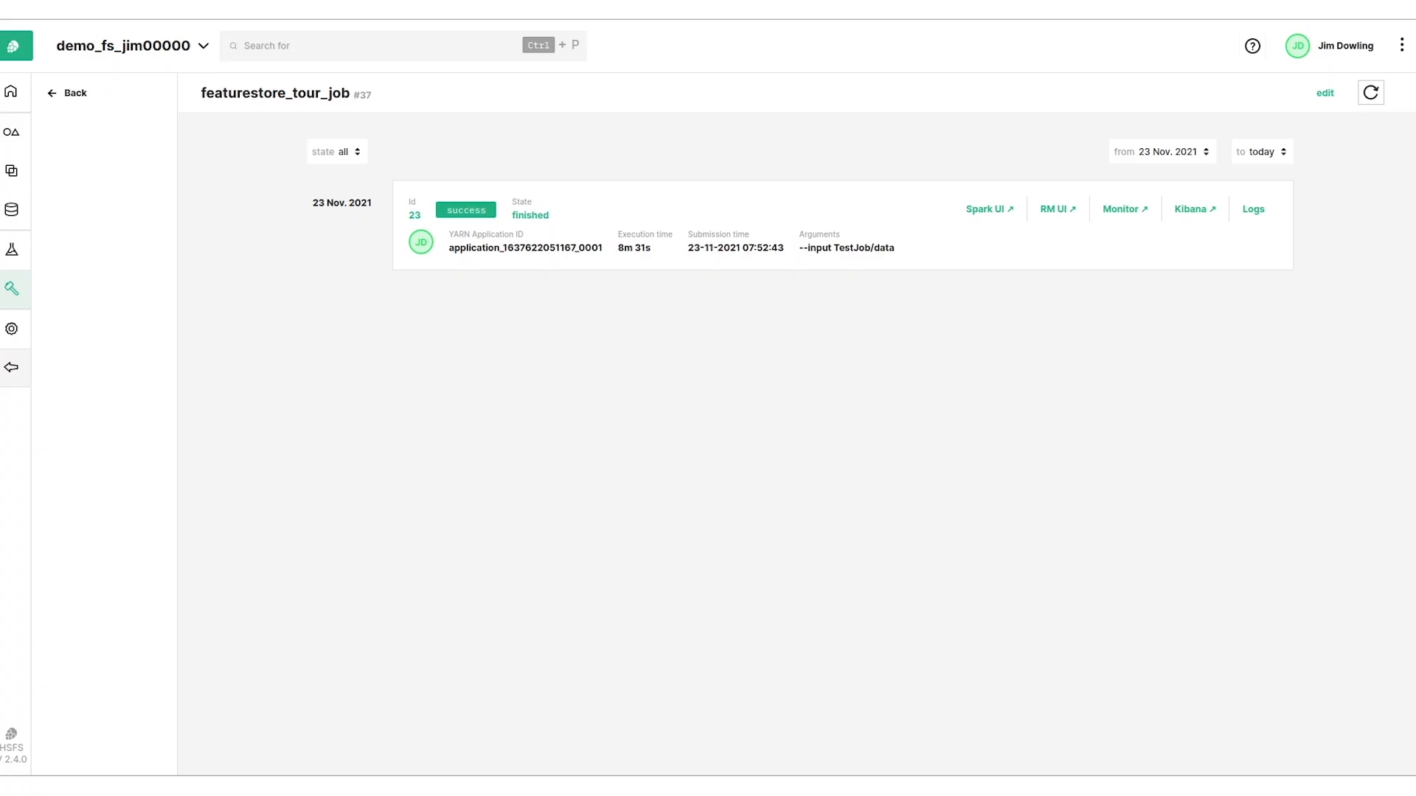
# Return to the project overview with its counts and recently opened items like teams_features.
pyautogui.click(13, 91)
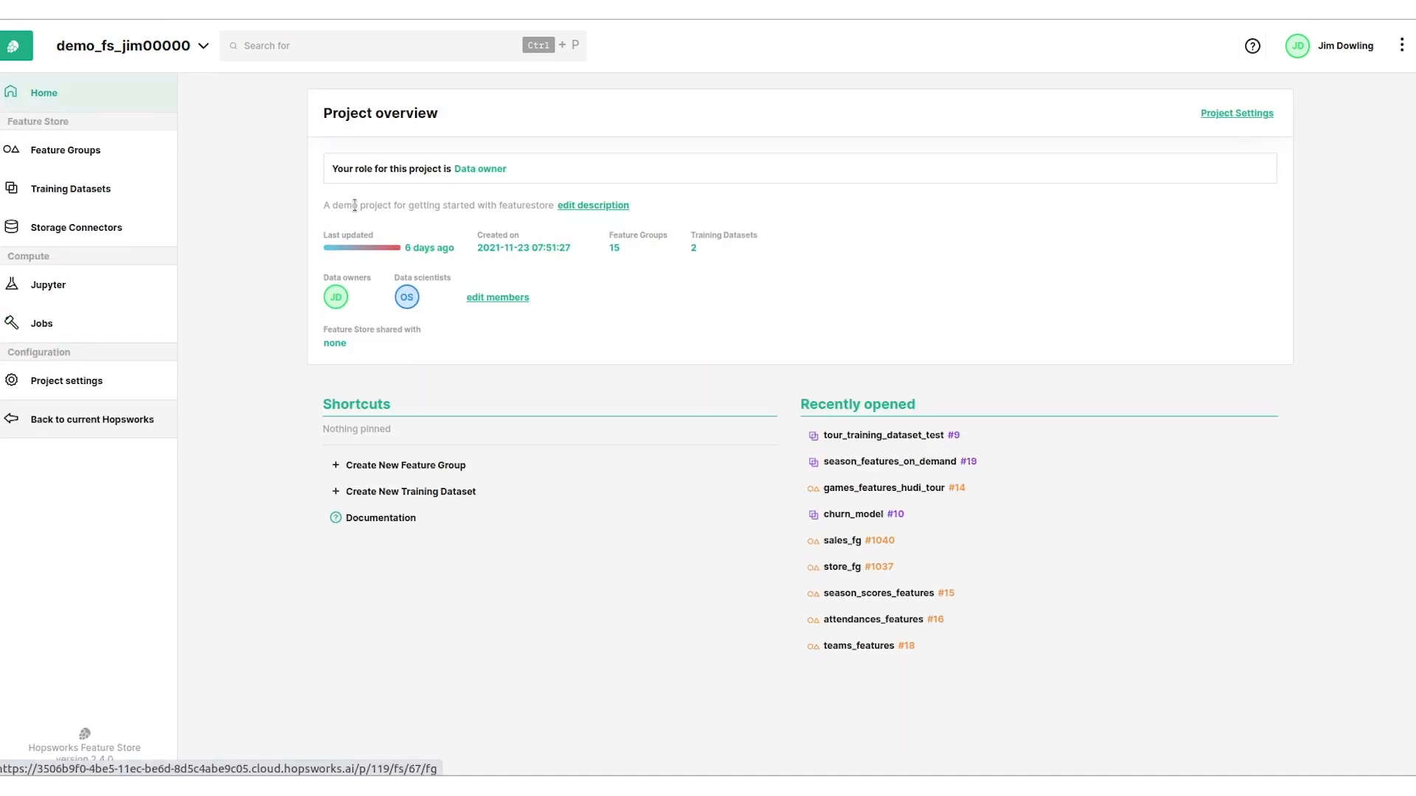
pyautogui.moveTo(362, 333)
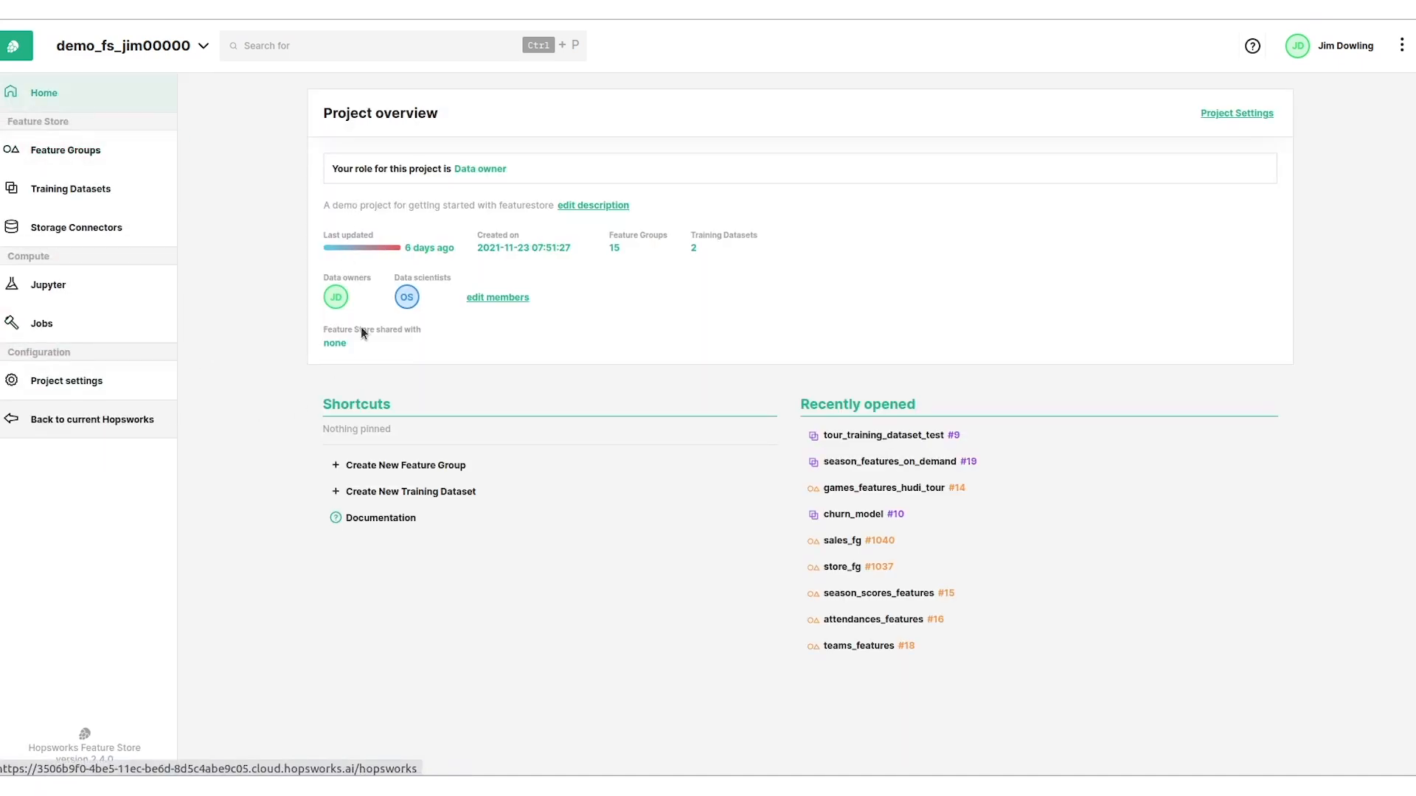
pyautogui.moveTo(367, 276)
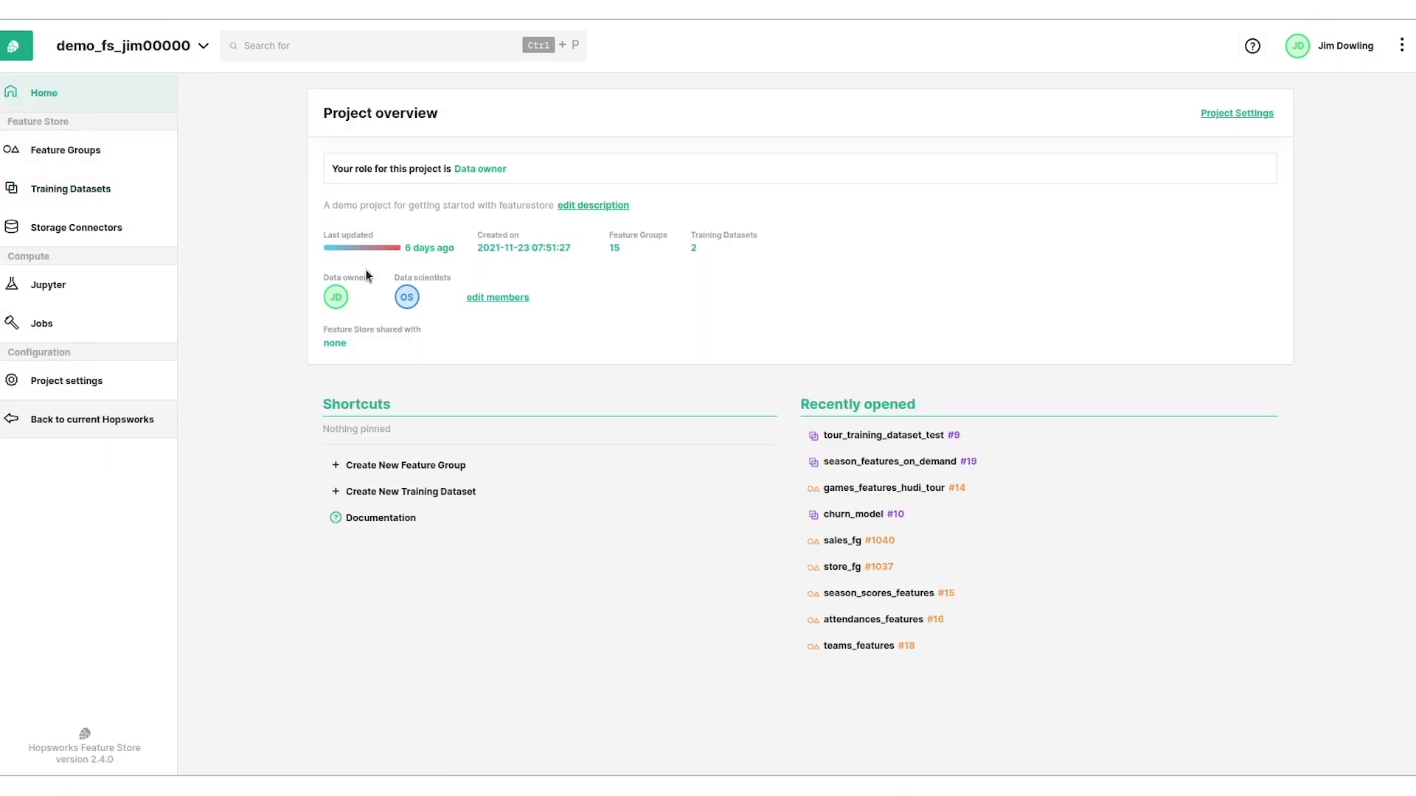
pyautogui.moveTo(966, 267)
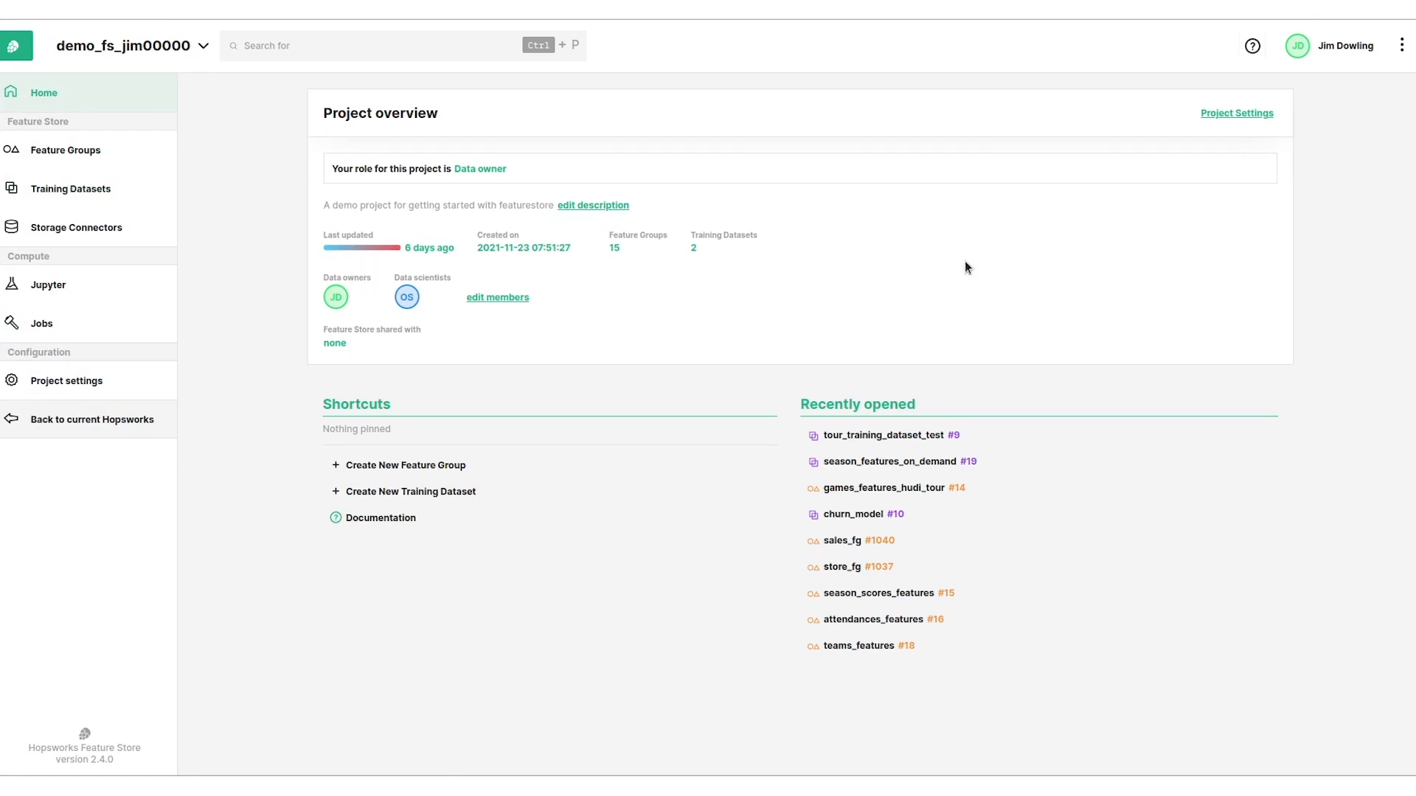